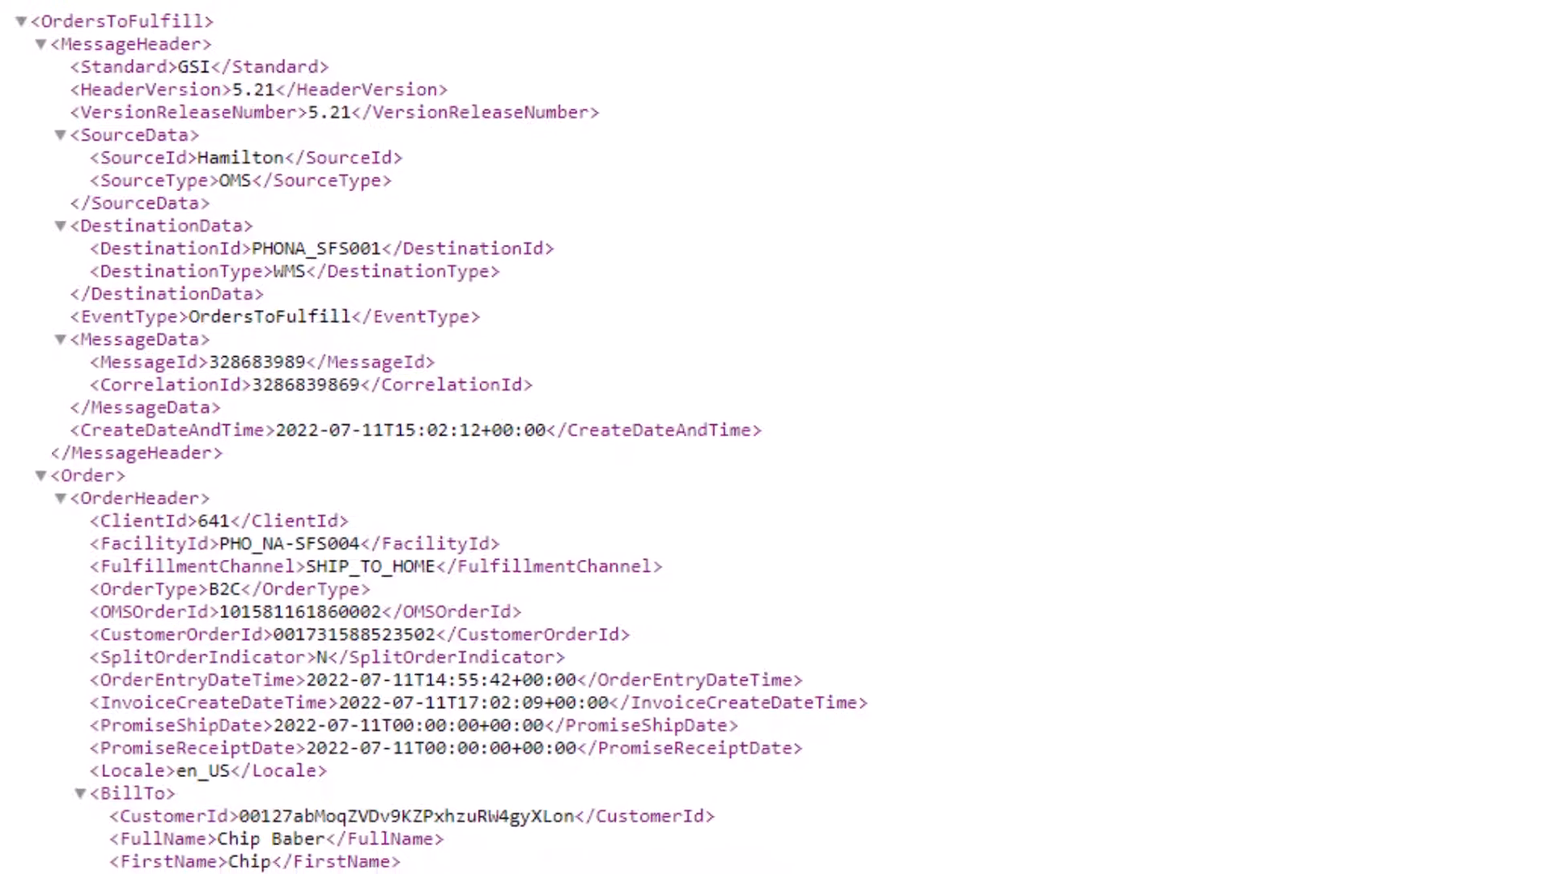
# Switch from the order1.xml tab back to the SQL Workshop home page.
pyautogui.click(75, 13)
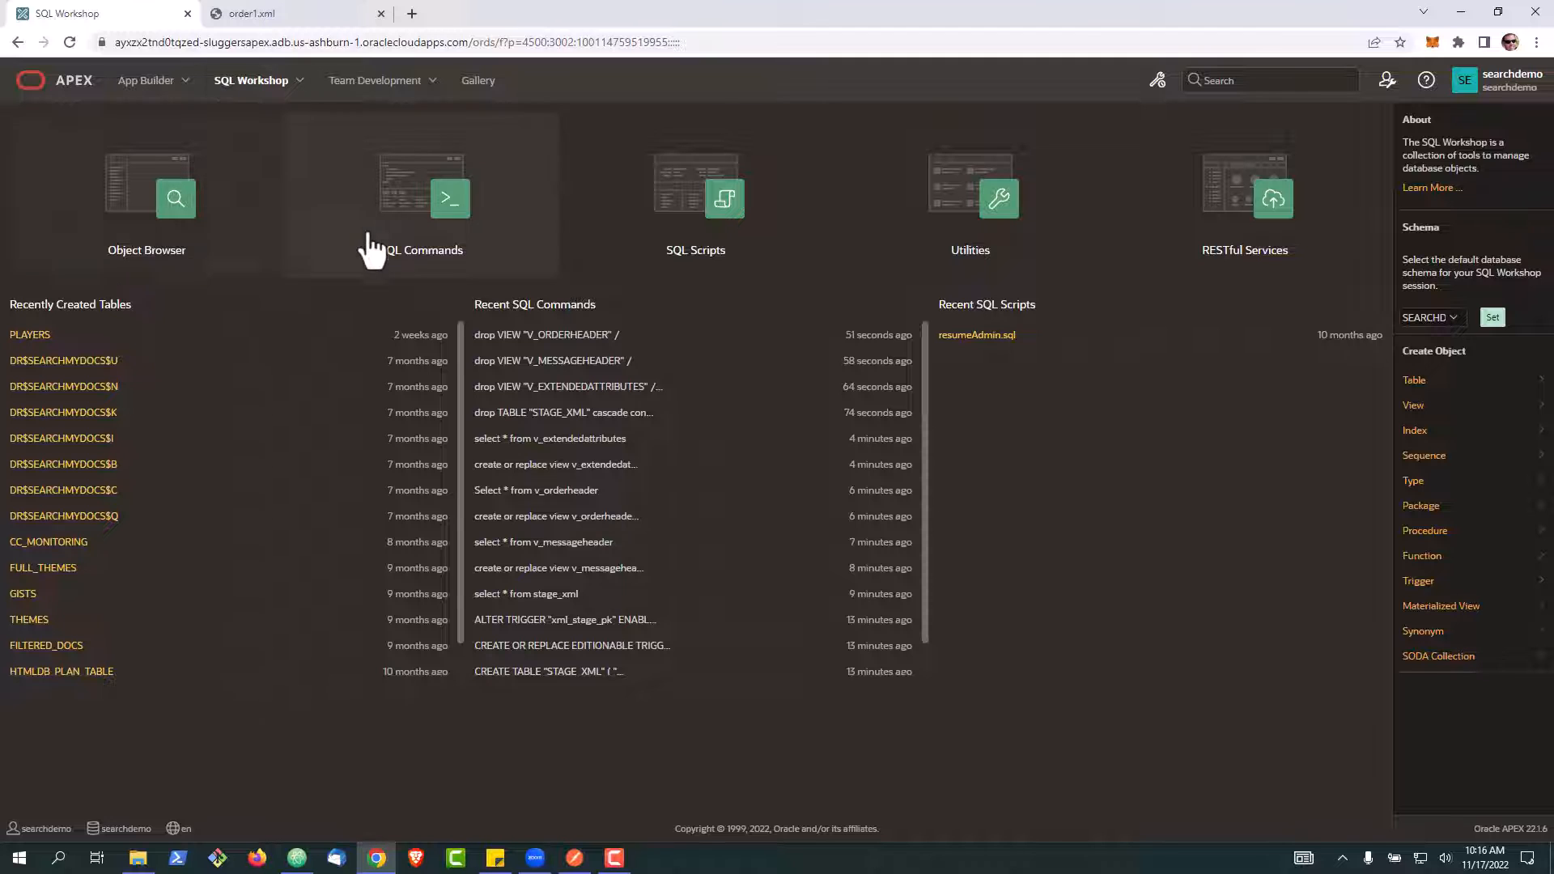
# Load the full STAGE_XML table and trigger script into SQL Commands.
pyautogui.click(449, 198)
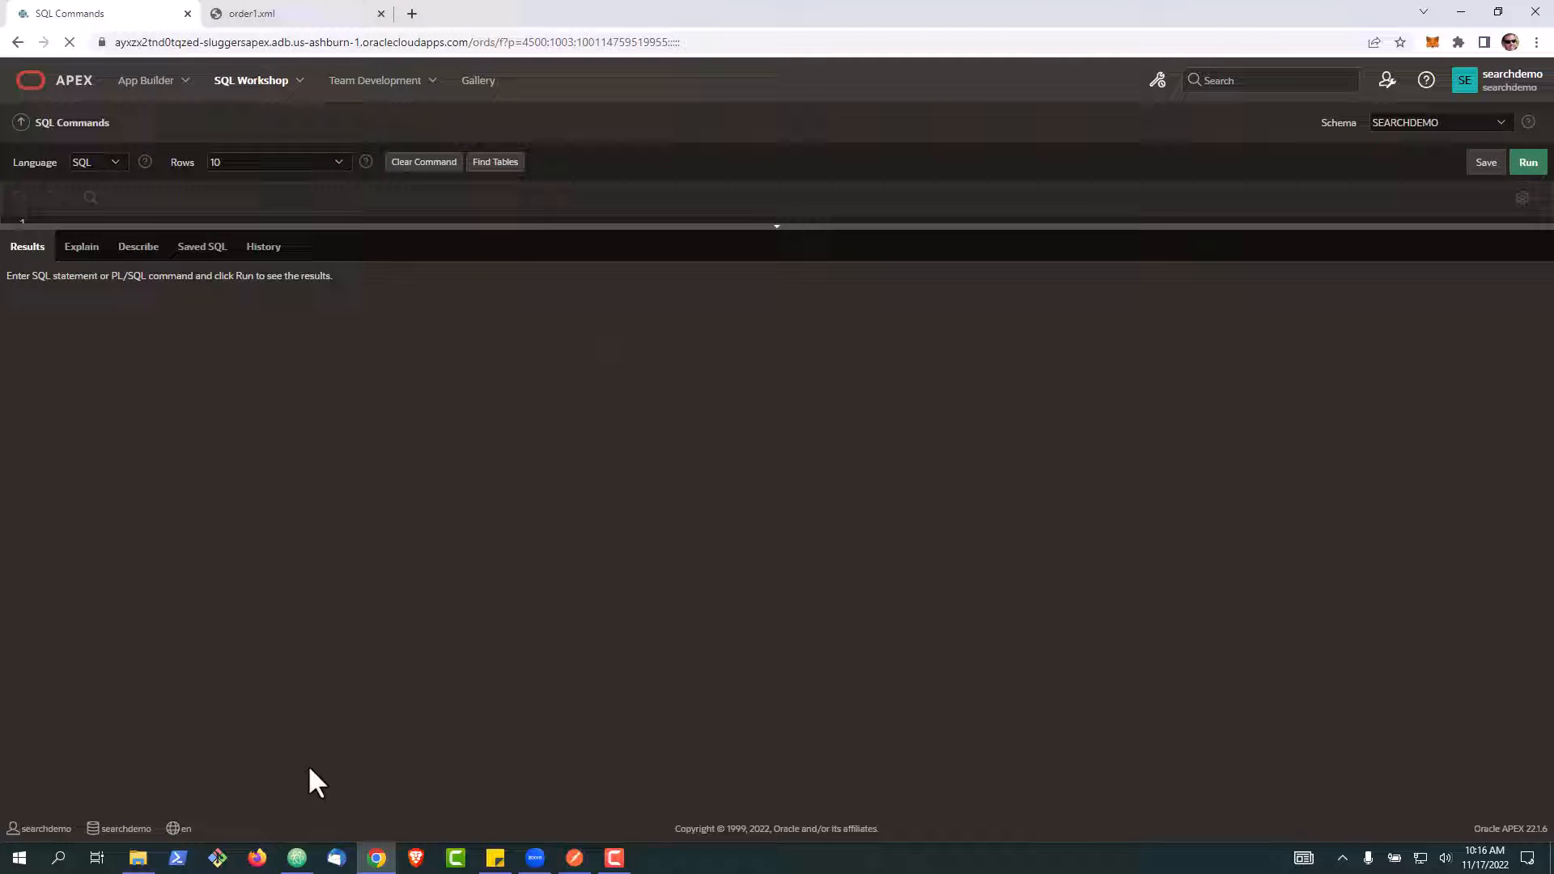
pyautogui.click(294, 858)
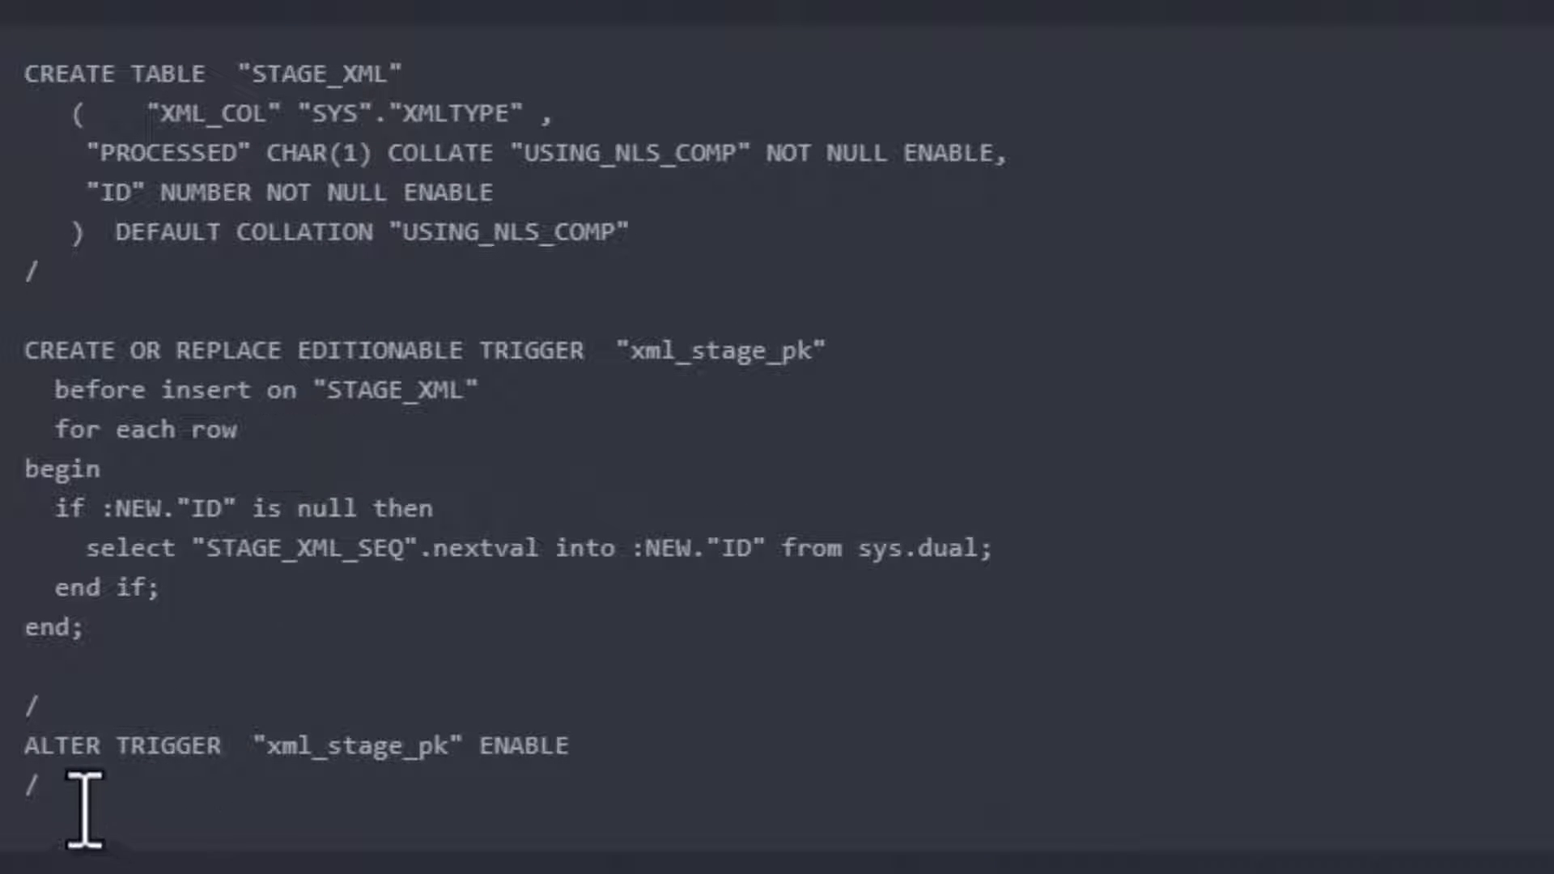
pyautogui.press('ctrl+a')
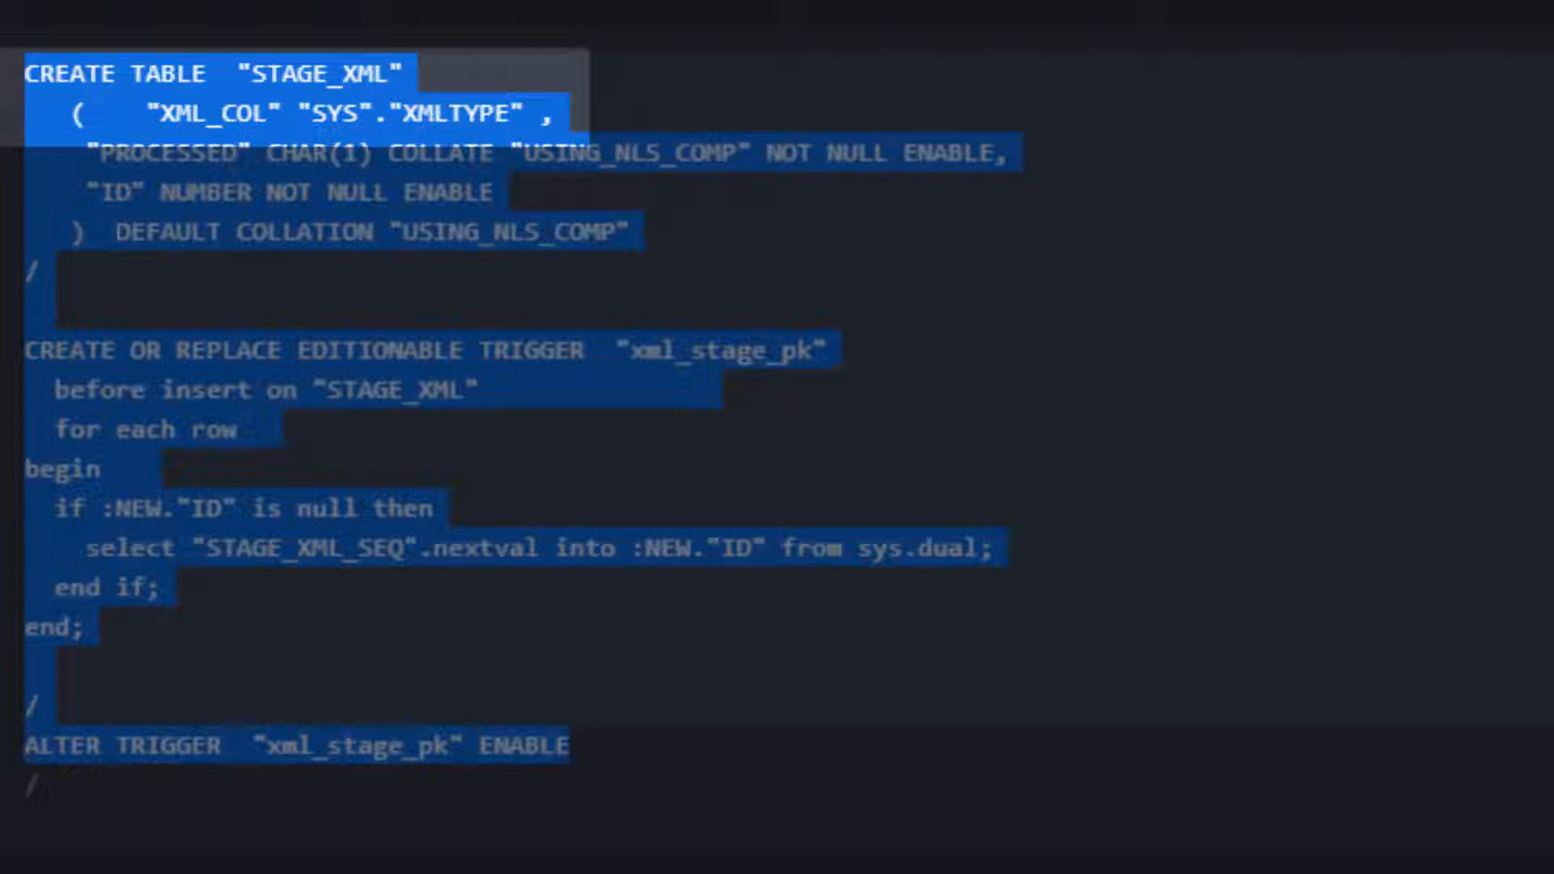
pyautogui.click(422, 162)
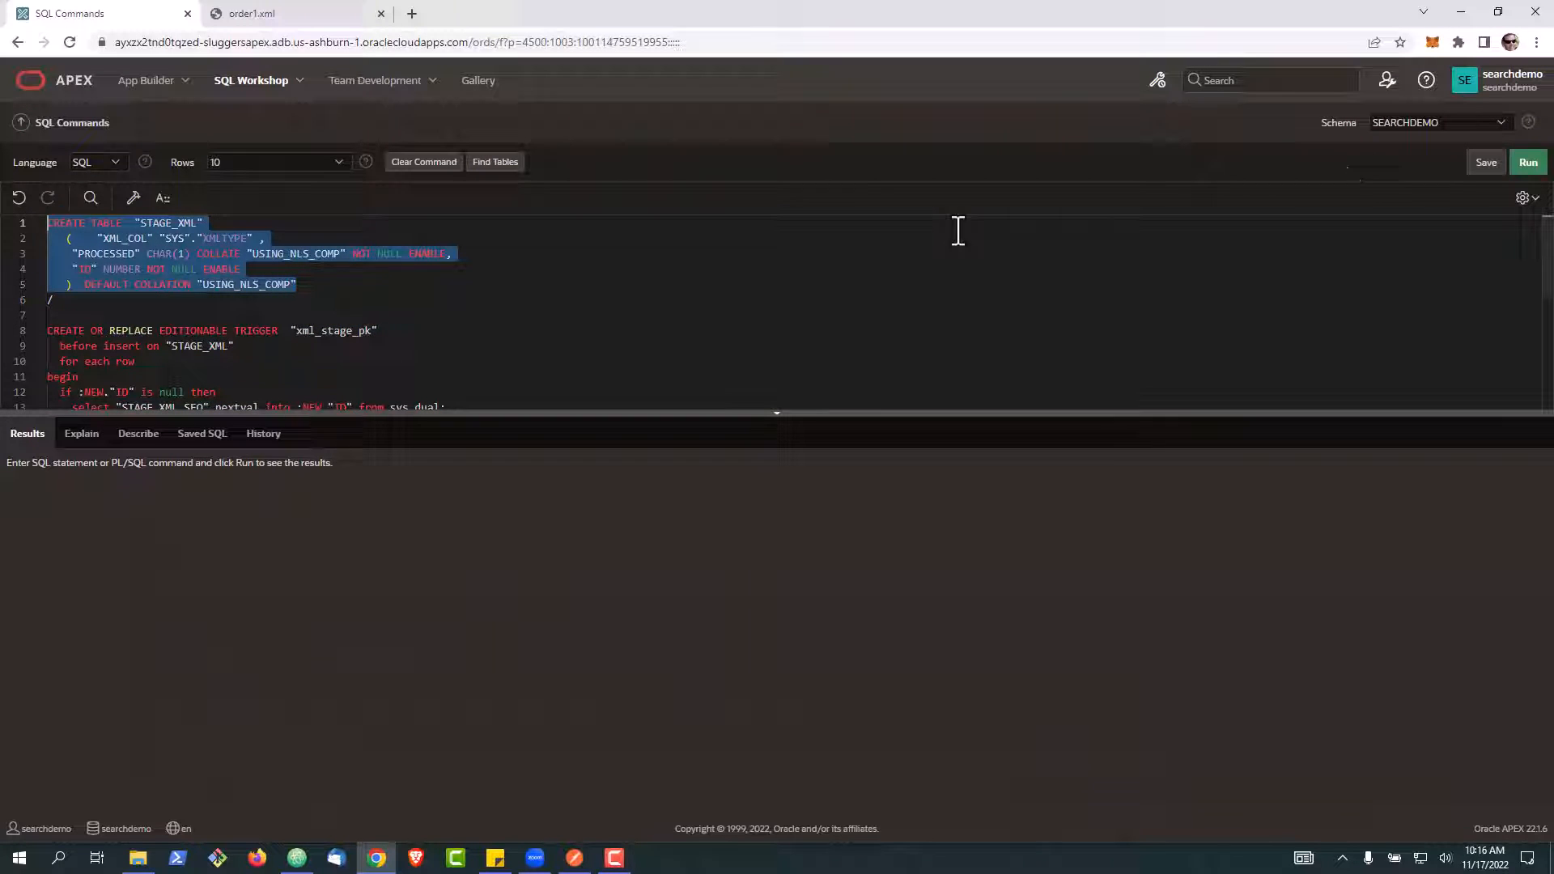
# Run the CREATE TABLE STAGE_XML, create xml_stage_pk trigger and enable-trigger statements in turn.
pyautogui.click(1526, 162)
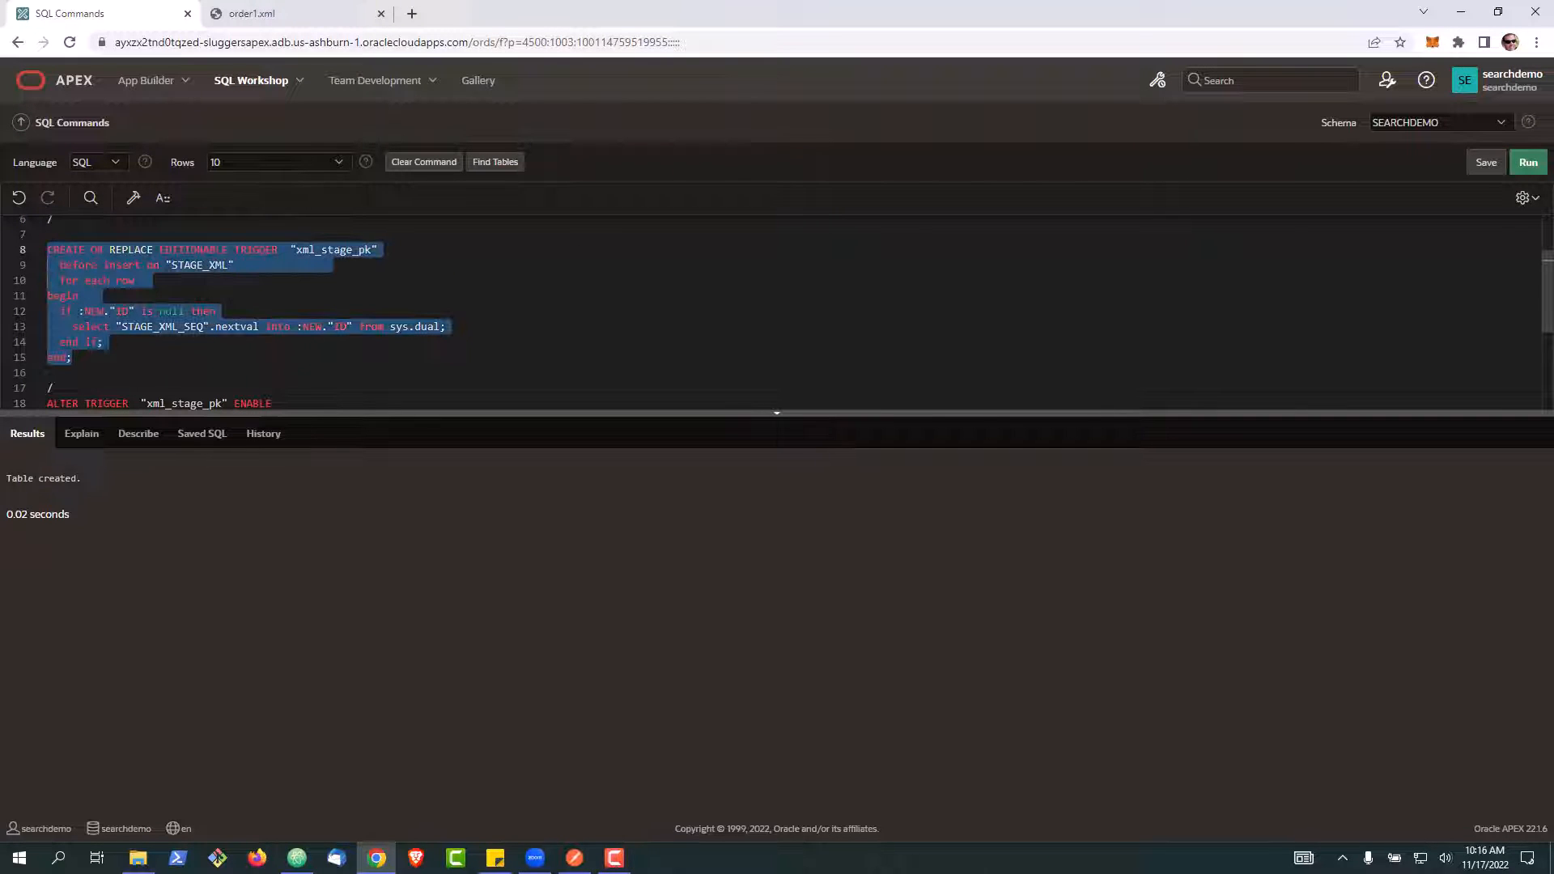
pyautogui.click(1528, 161)
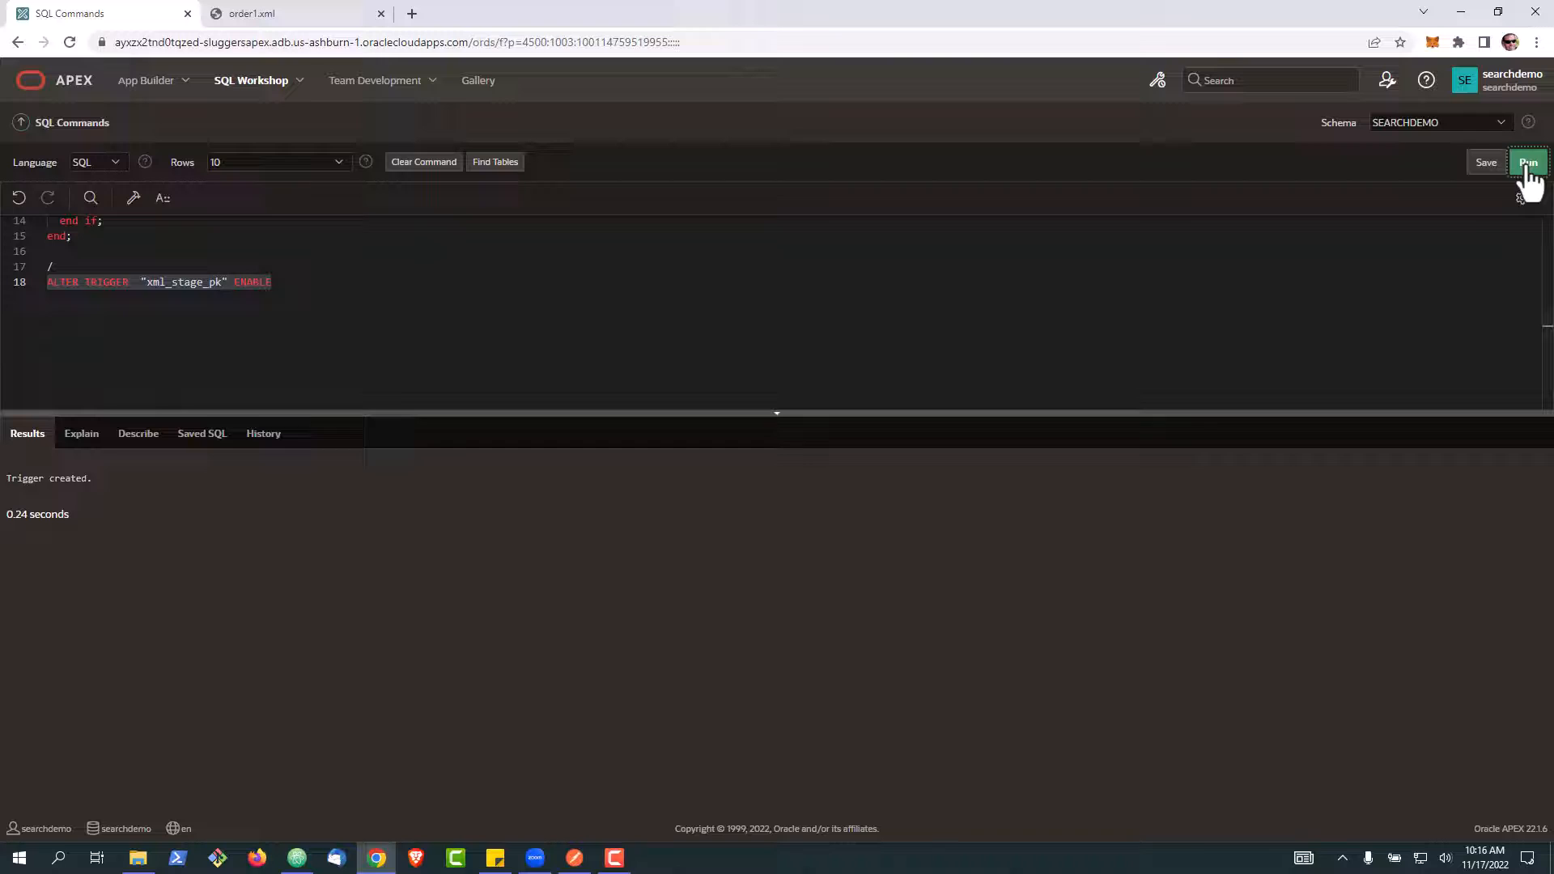
pyautogui.click(1526, 162)
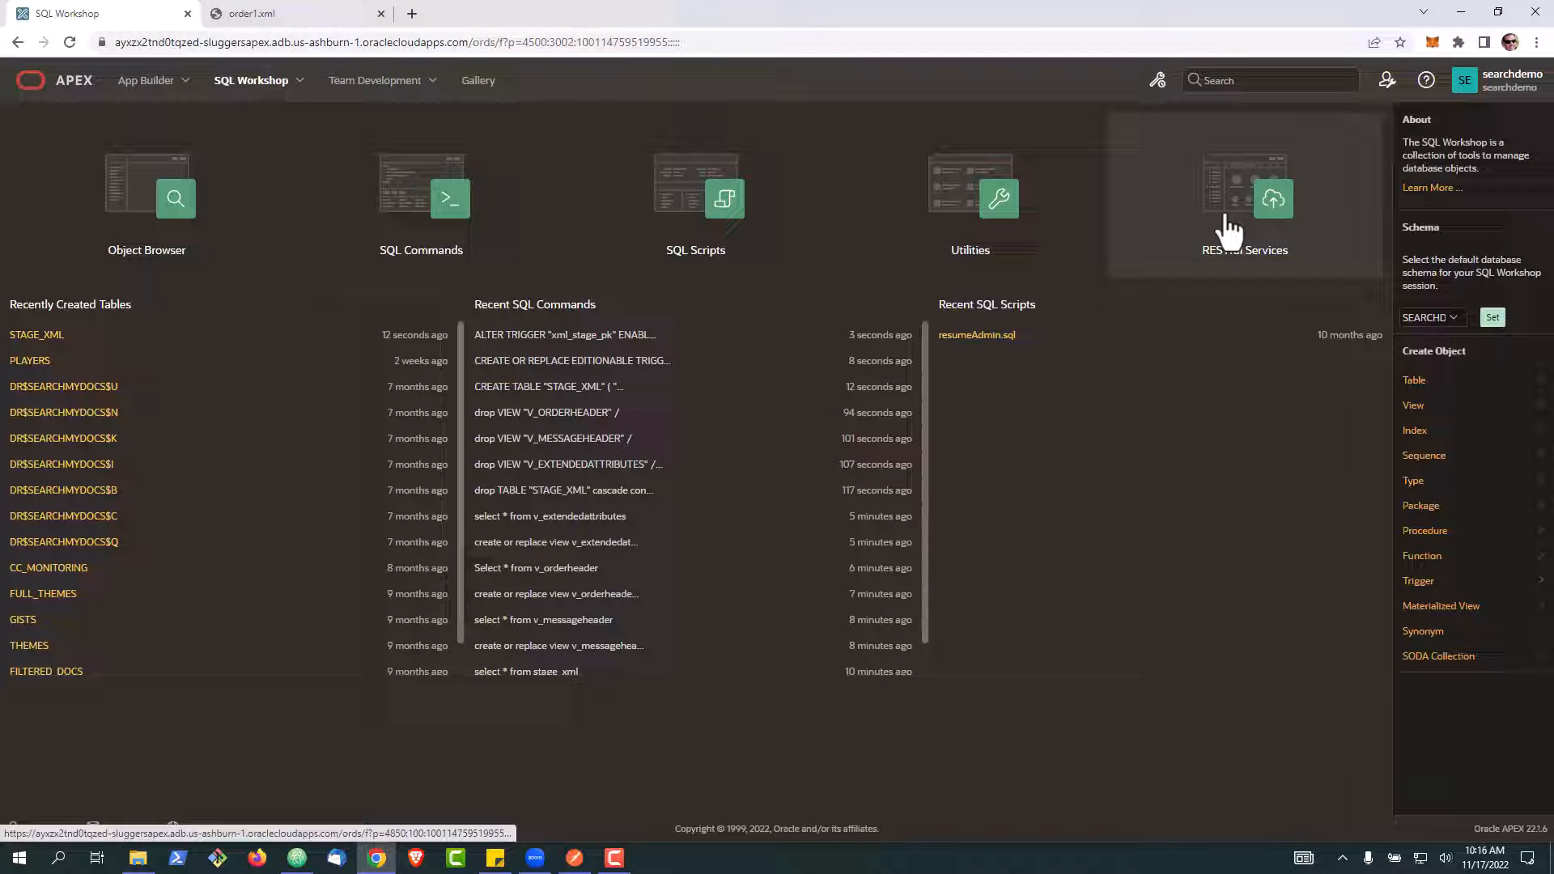
# Go to RESTful Services Modules and start a new module definition.
pyautogui.click(1274, 197)
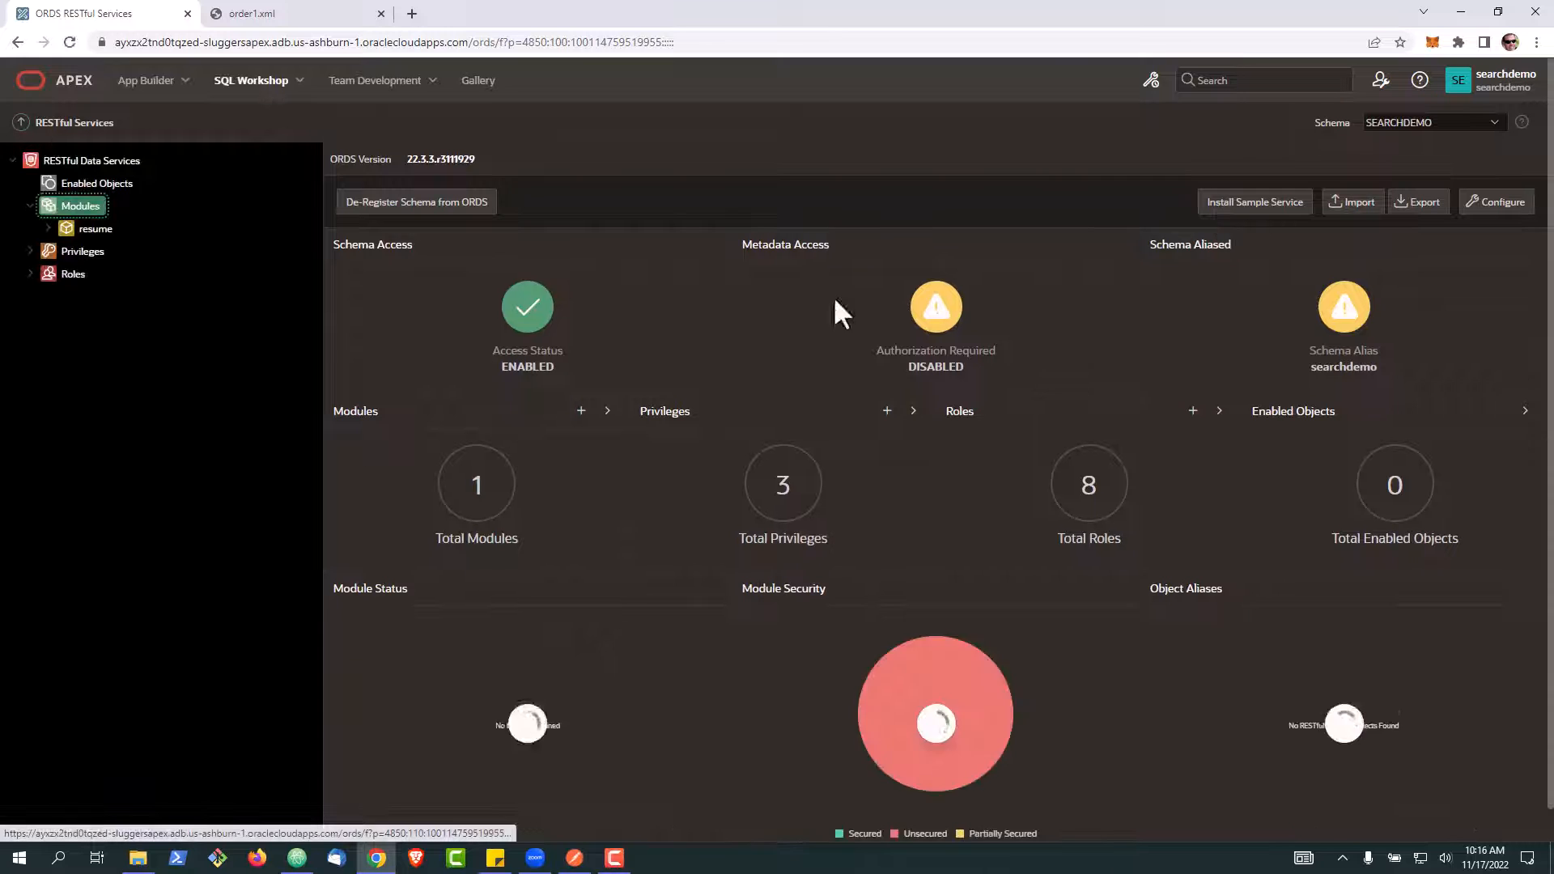
pyautogui.click(81, 206)
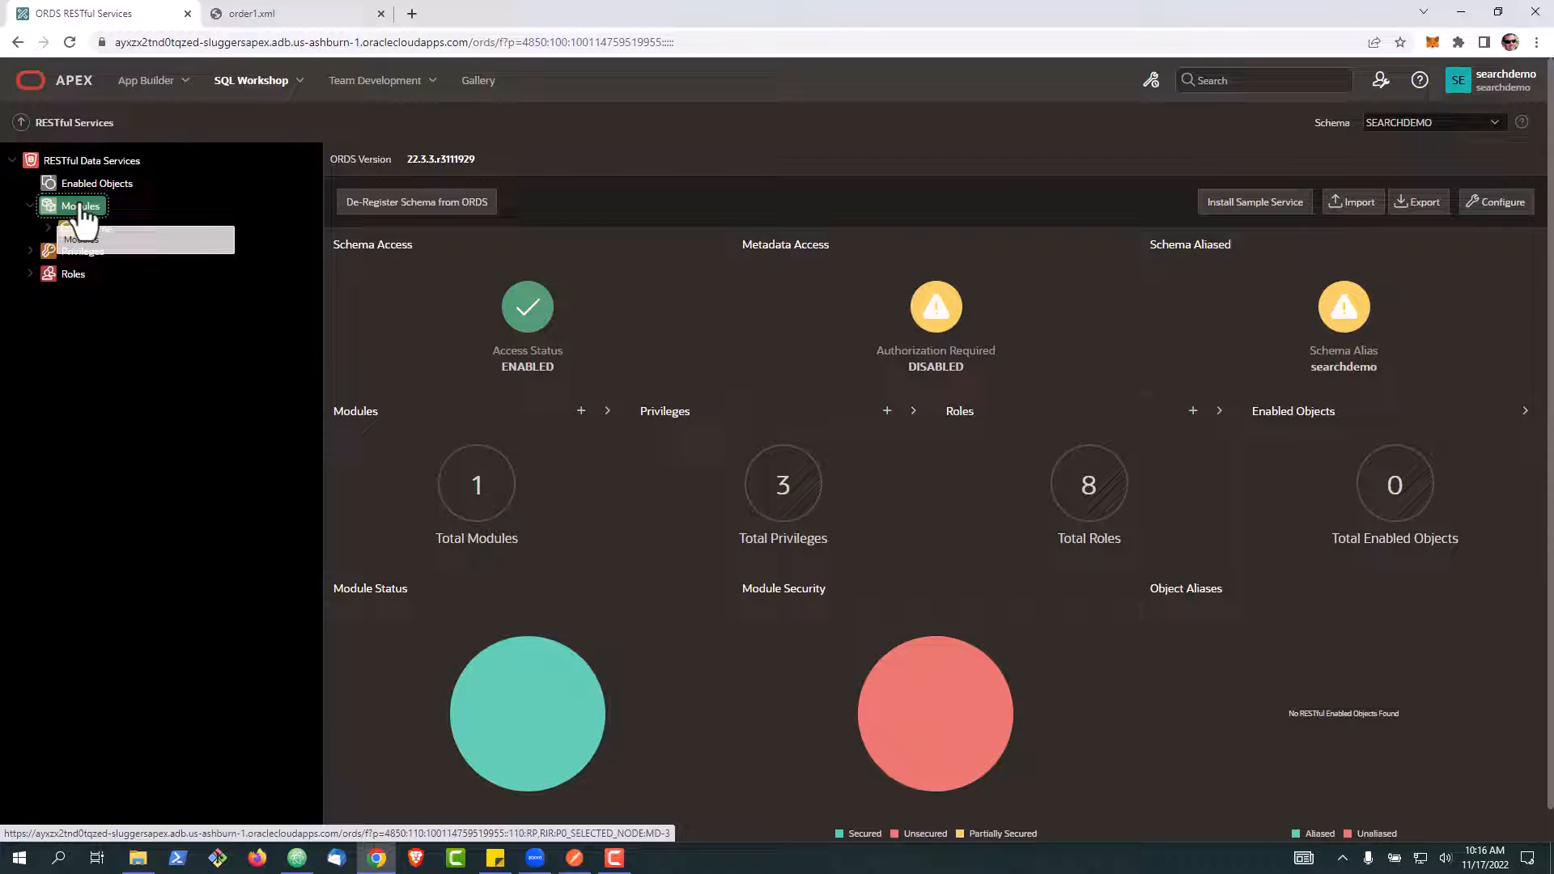
pyautogui.click(81, 206)
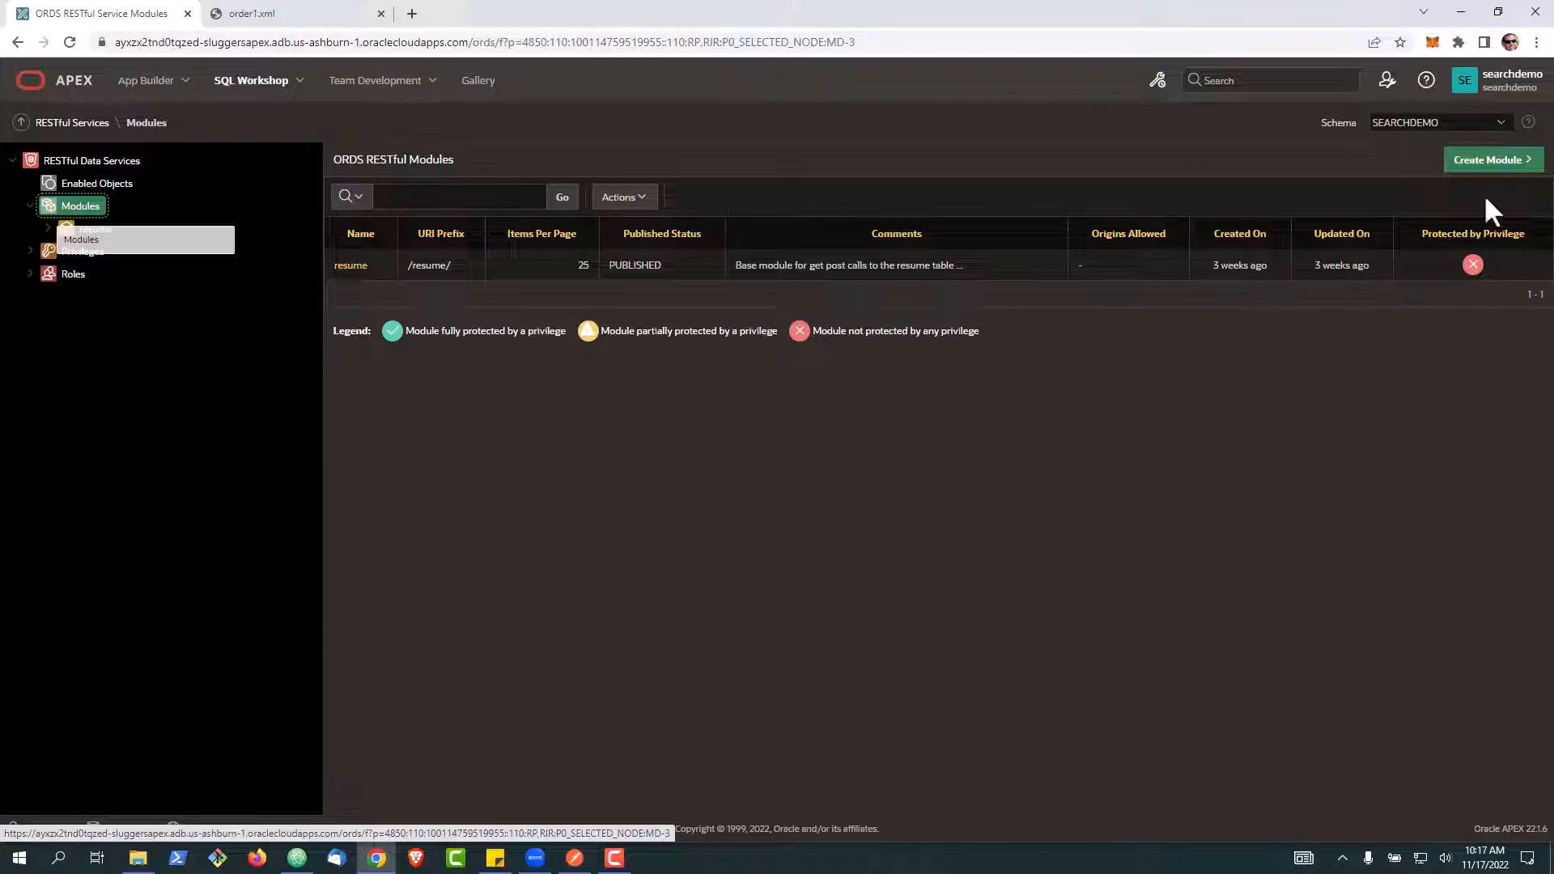
pyautogui.click(1491, 159)
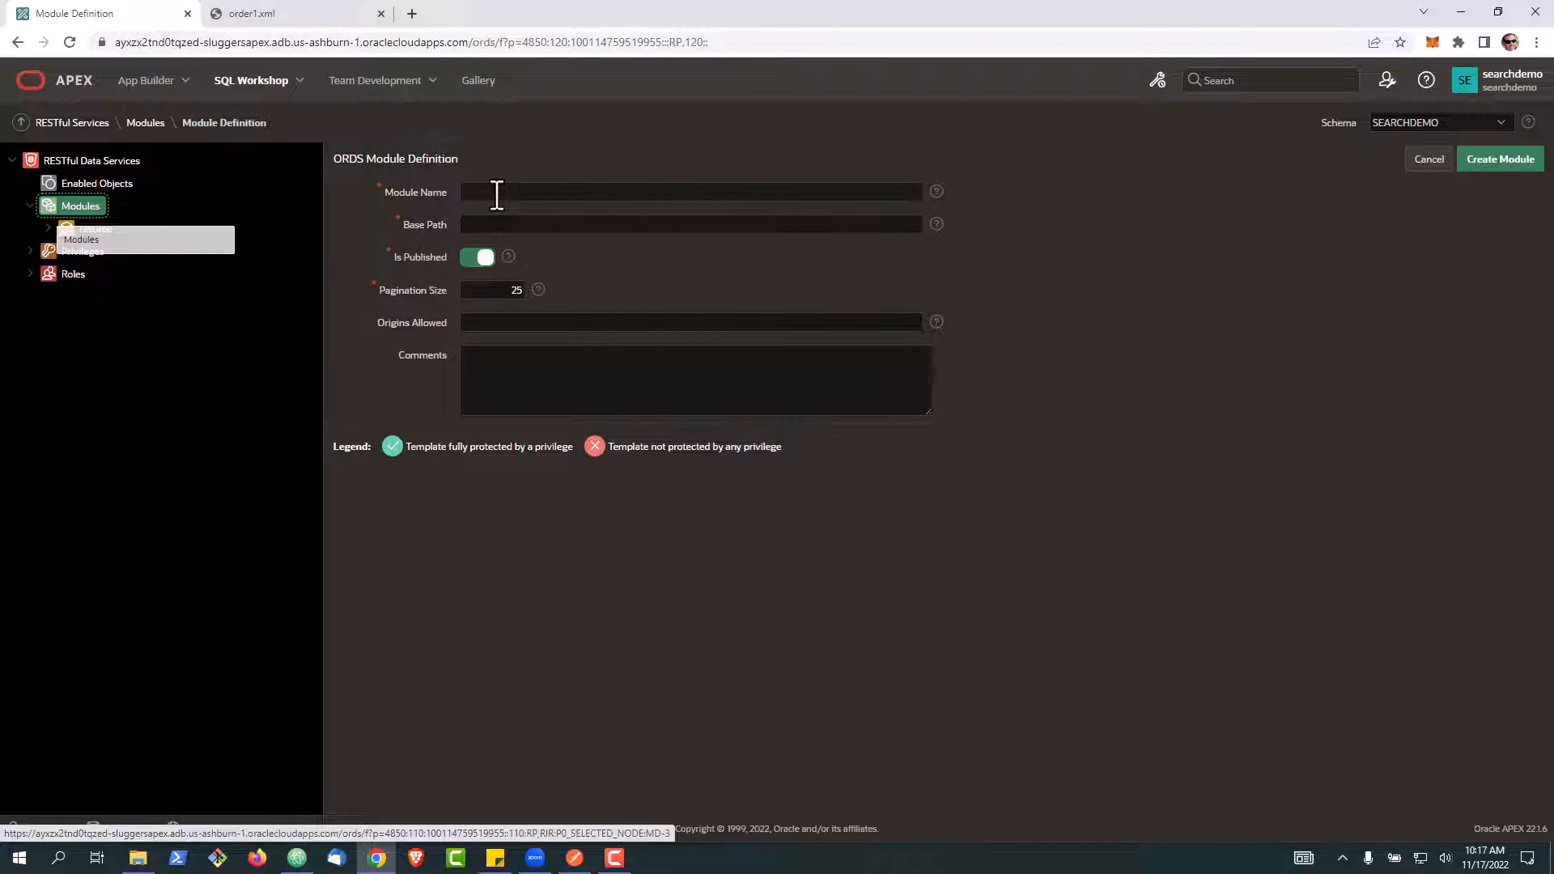
# Create the module with name xmlUpload and base path /xmlUpload/.
pyautogui.write('xmlUpload')
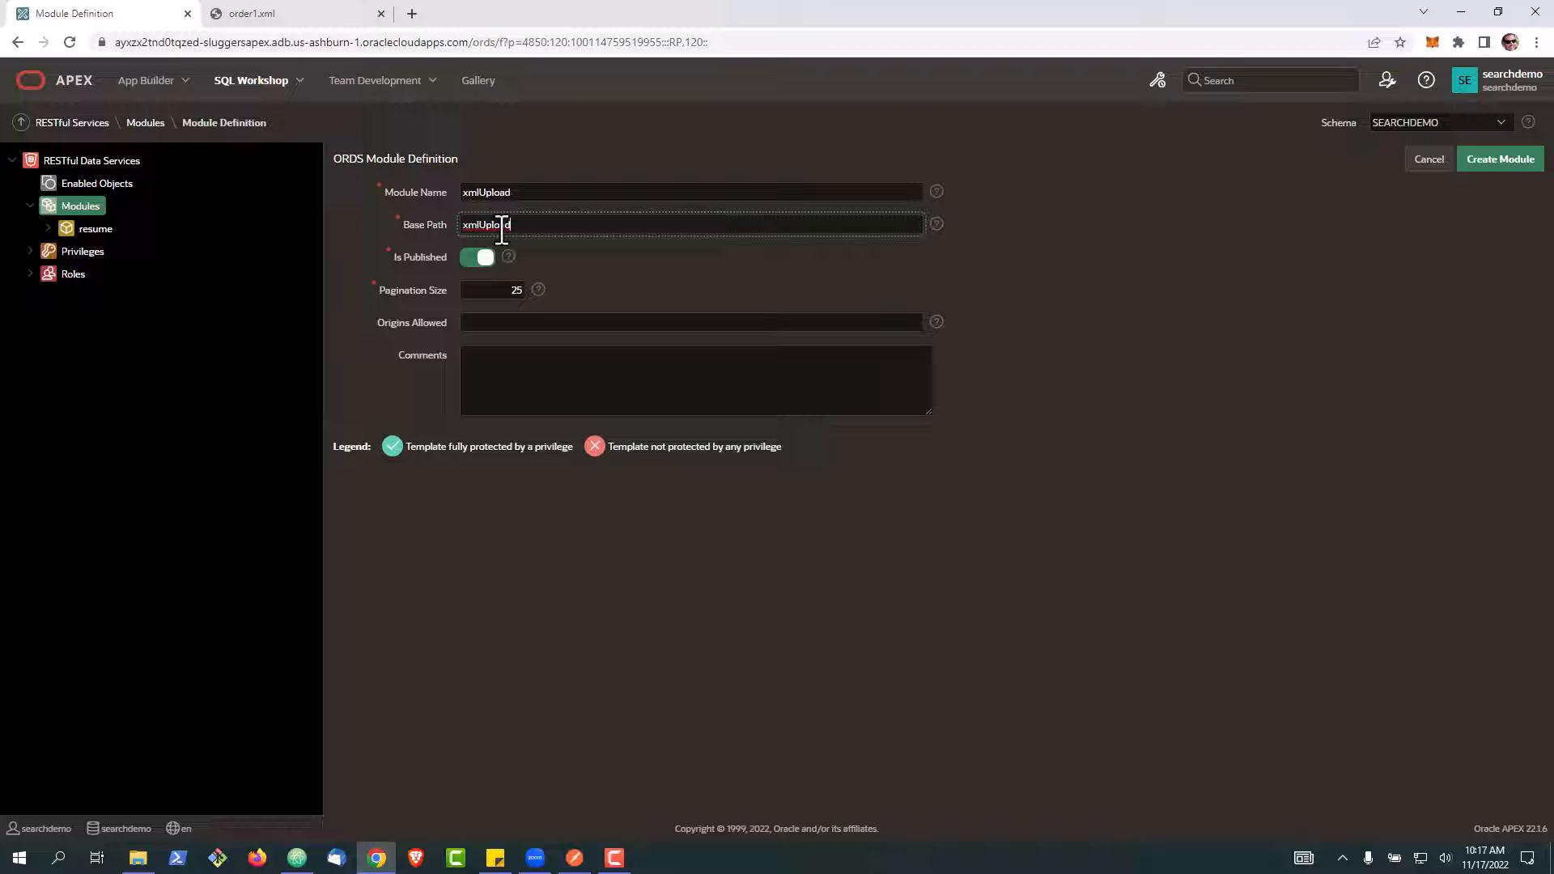
pyautogui.write('/xmlUpload,')
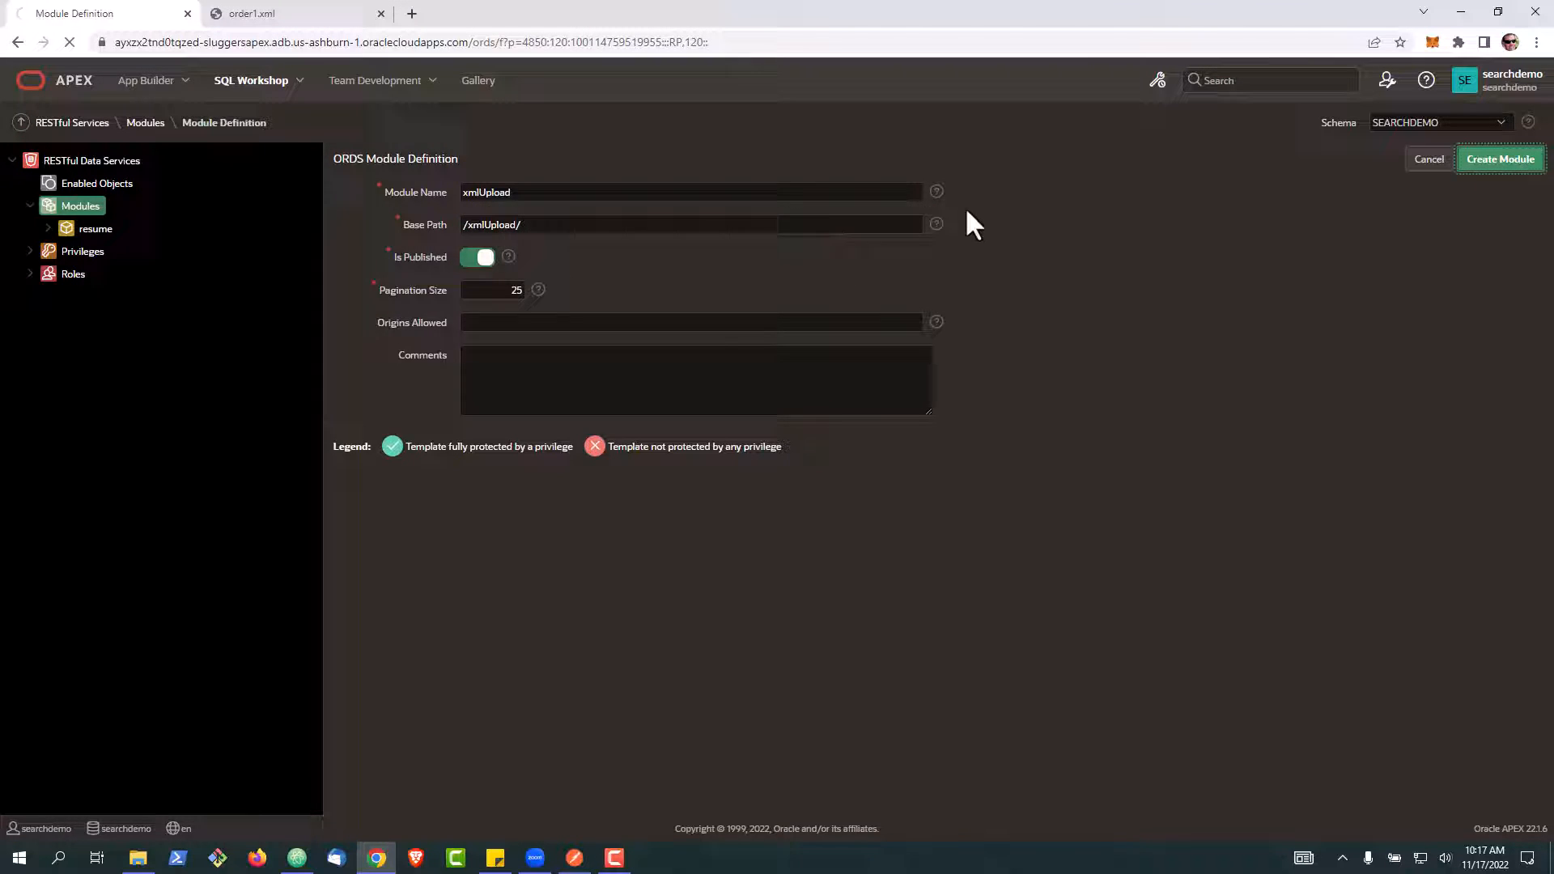
pyautogui.click(1499, 159)
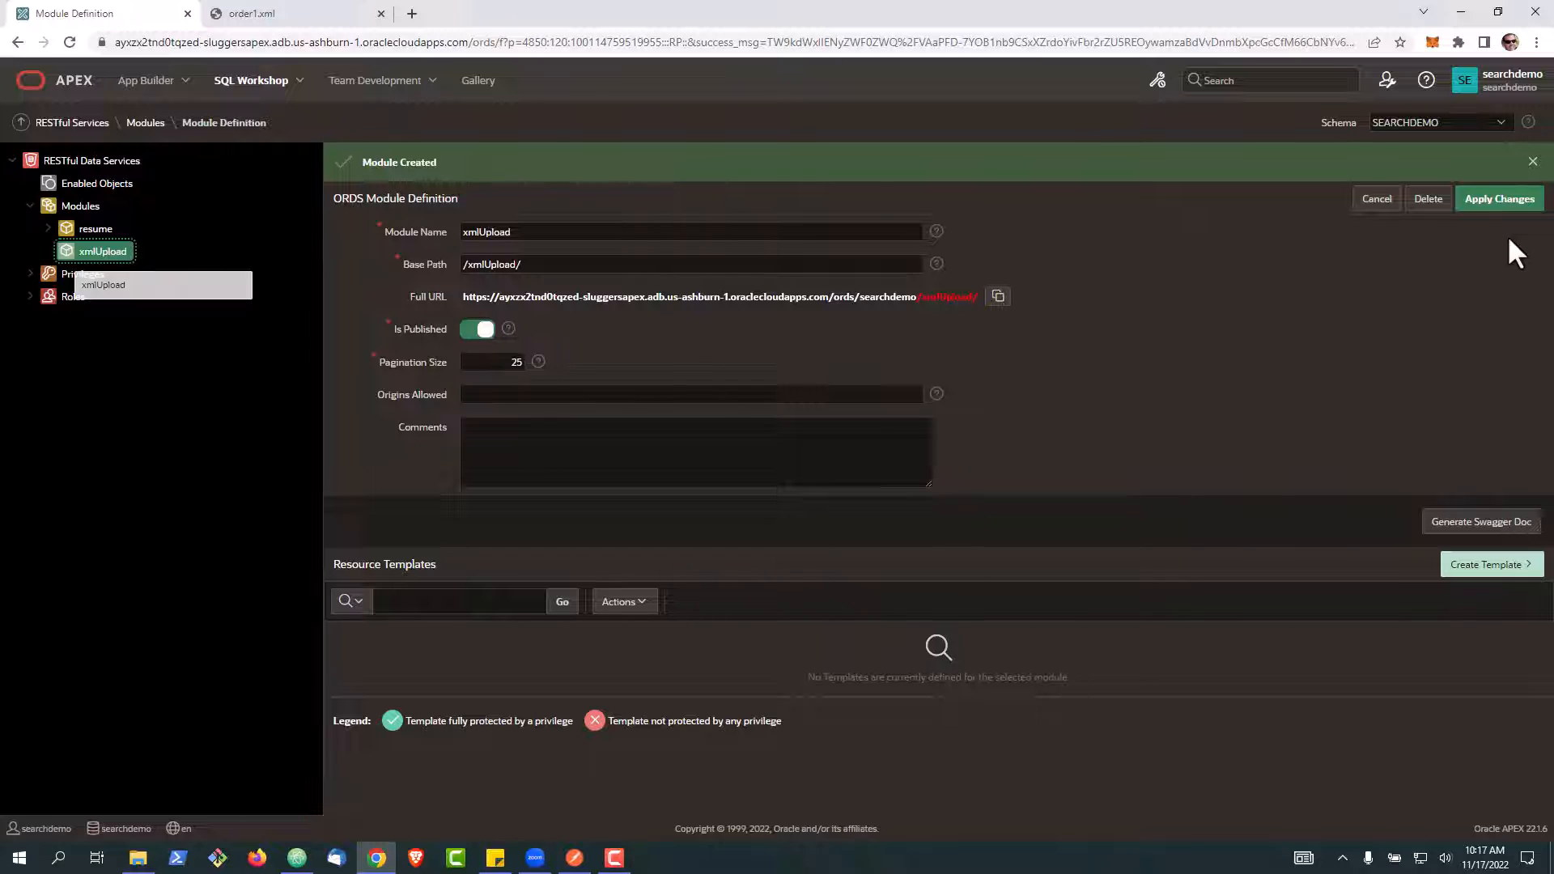
# Add a resource template with URI Template loaddata under xmlUpload.
pyautogui.click(1491, 563)
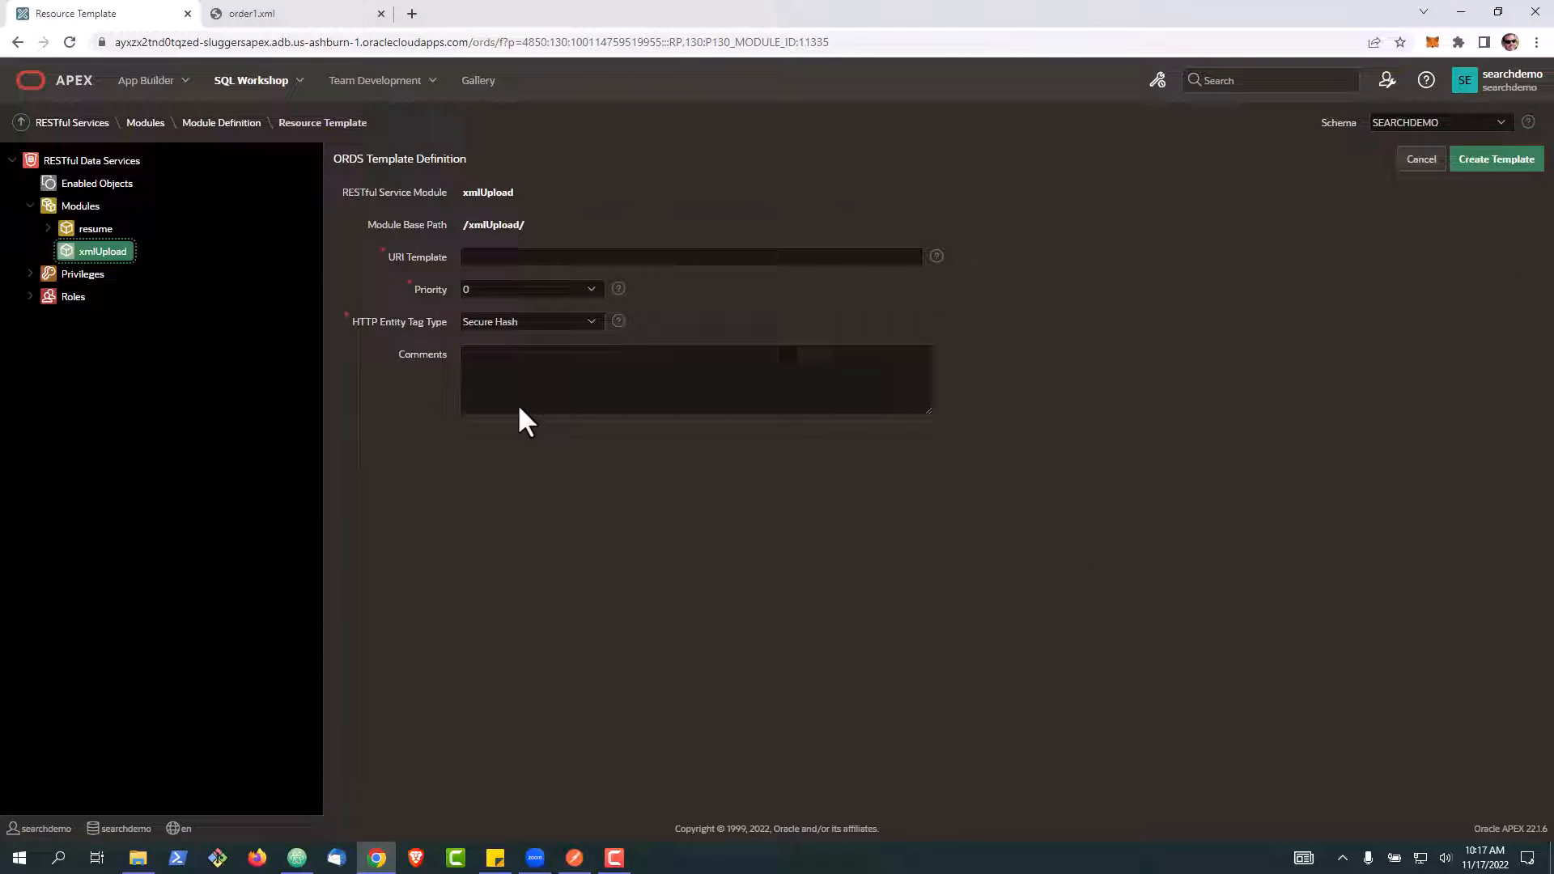
pyautogui.click(690, 258)
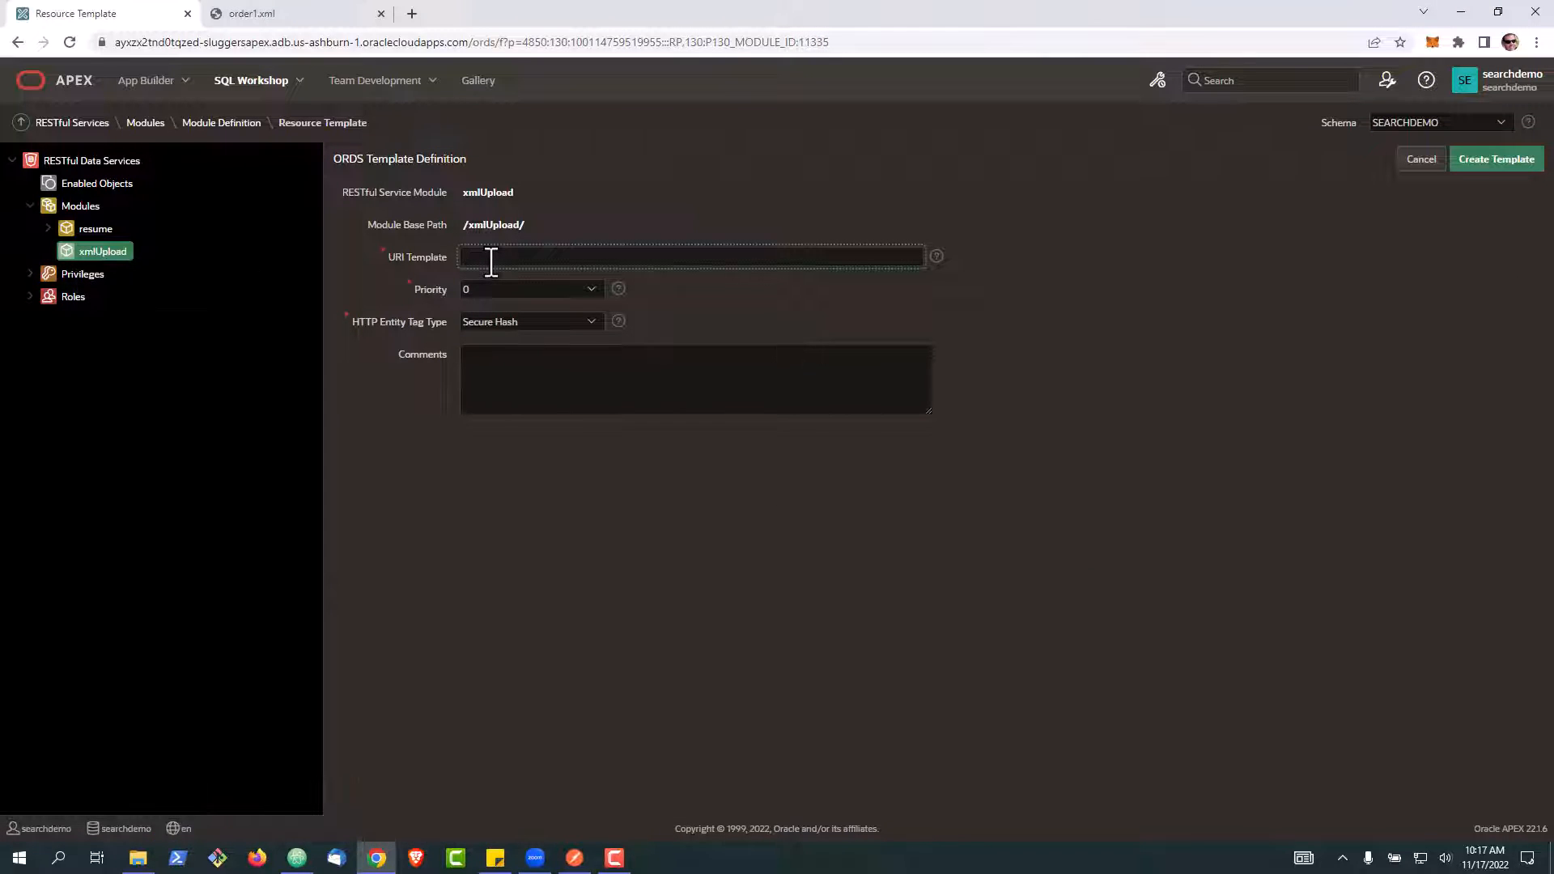
pyautogui.write('loaddata')
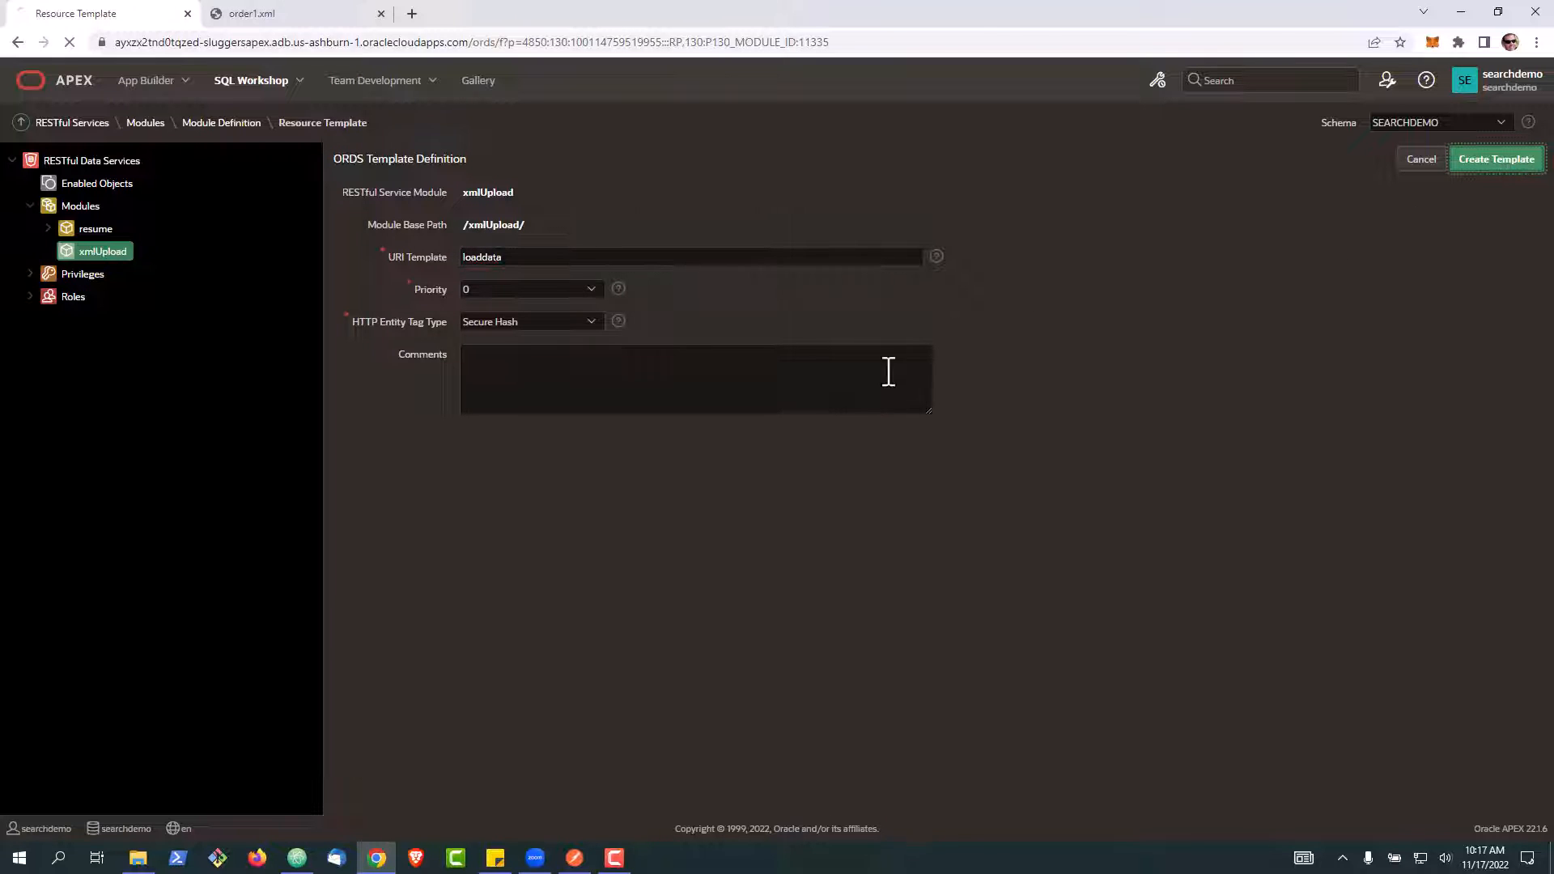
pyautogui.click(1495, 159)
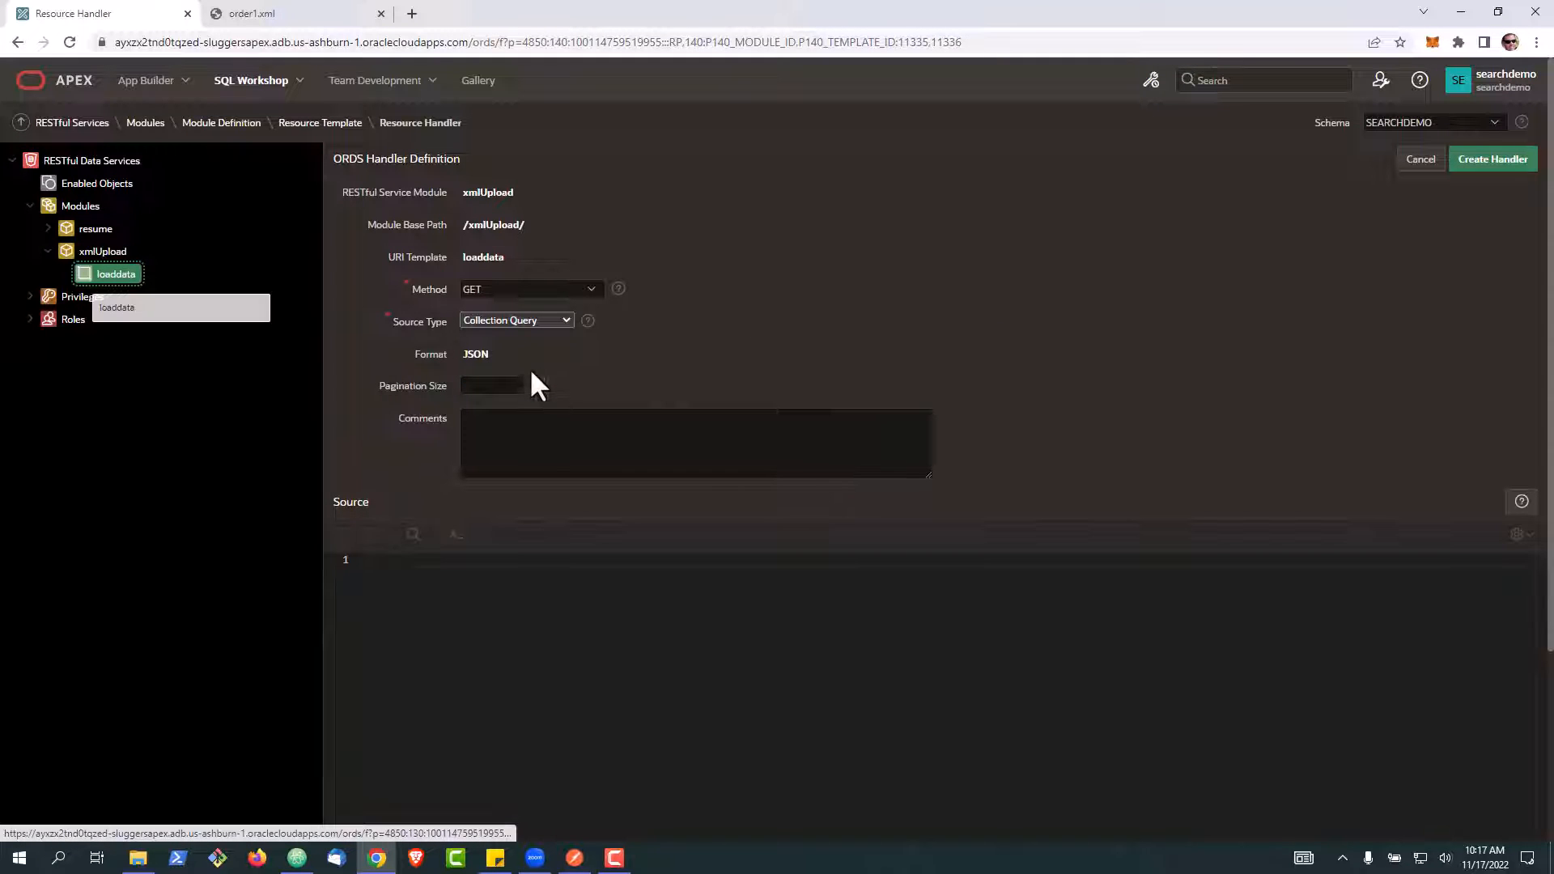
# Set the new handler's method to POST with Mime Types Allowed application/xml,text/xml.
pyautogui.click(531, 288)
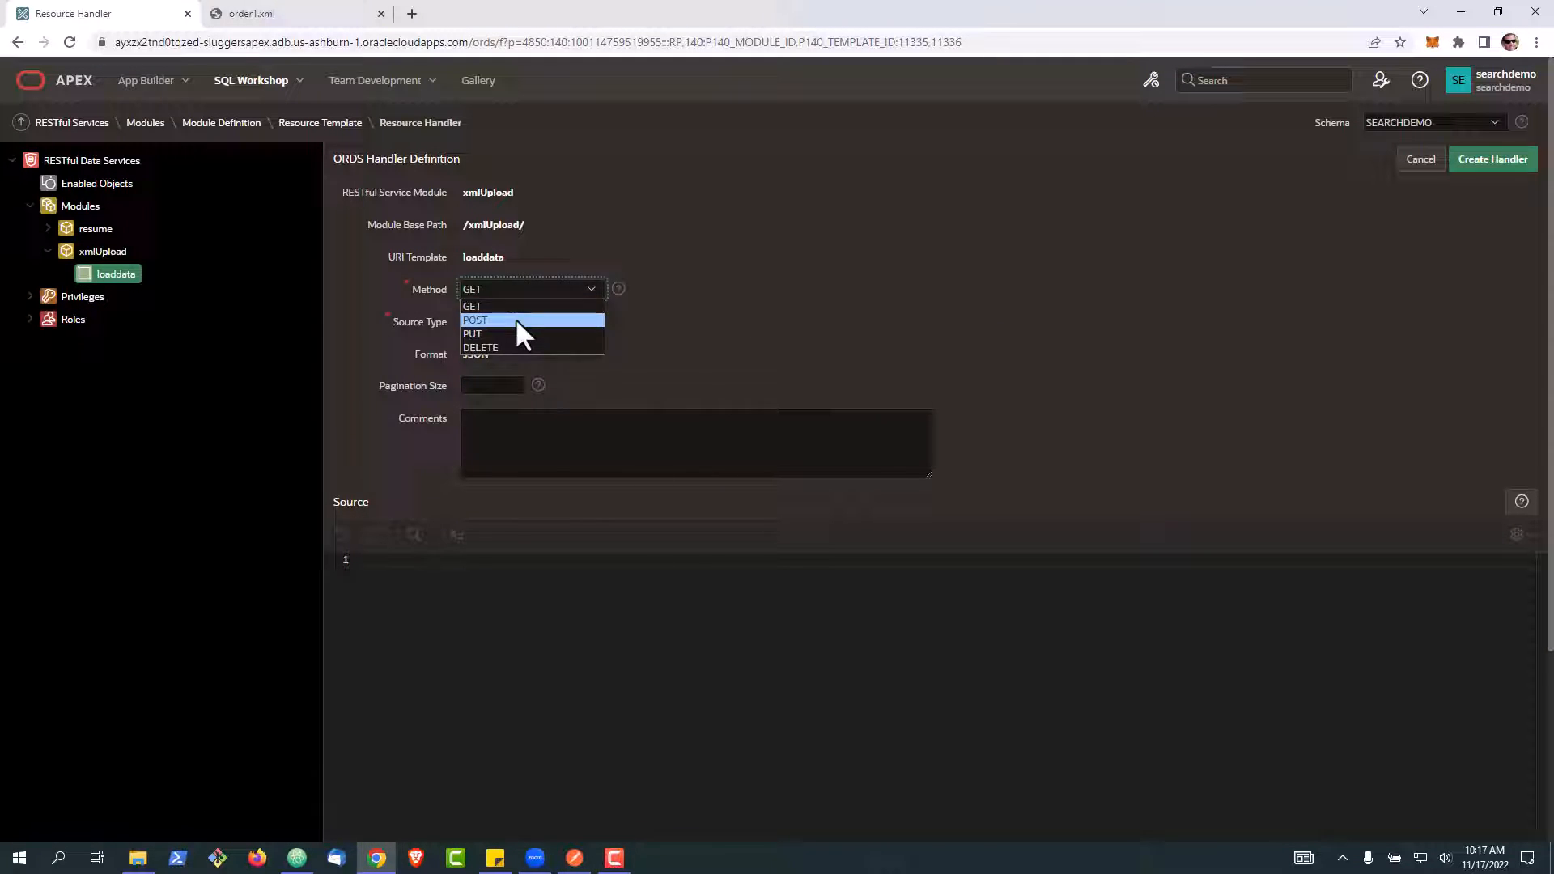
pyautogui.click(474, 320)
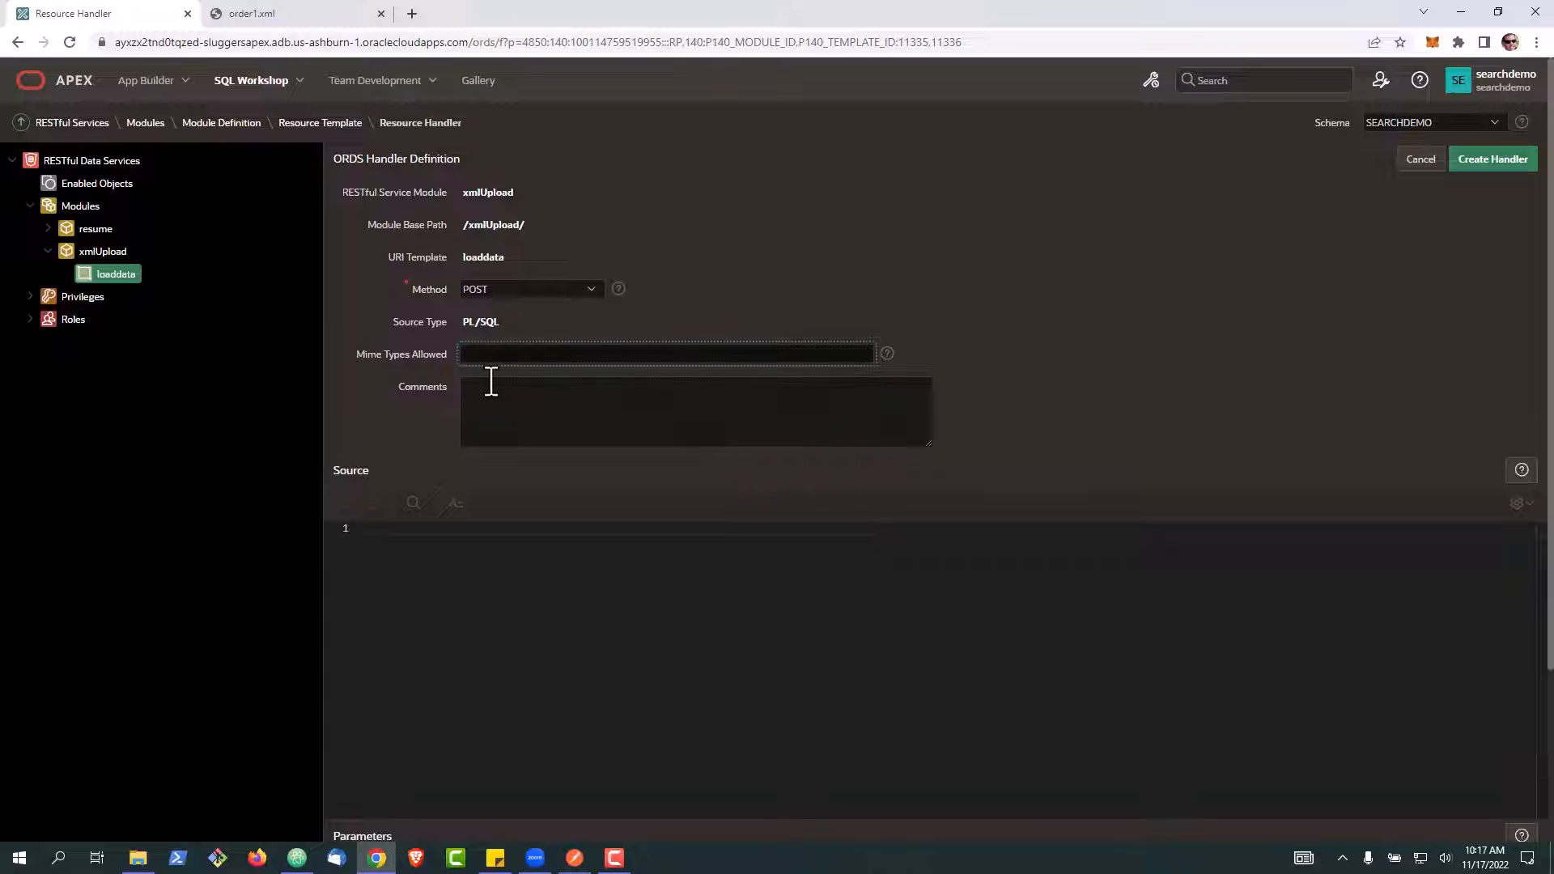
pyautogui.write('application/xml,text/xml')
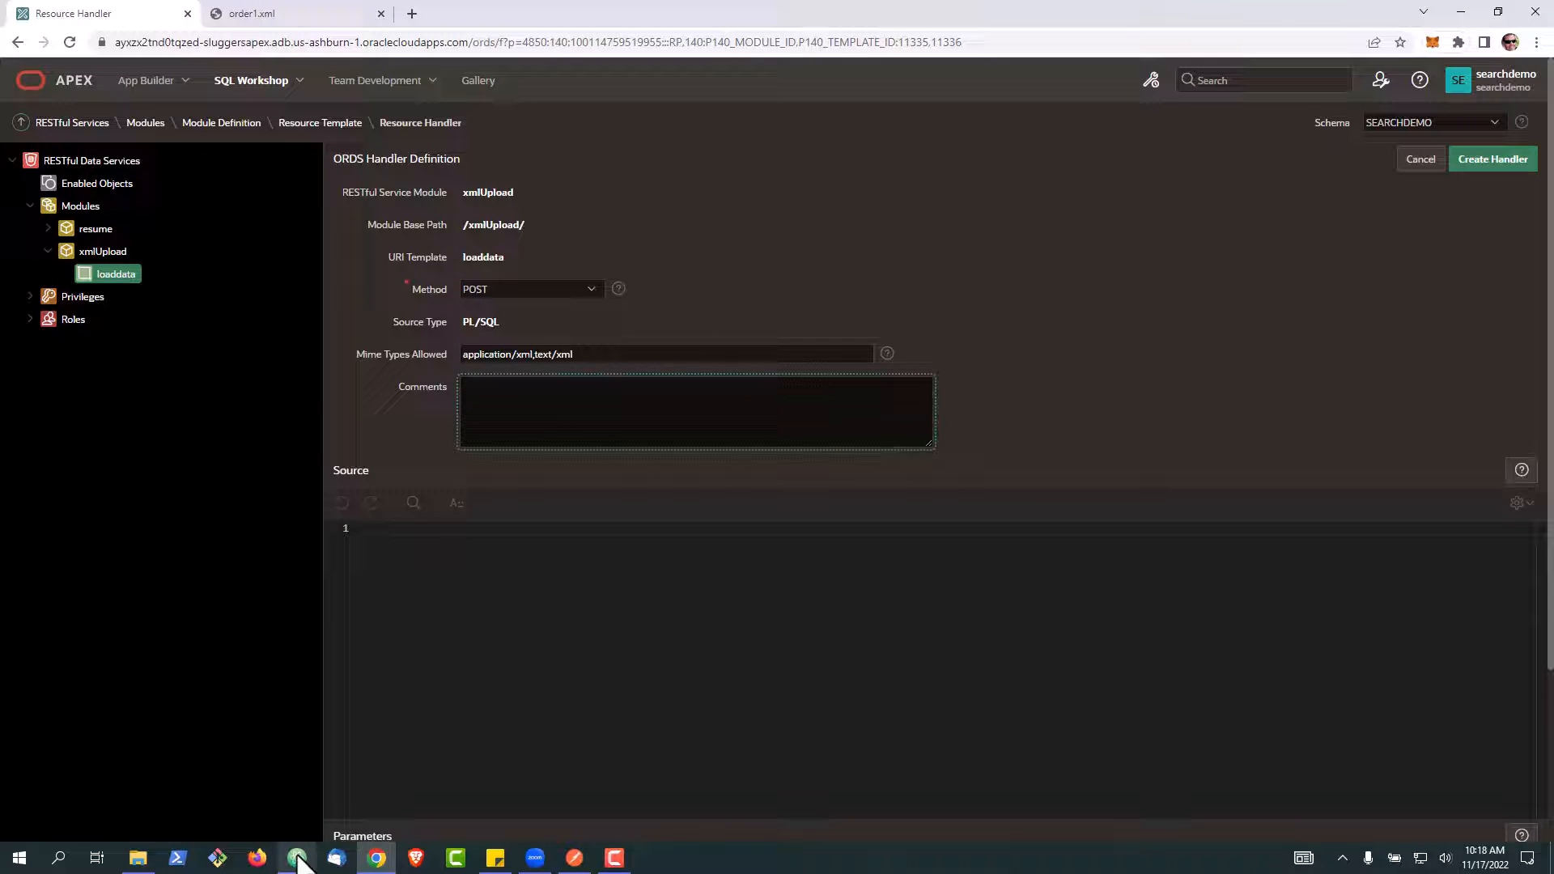
pyautogui.click(296, 858)
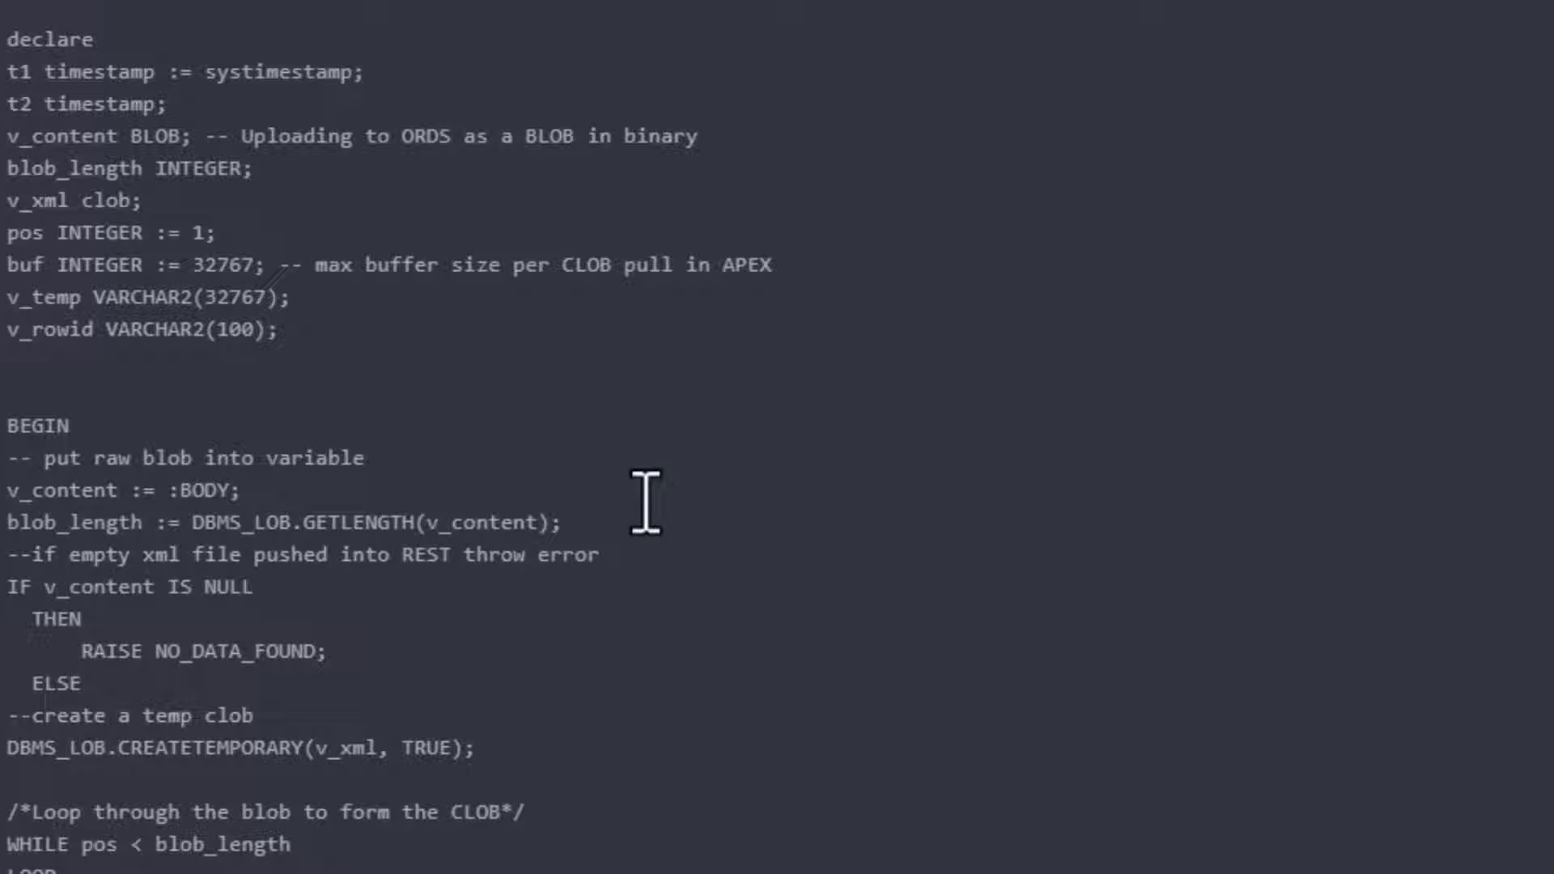
pyautogui.moveTo(607, 364)
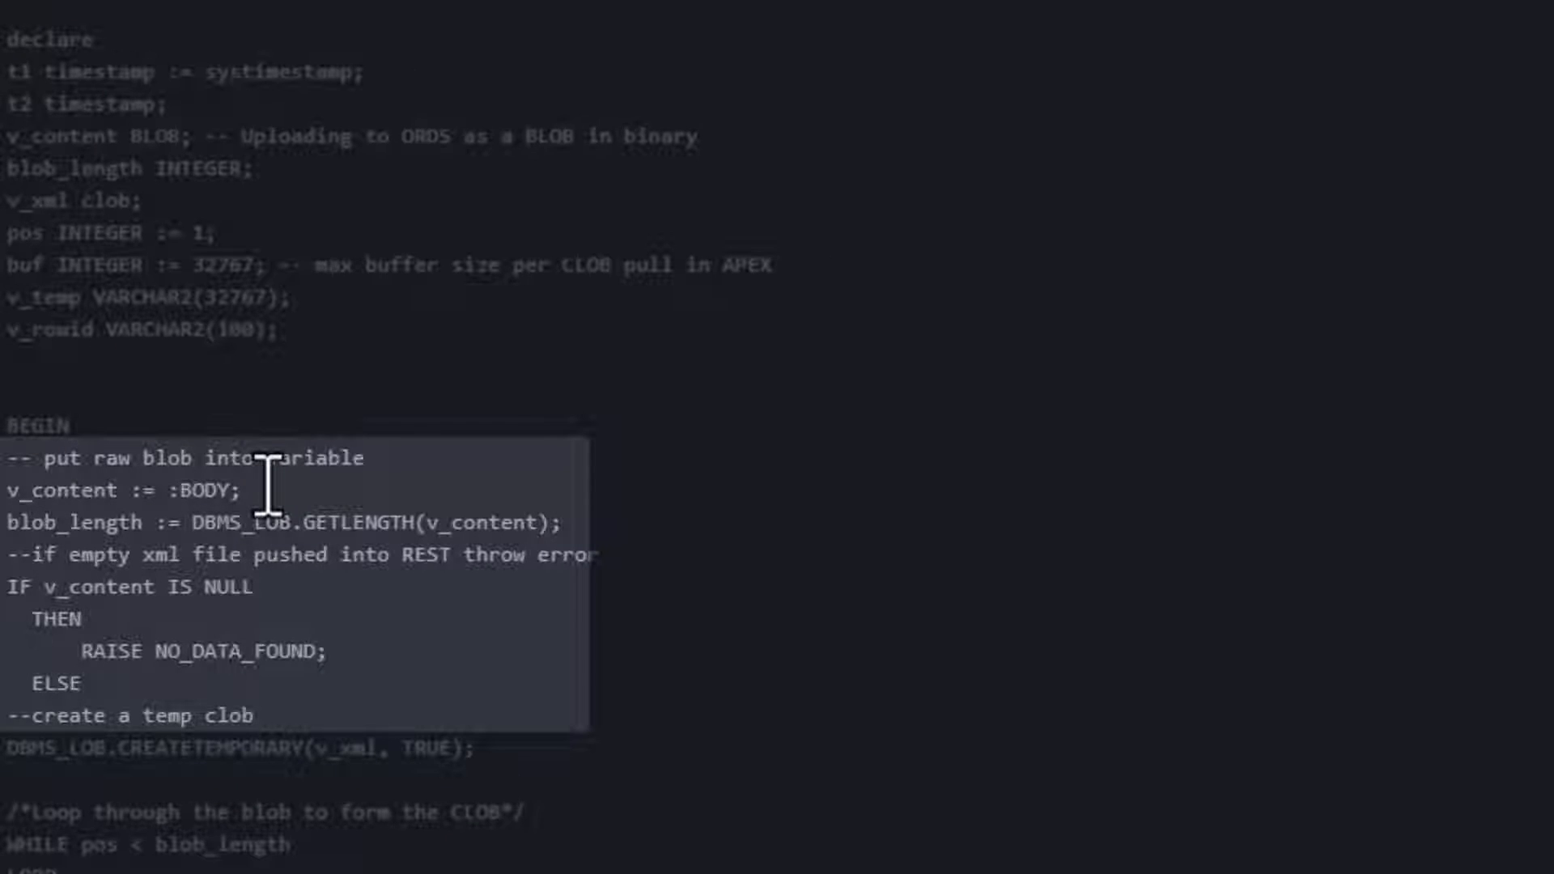
pyautogui.moveTo(620, 555)
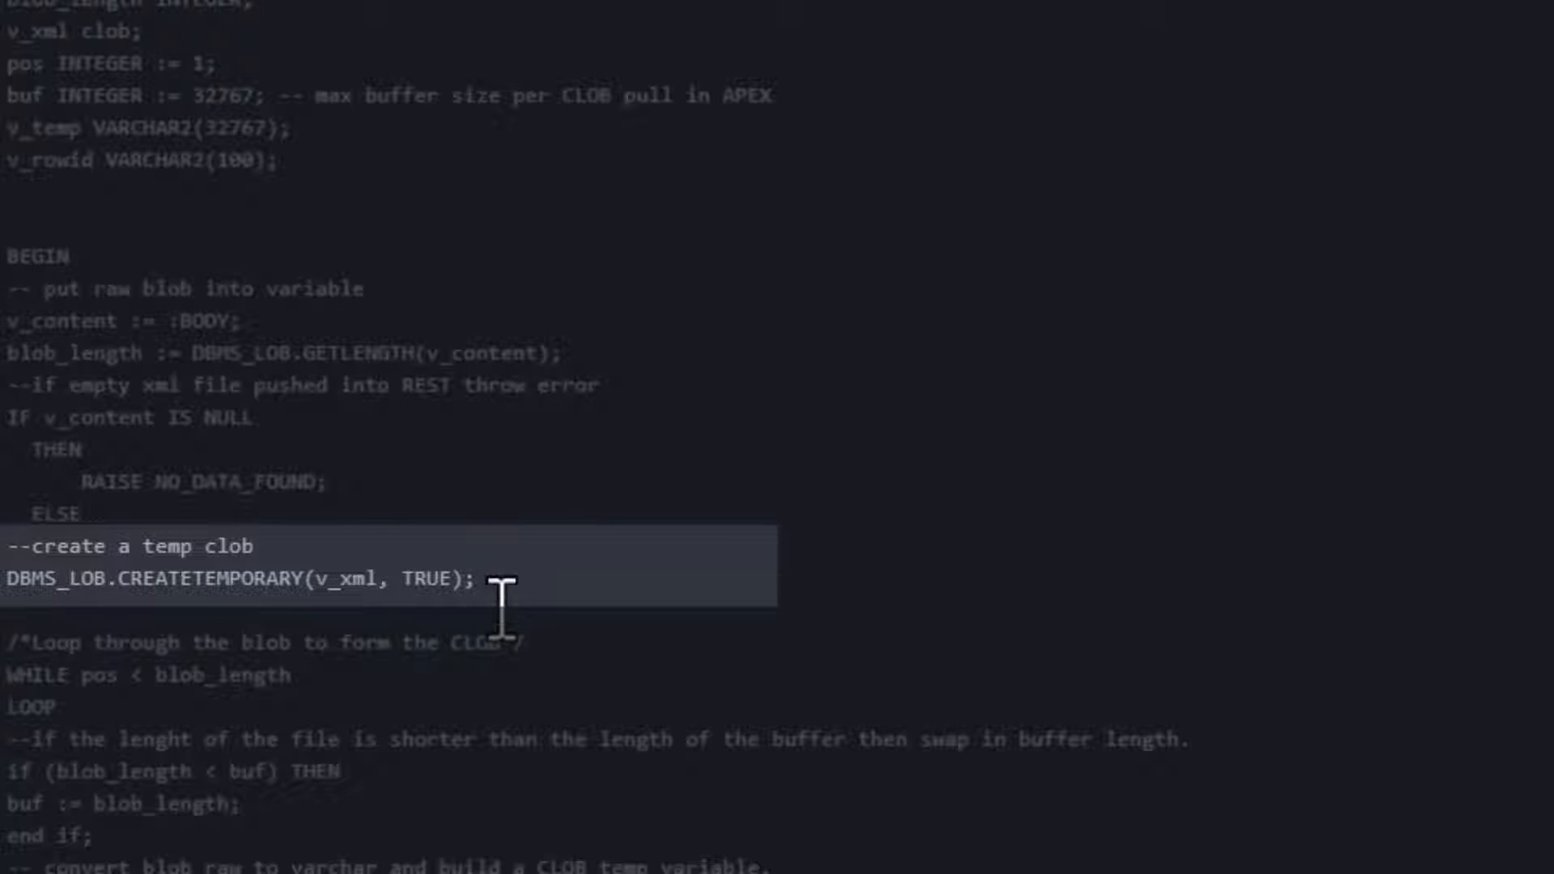
pyautogui.scroll(-3)
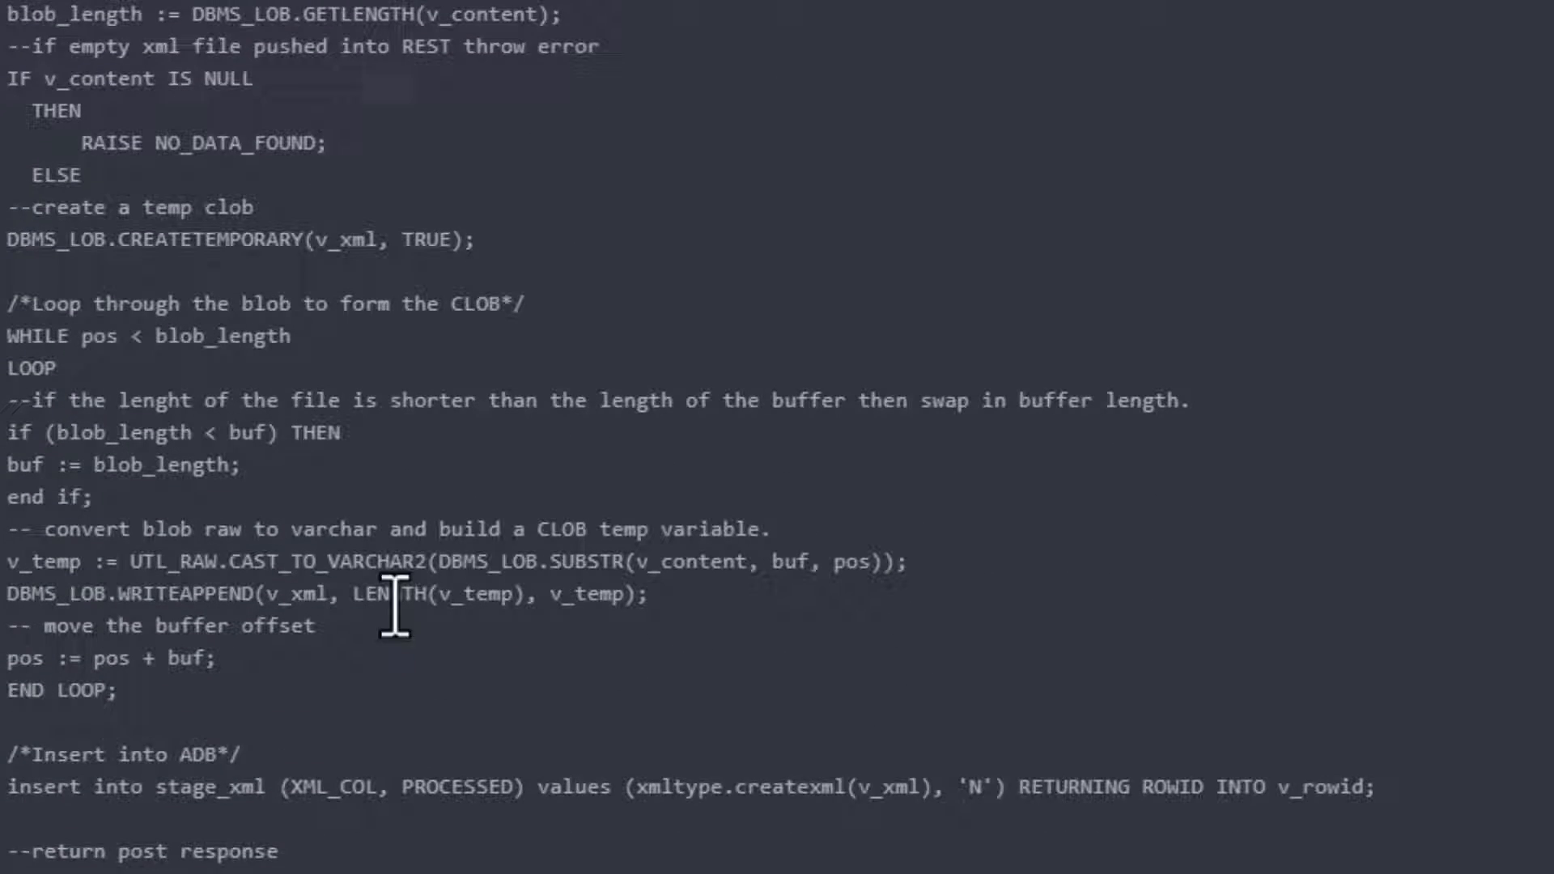
pyautogui.moveTo(397, 608); pyautogui.dragTo(447, 724)
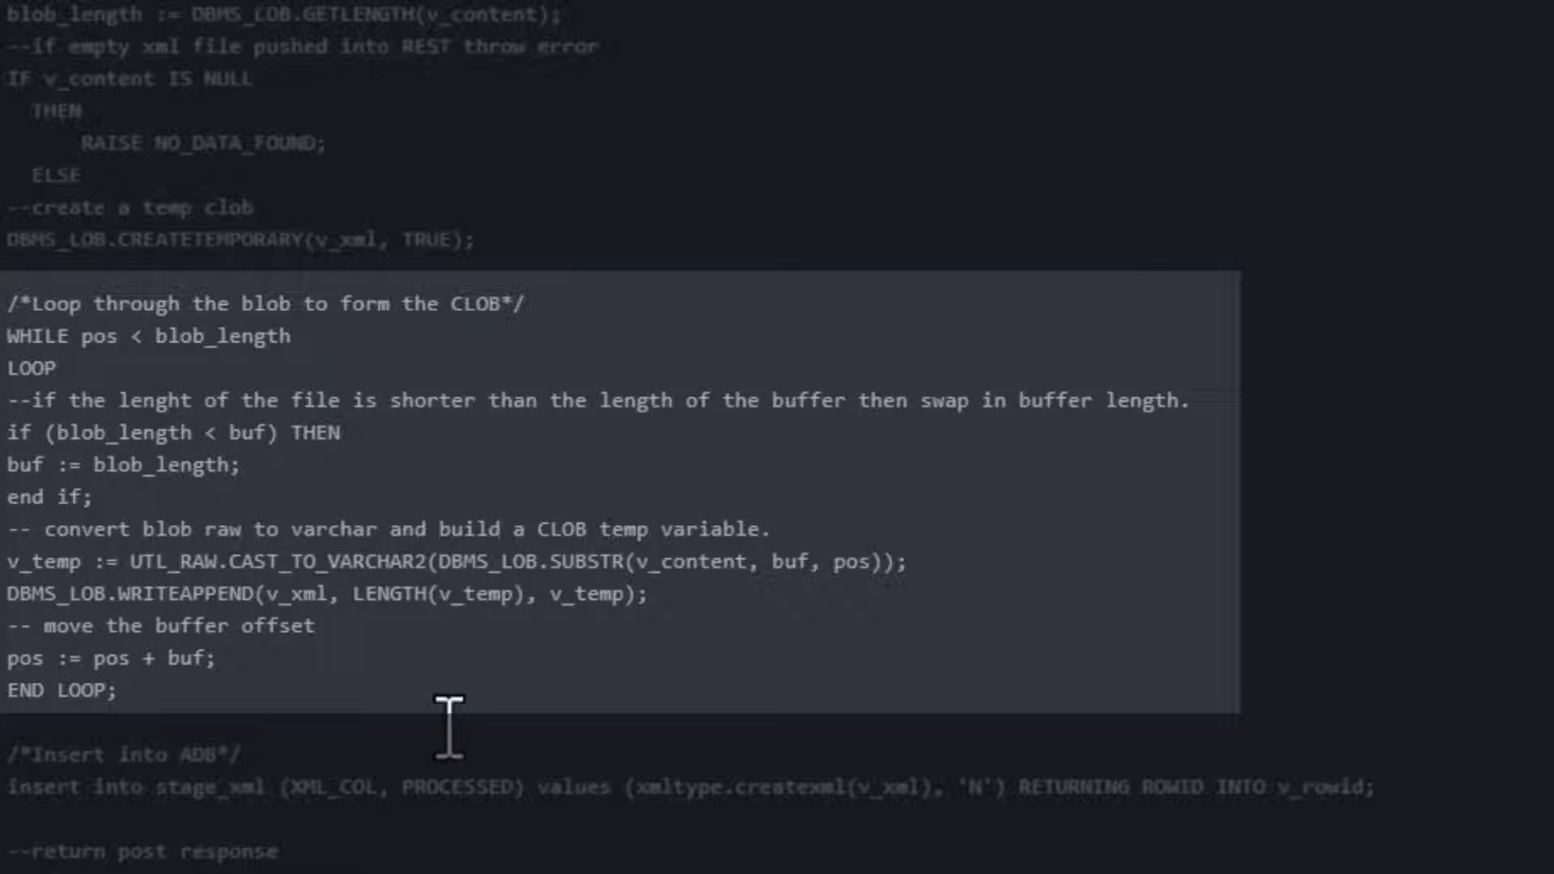
pyautogui.moveTo(586, 717)
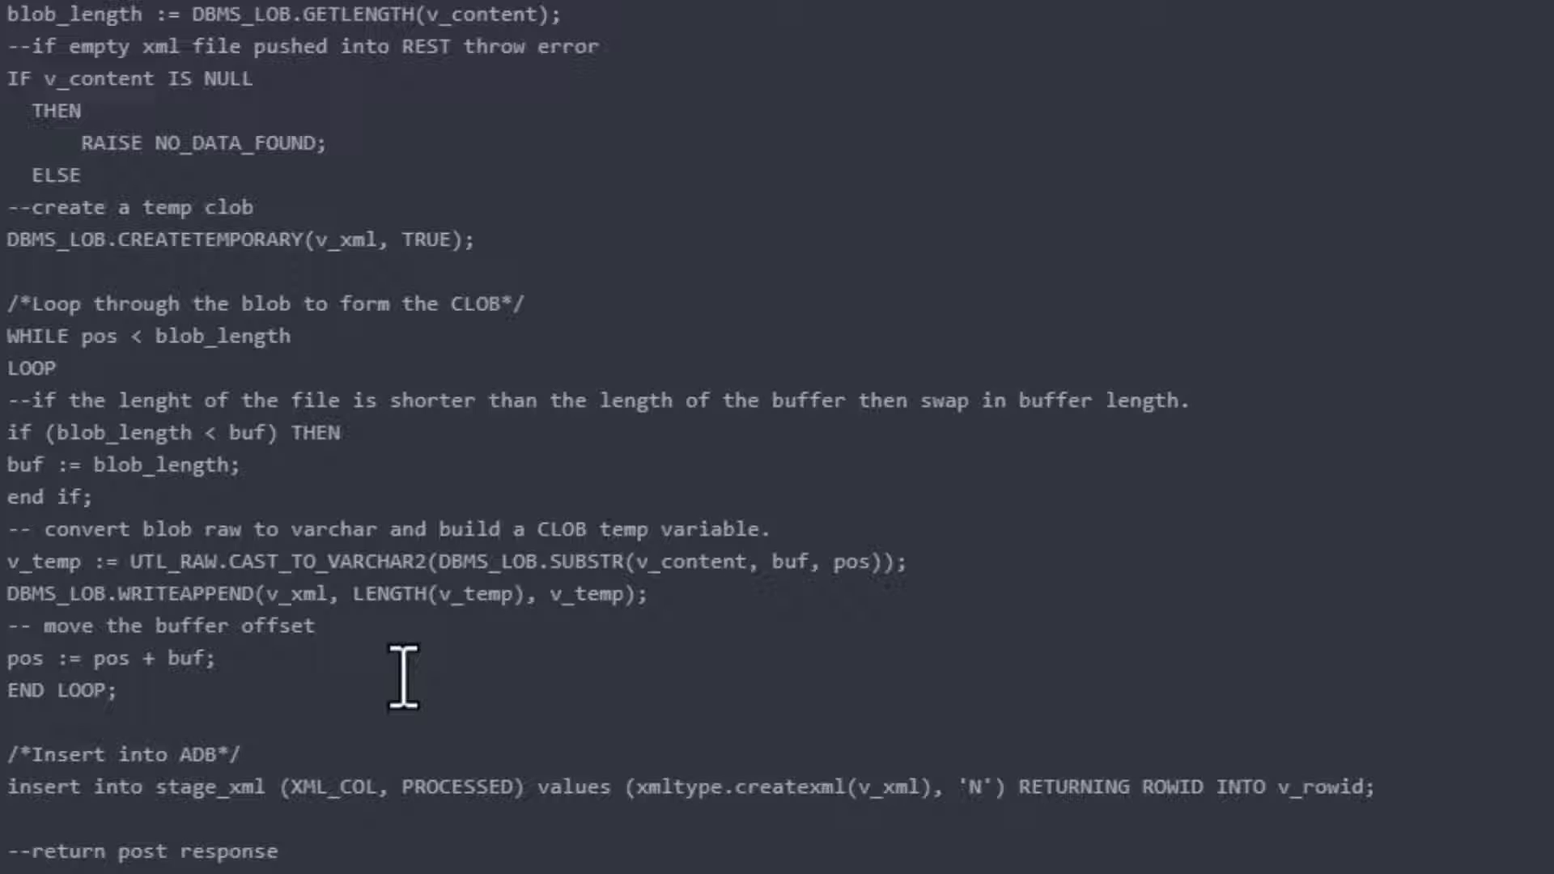
pyautogui.scroll(-3)
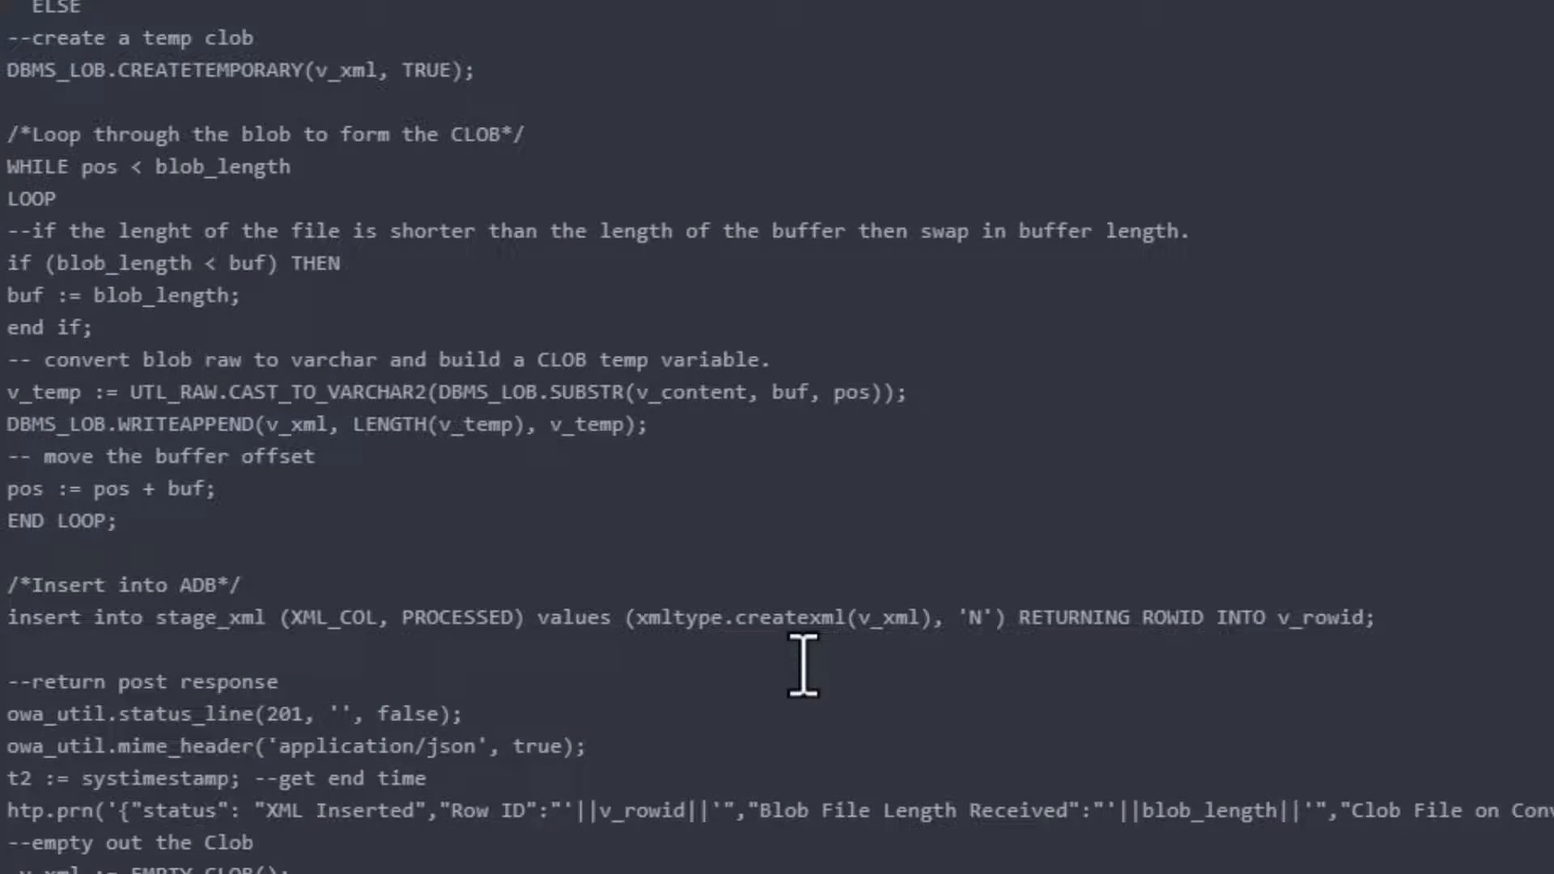
pyautogui.scroll(-3)
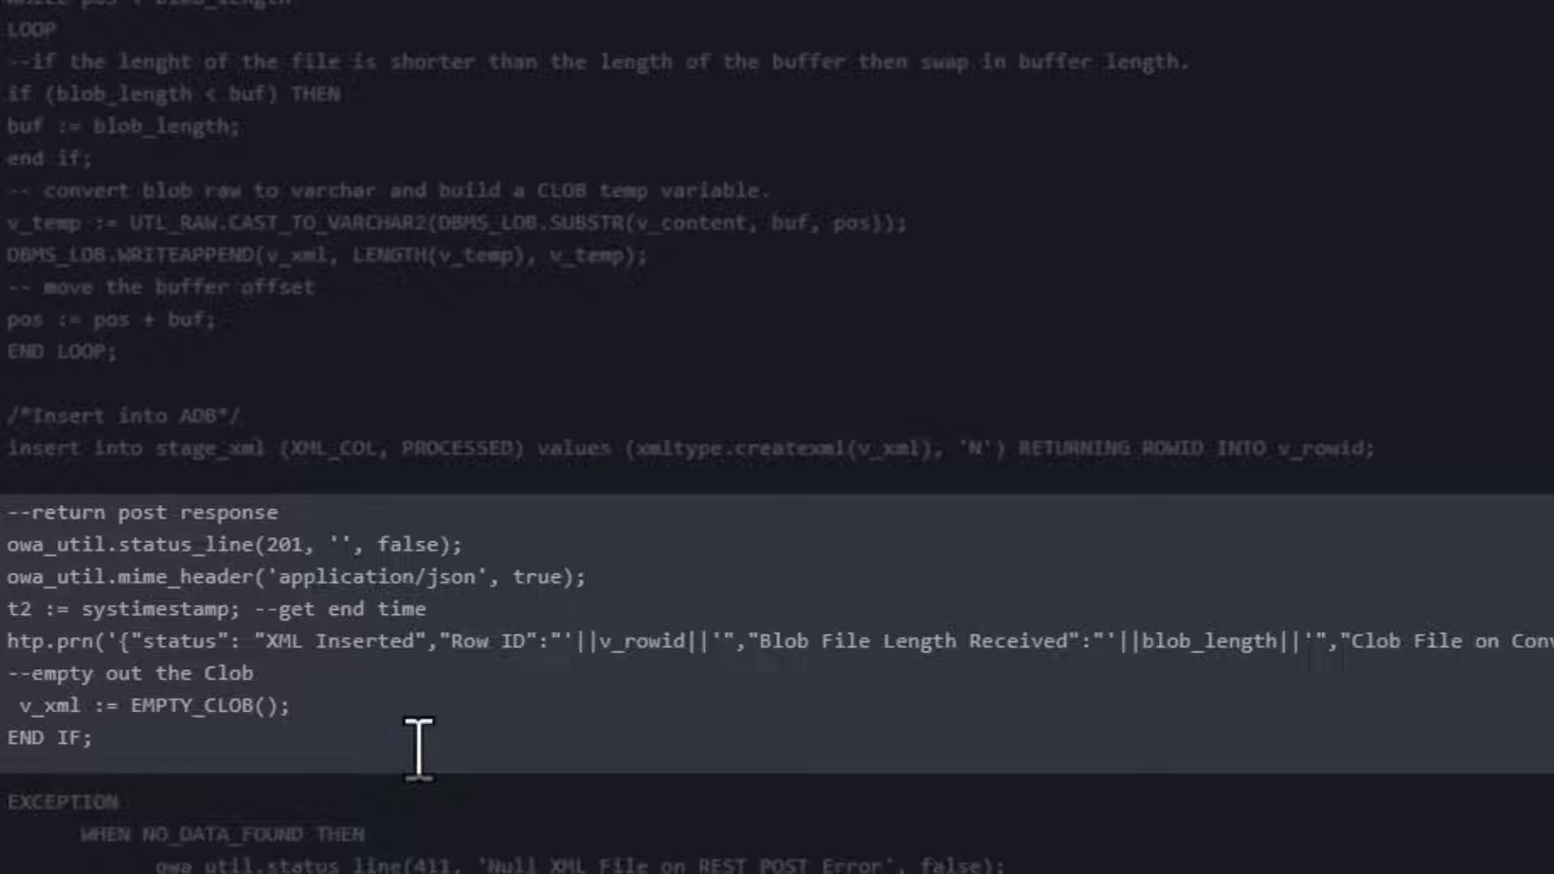
pyautogui.scroll(-3)
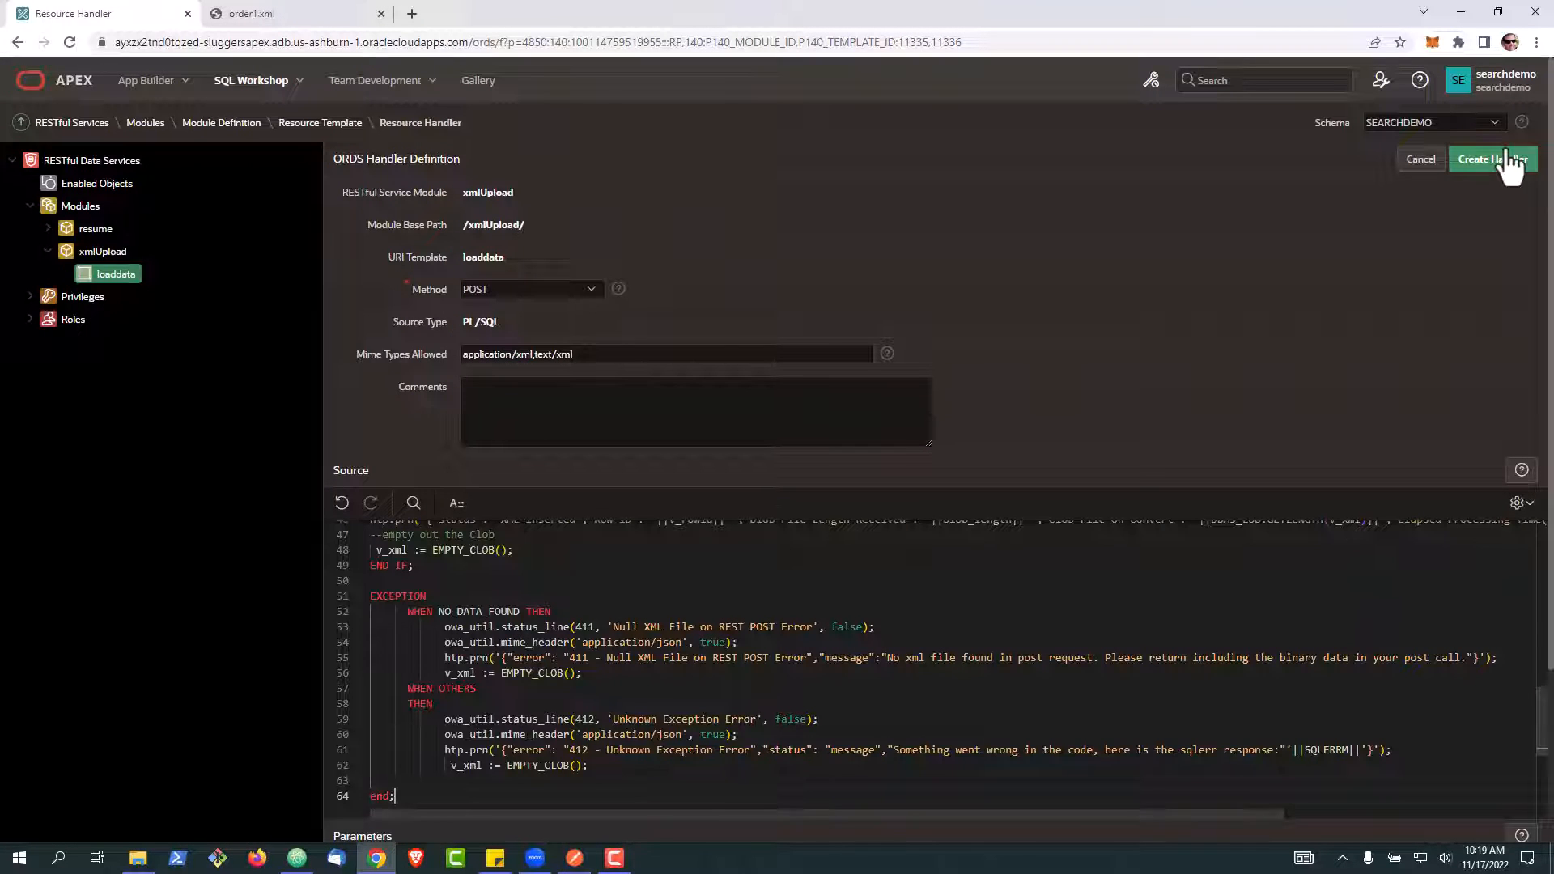
# Create the POST handler for loaddata and copy its full endpoint URL.
pyautogui.click(1481, 158)
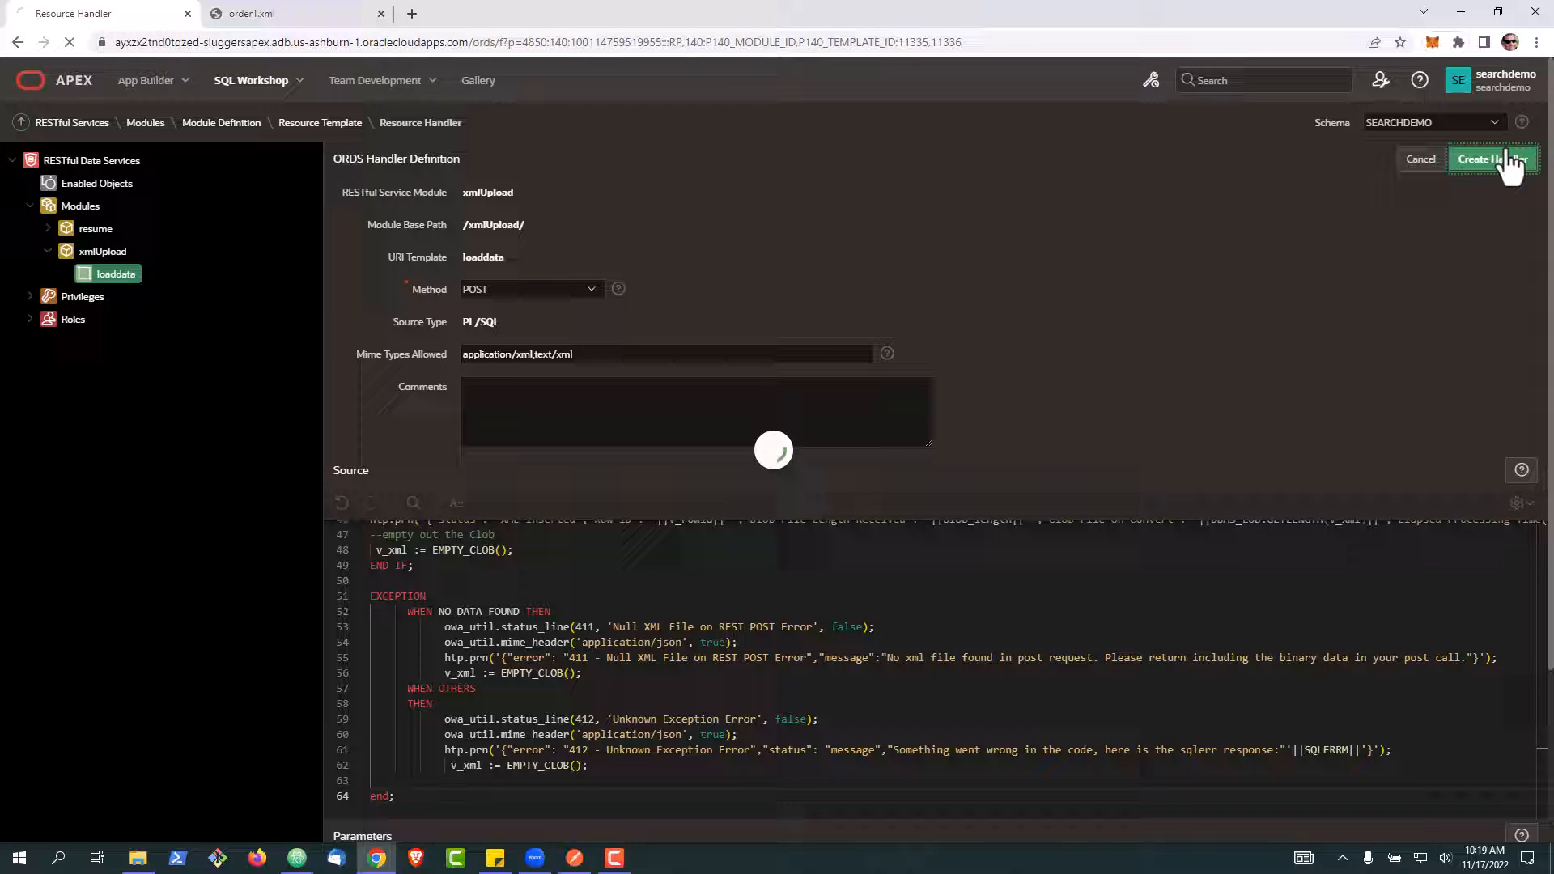
pyautogui.click(1485, 159)
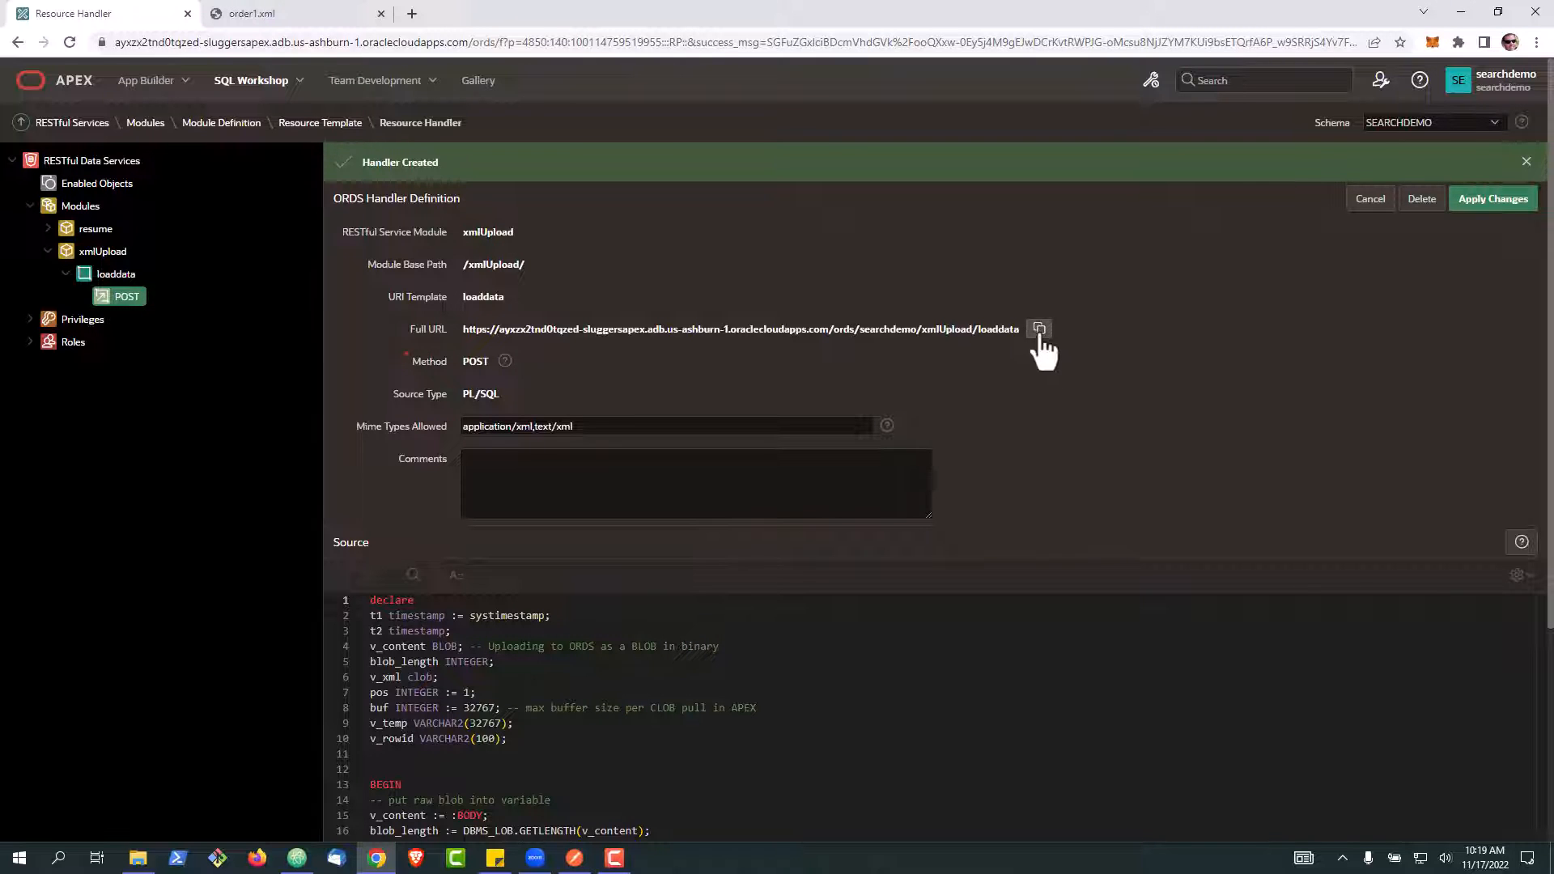
pyautogui.click(1038, 329)
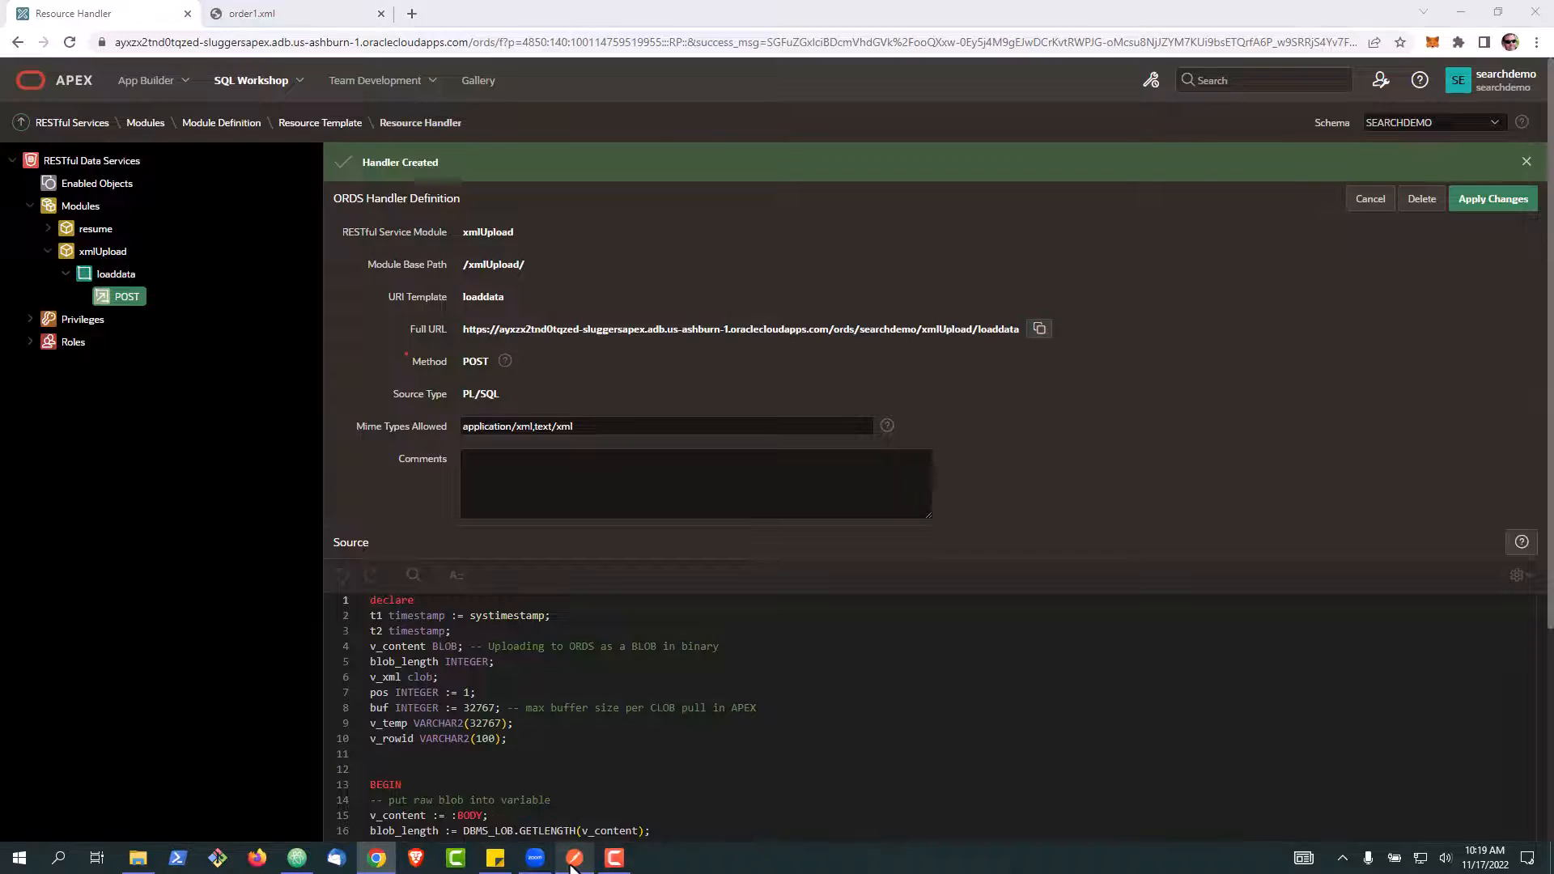
# In Postman, paste the loaddata URL and attach order1.xml as the binary body.
pyautogui.click(573, 858)
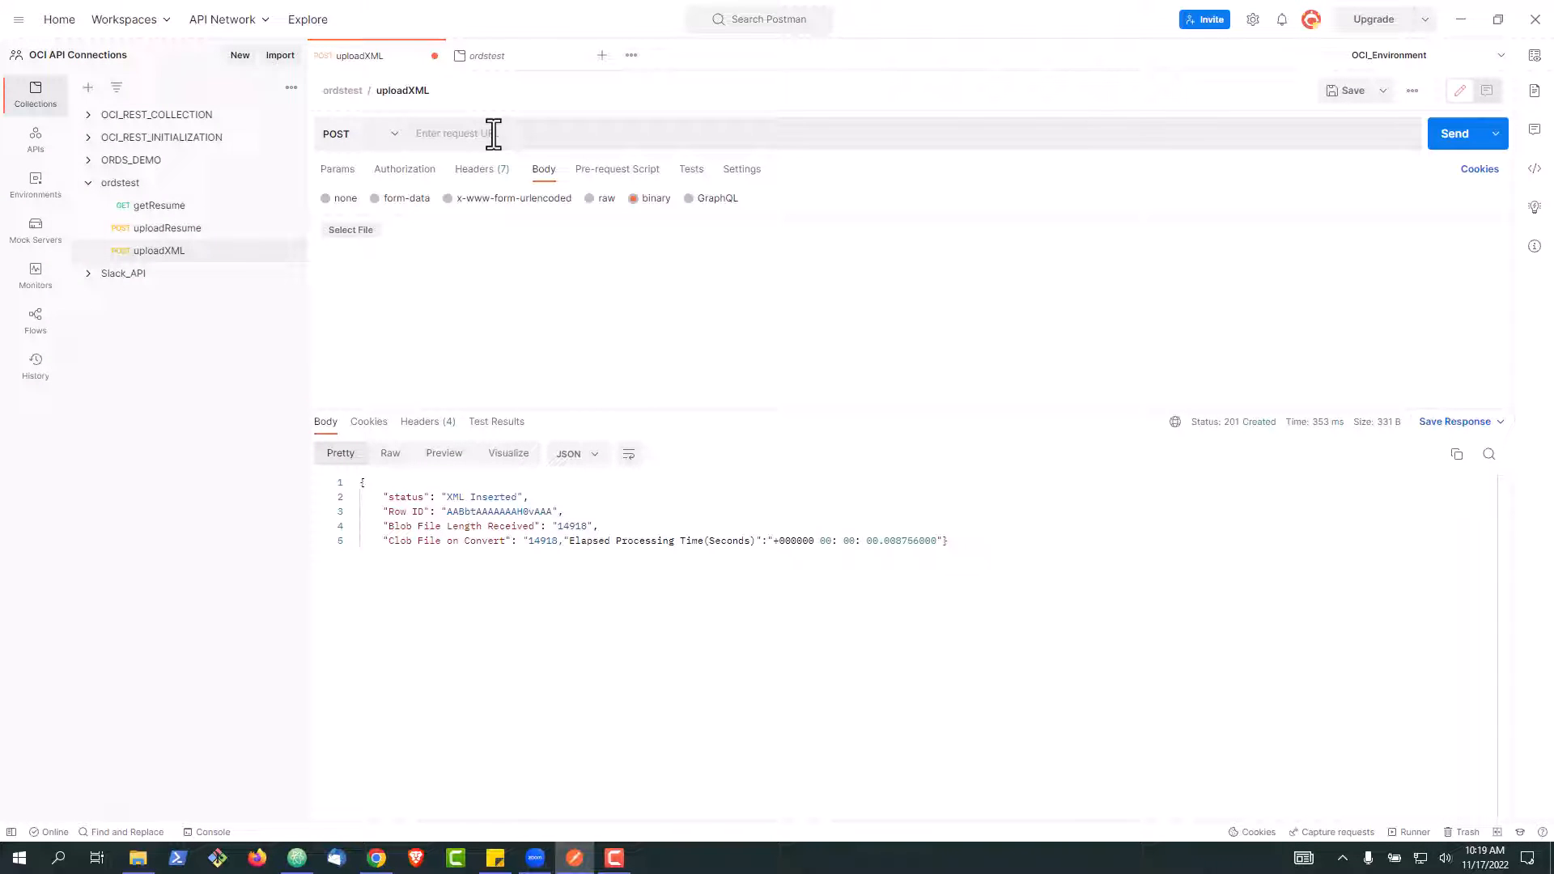
pyautogui.write('https://ayxzx2tnd0tqzed-sluggersapex.adb.us-ashburn-1.oraclecloudapps.com/ords/searchdemo/xmlUpload/loaddata')
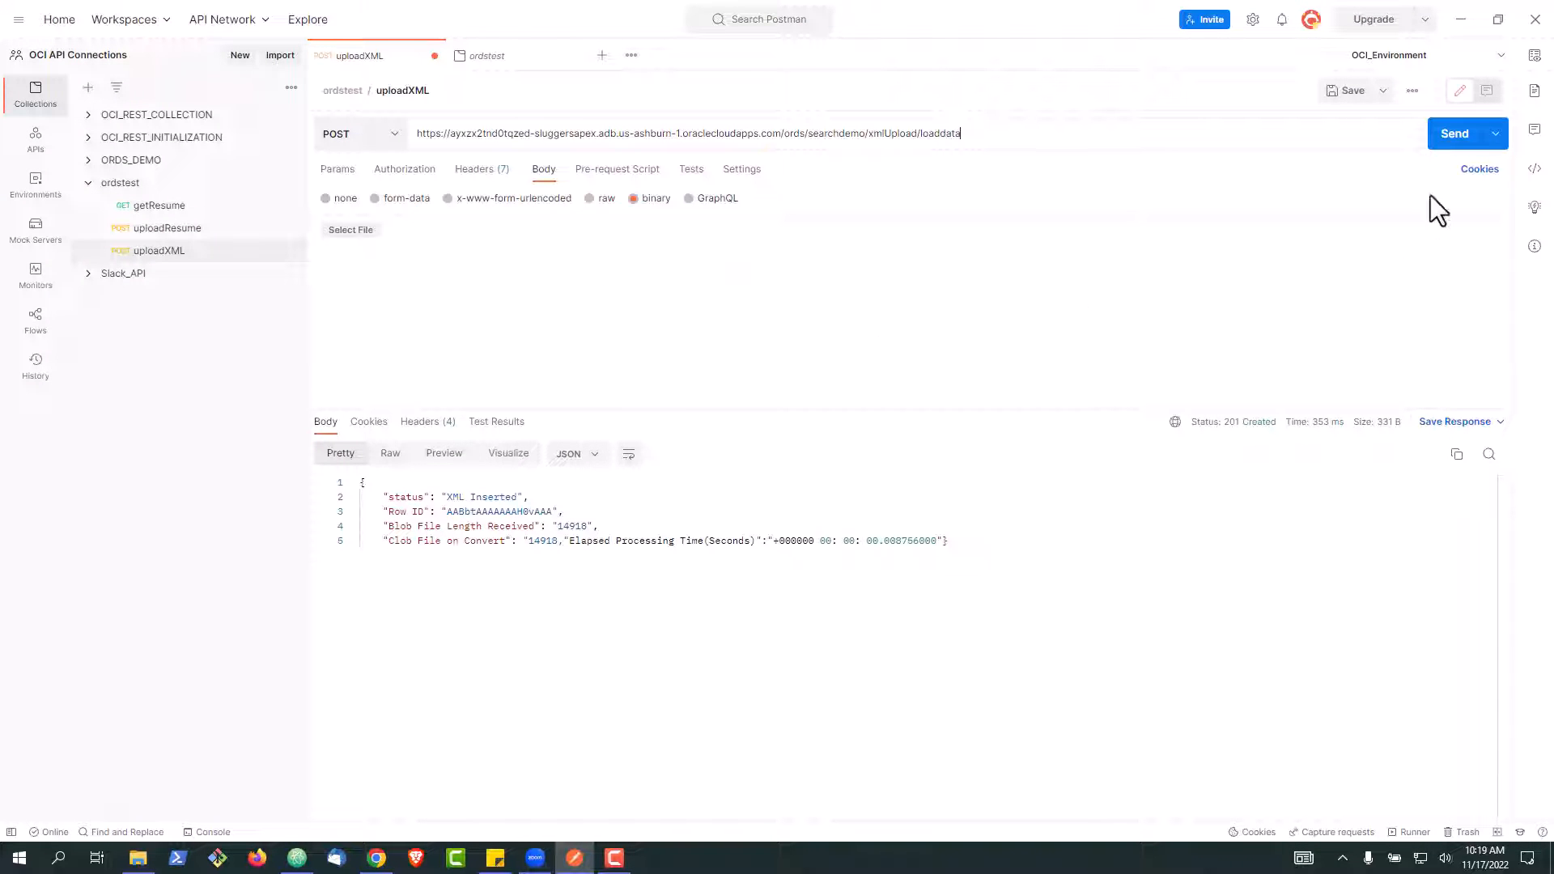
pyautogui.moveTo(466, 267)
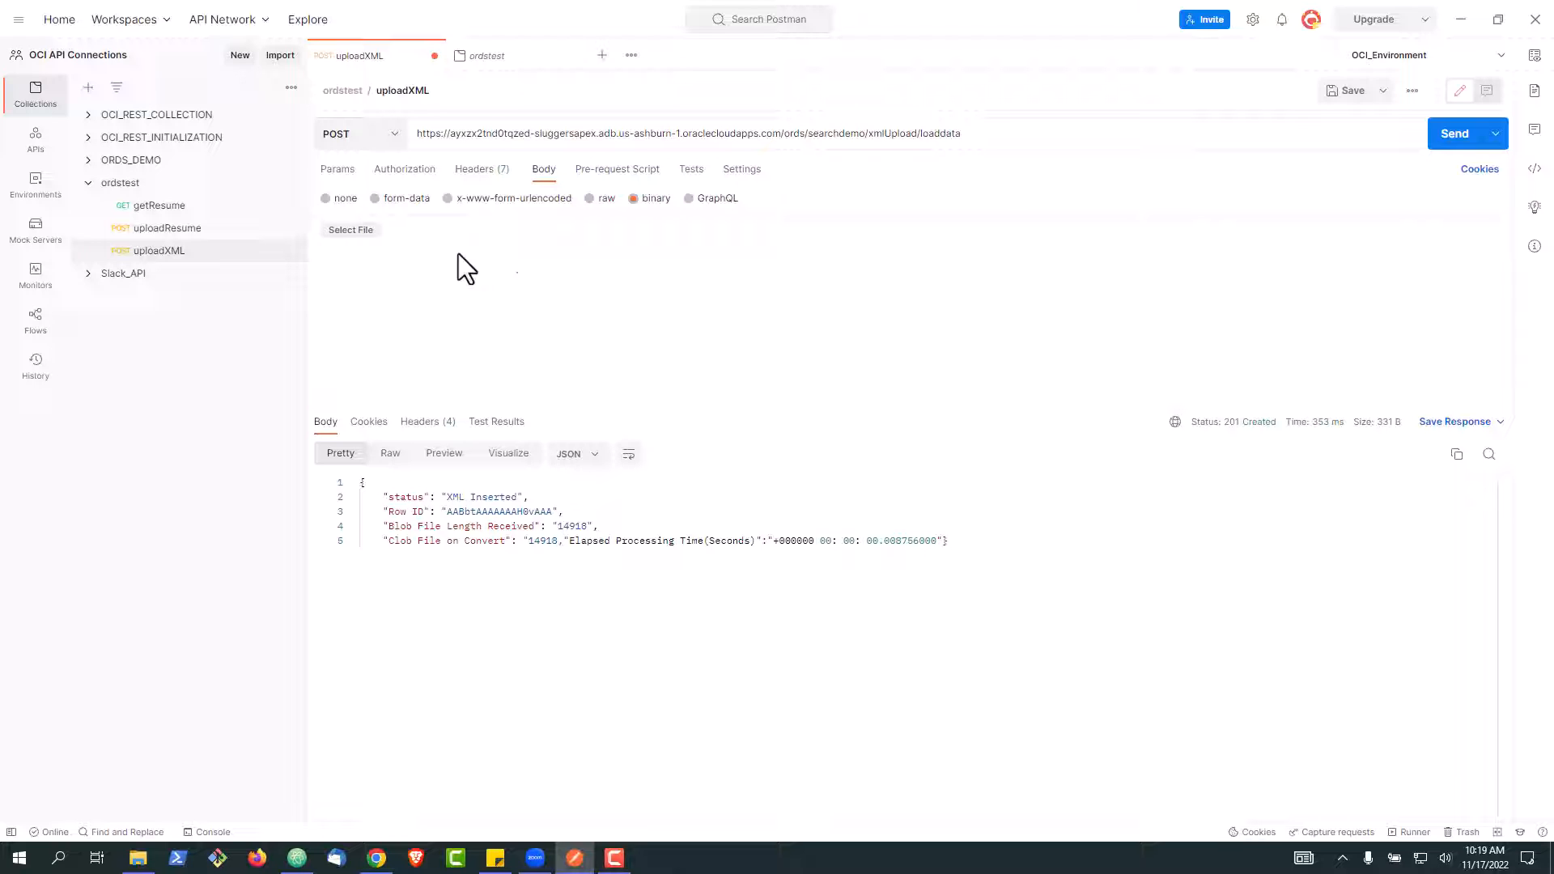
pyautogui.click(350, 228)
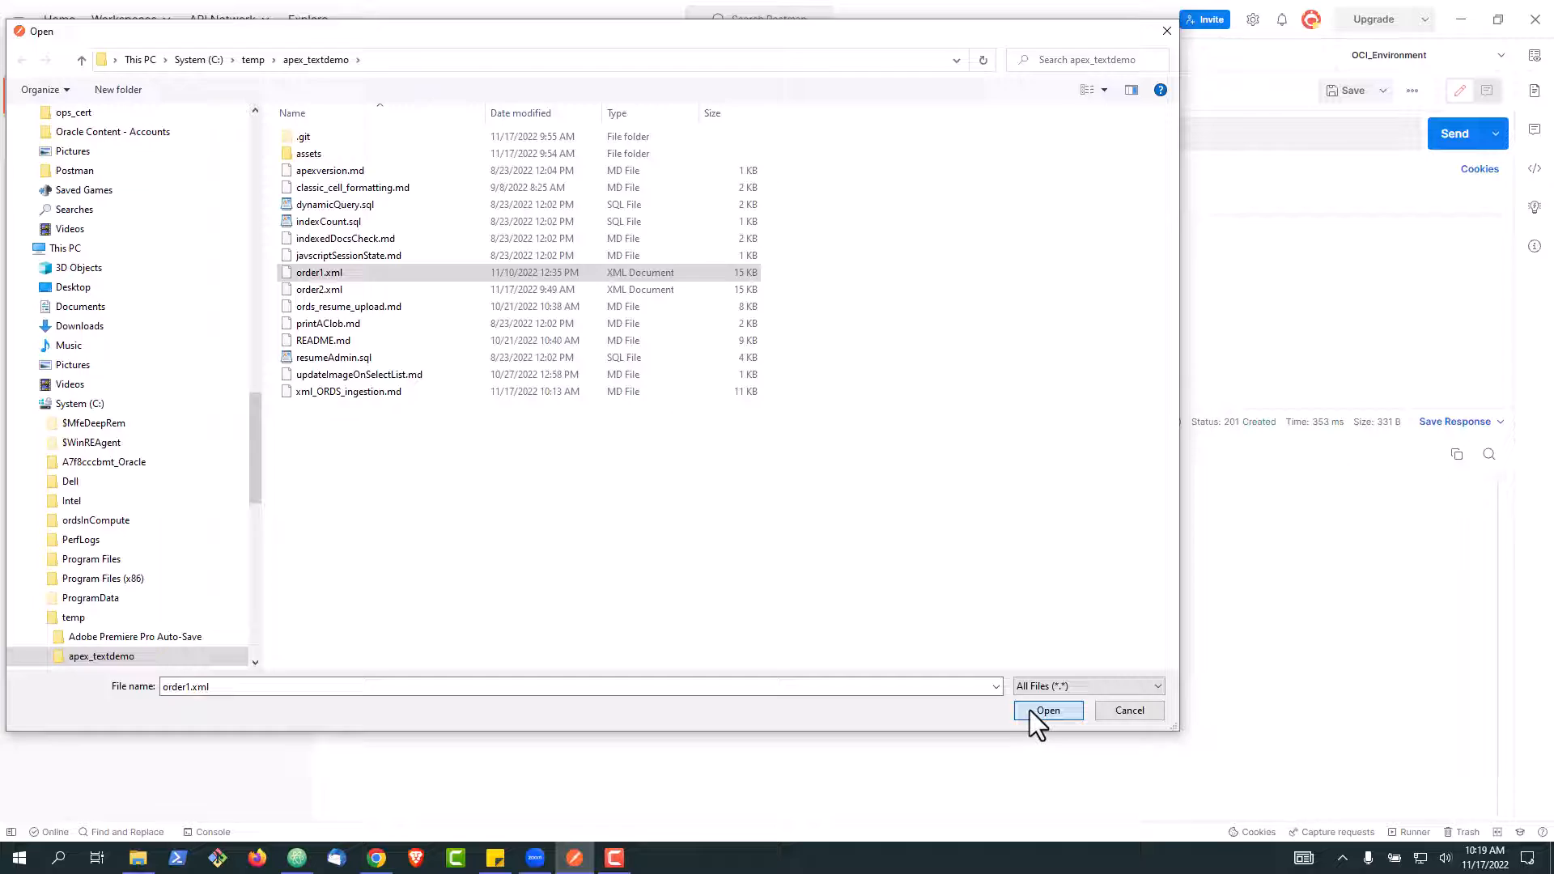
pyautogui.click(1047, 711)
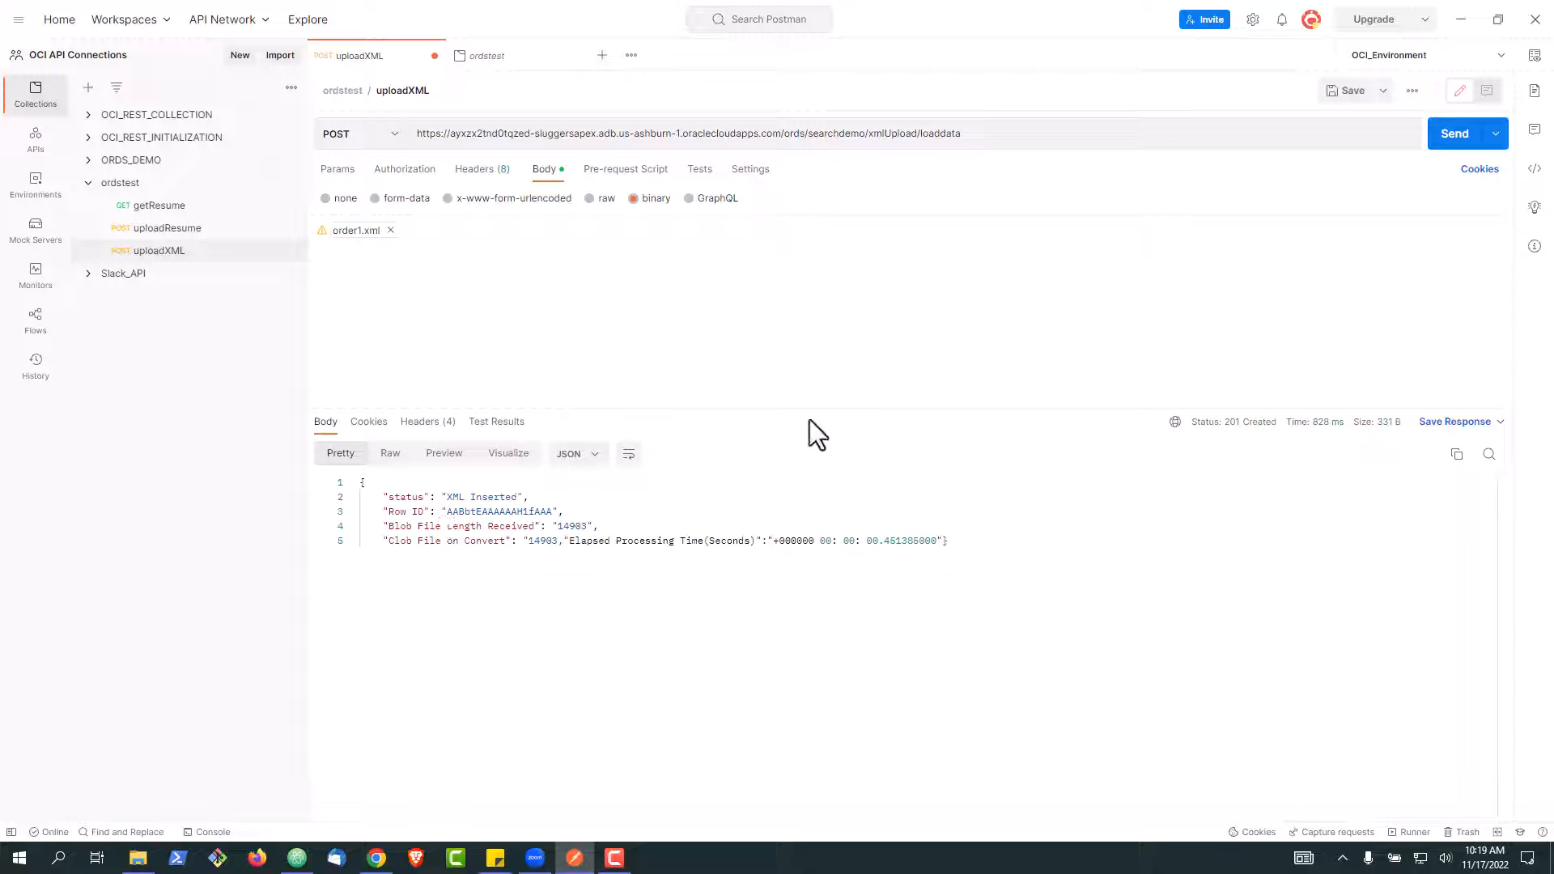
pyautogui.moveTo(392, 247)
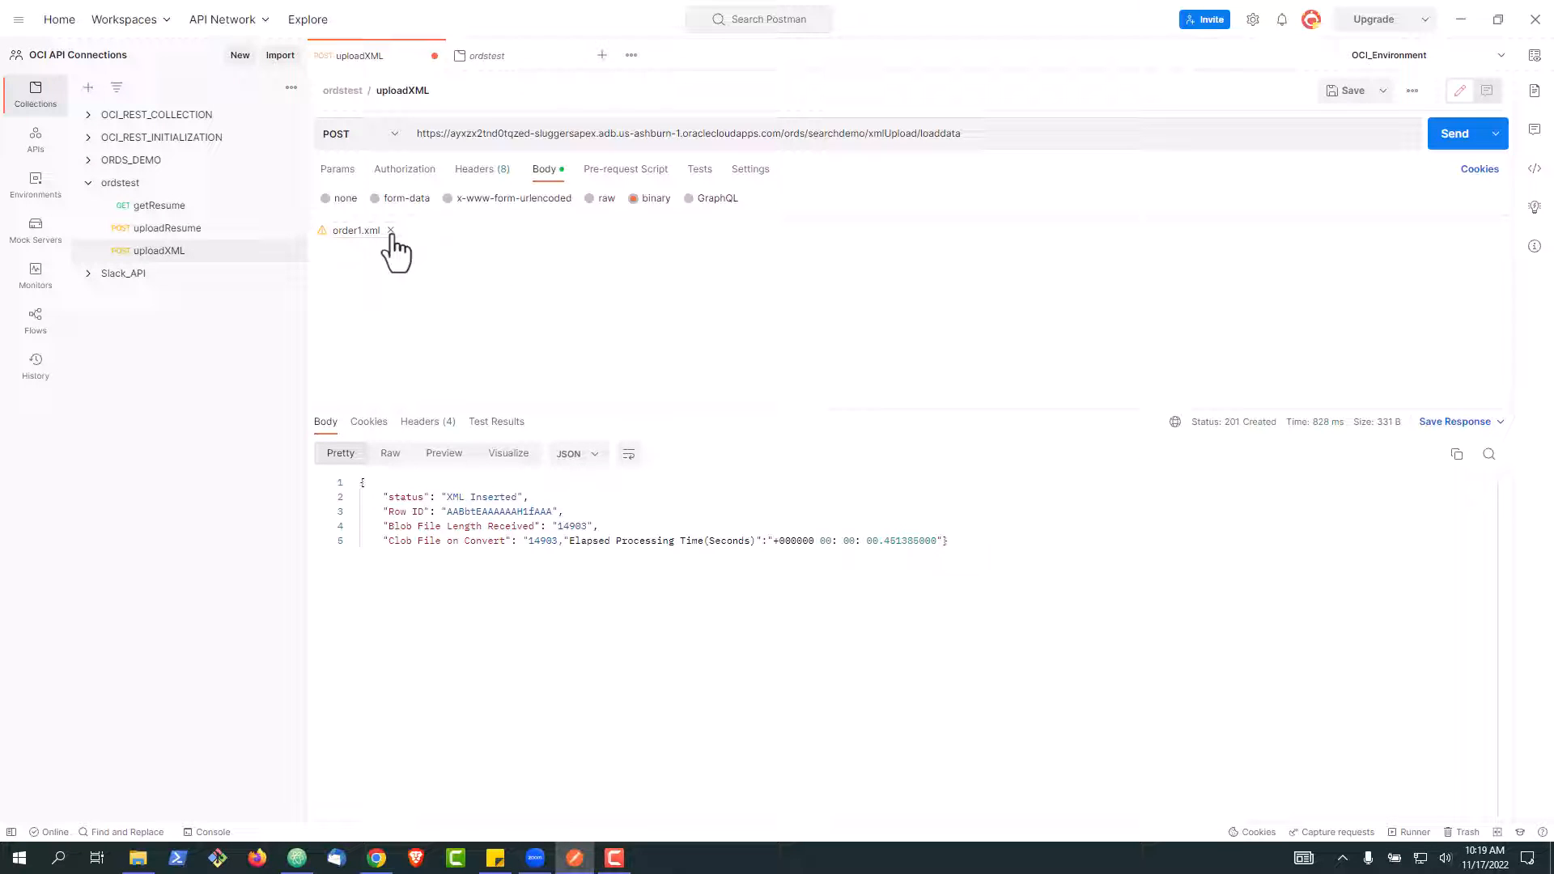
# Swap the body file to order2.xml and send it to the upload endpoint.
pyautogui.click(349, 230)
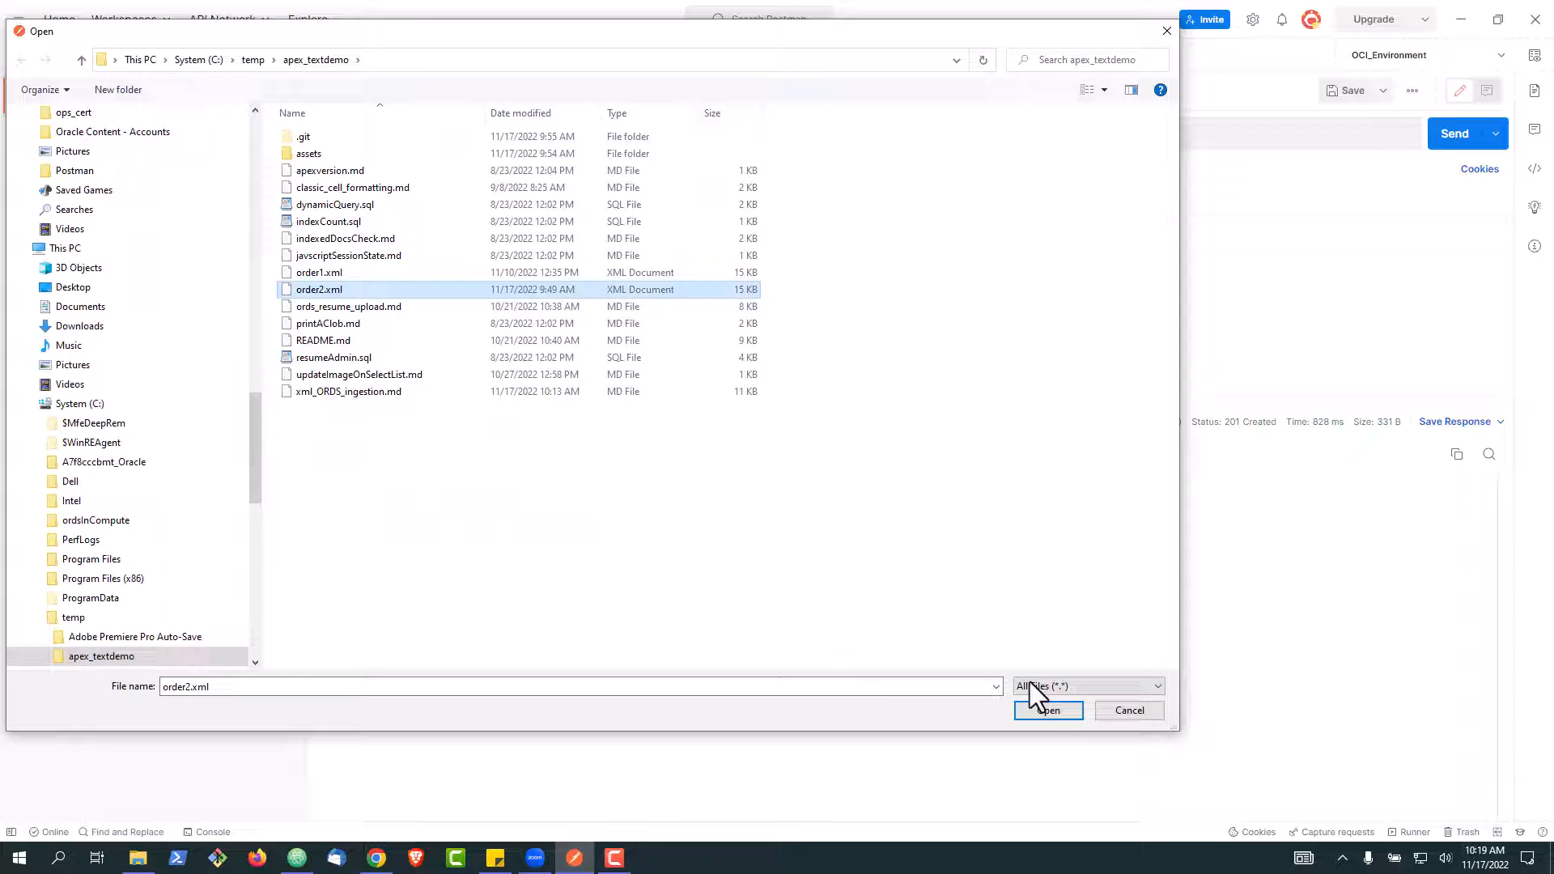
pyautogui.click(1047, 709)
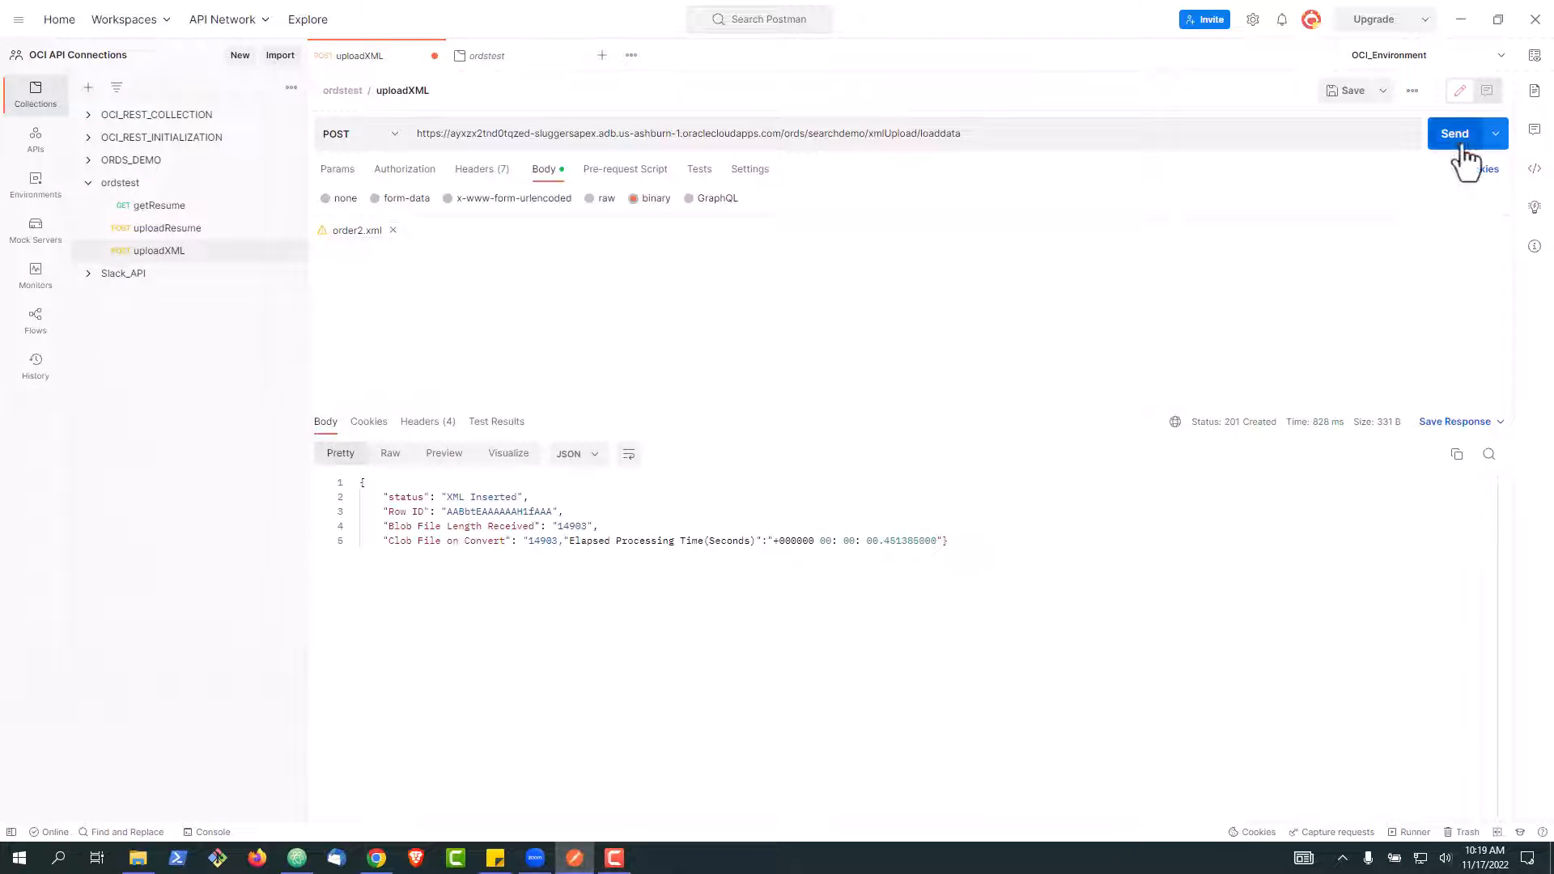
pyautogui.click(1454, 133)
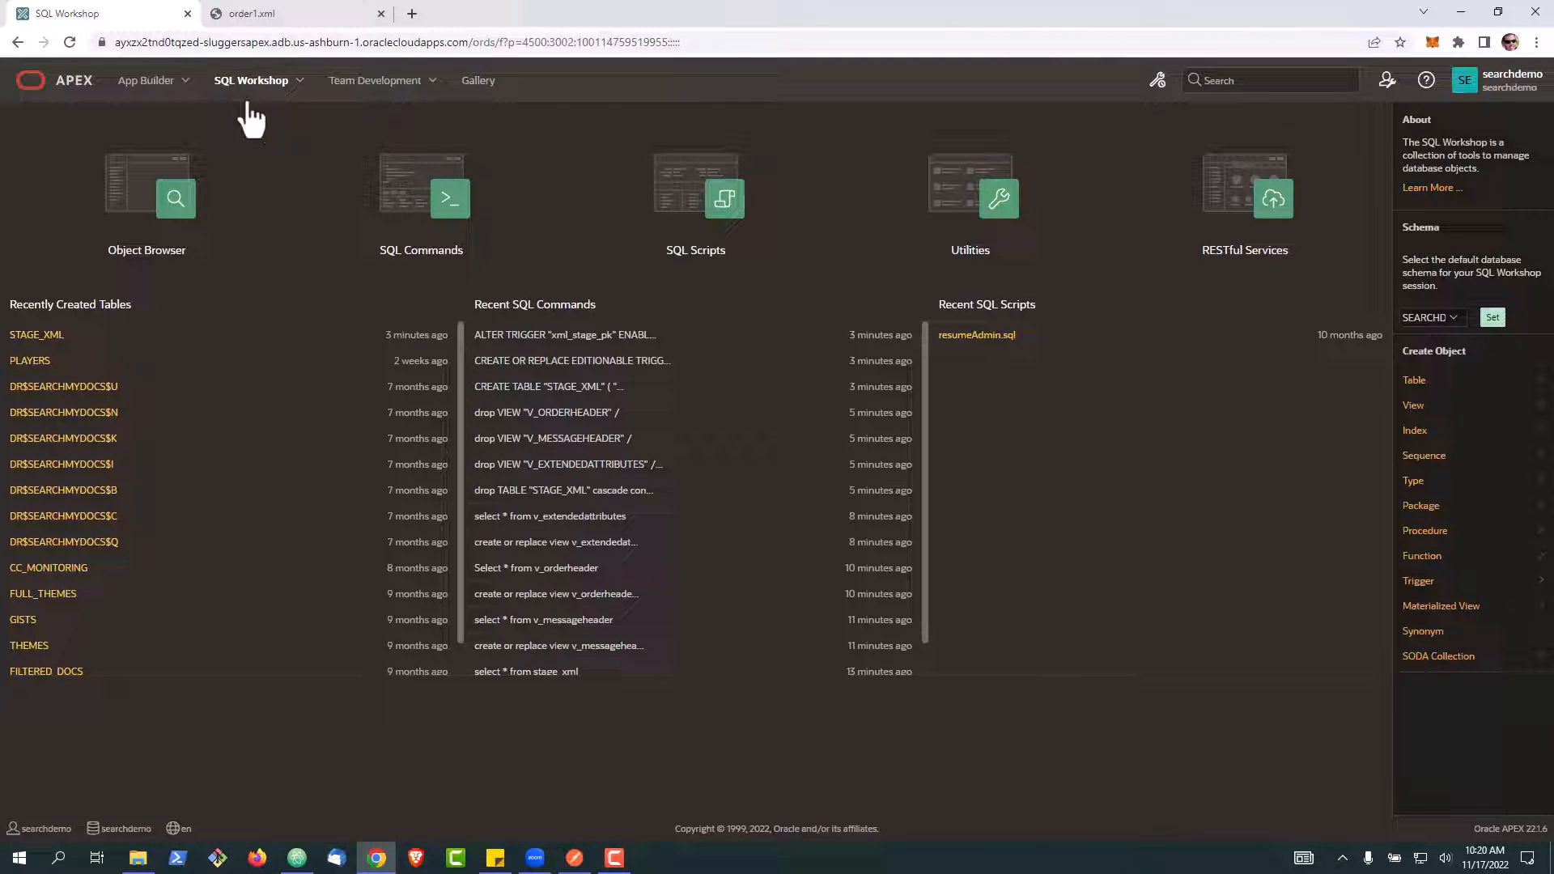
# Run select * from stage_xml and review the uploaded rows, then return to order1.xml.
pyautogui.click(420, 196)
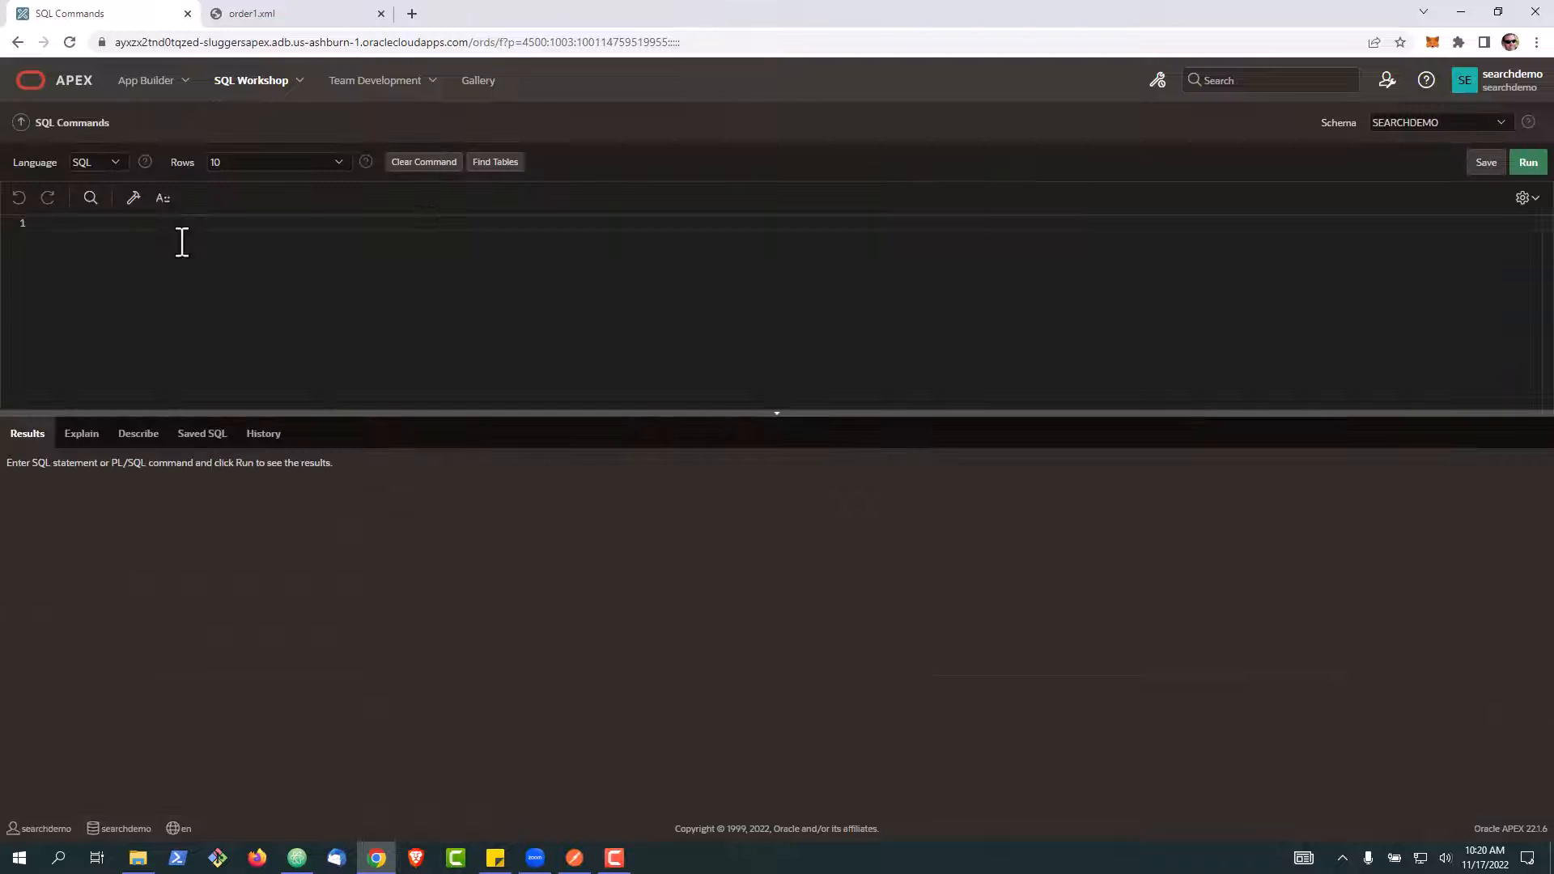
pyautogui.write('select * from stage_xml')
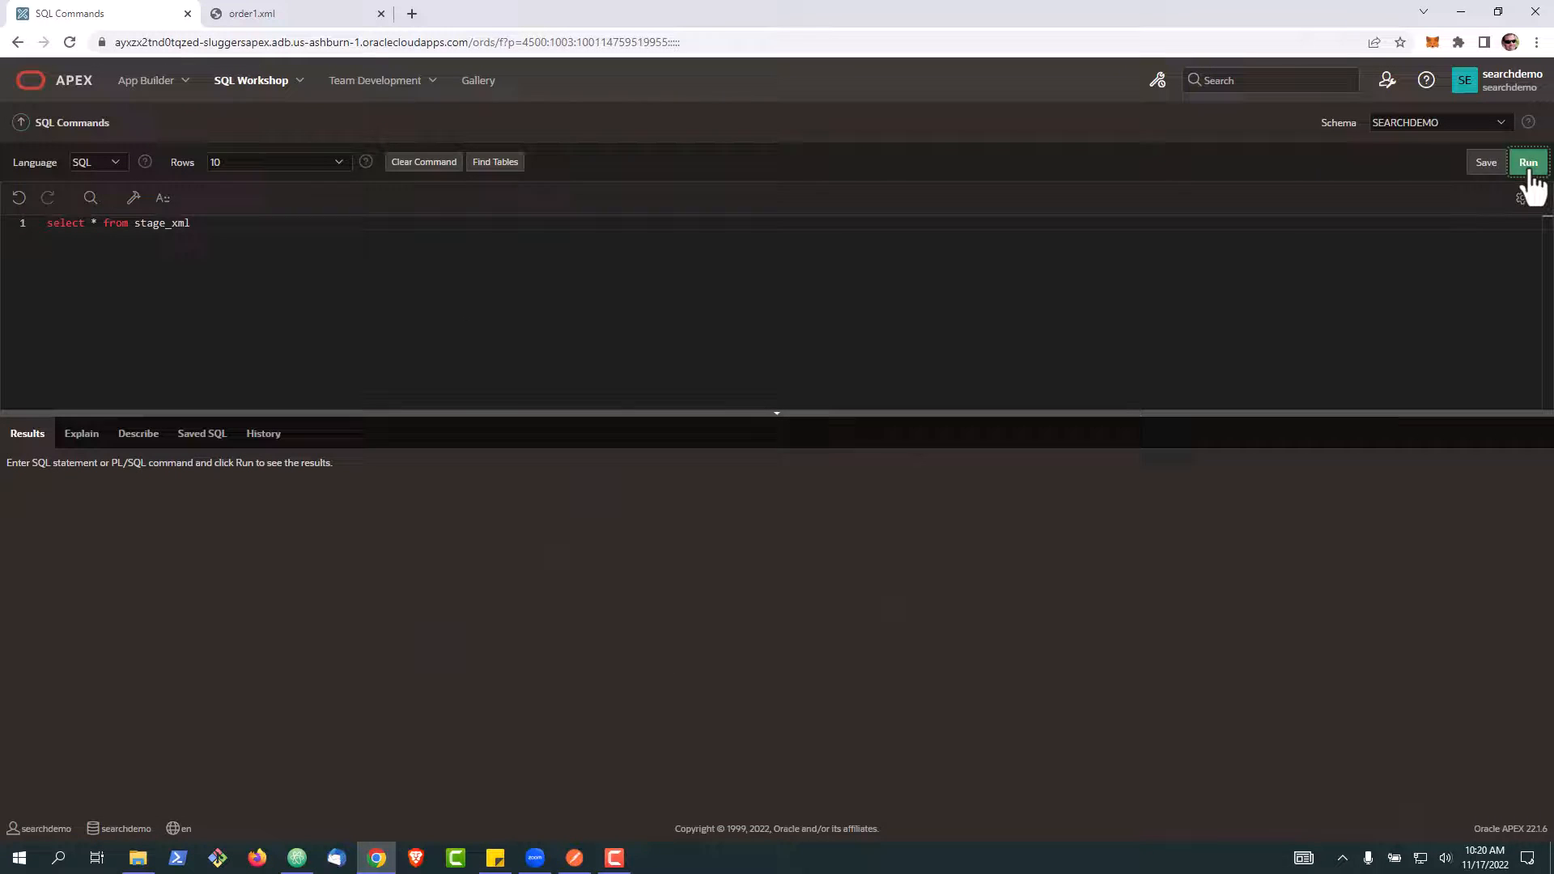
pyautogui.click(1526, 162)
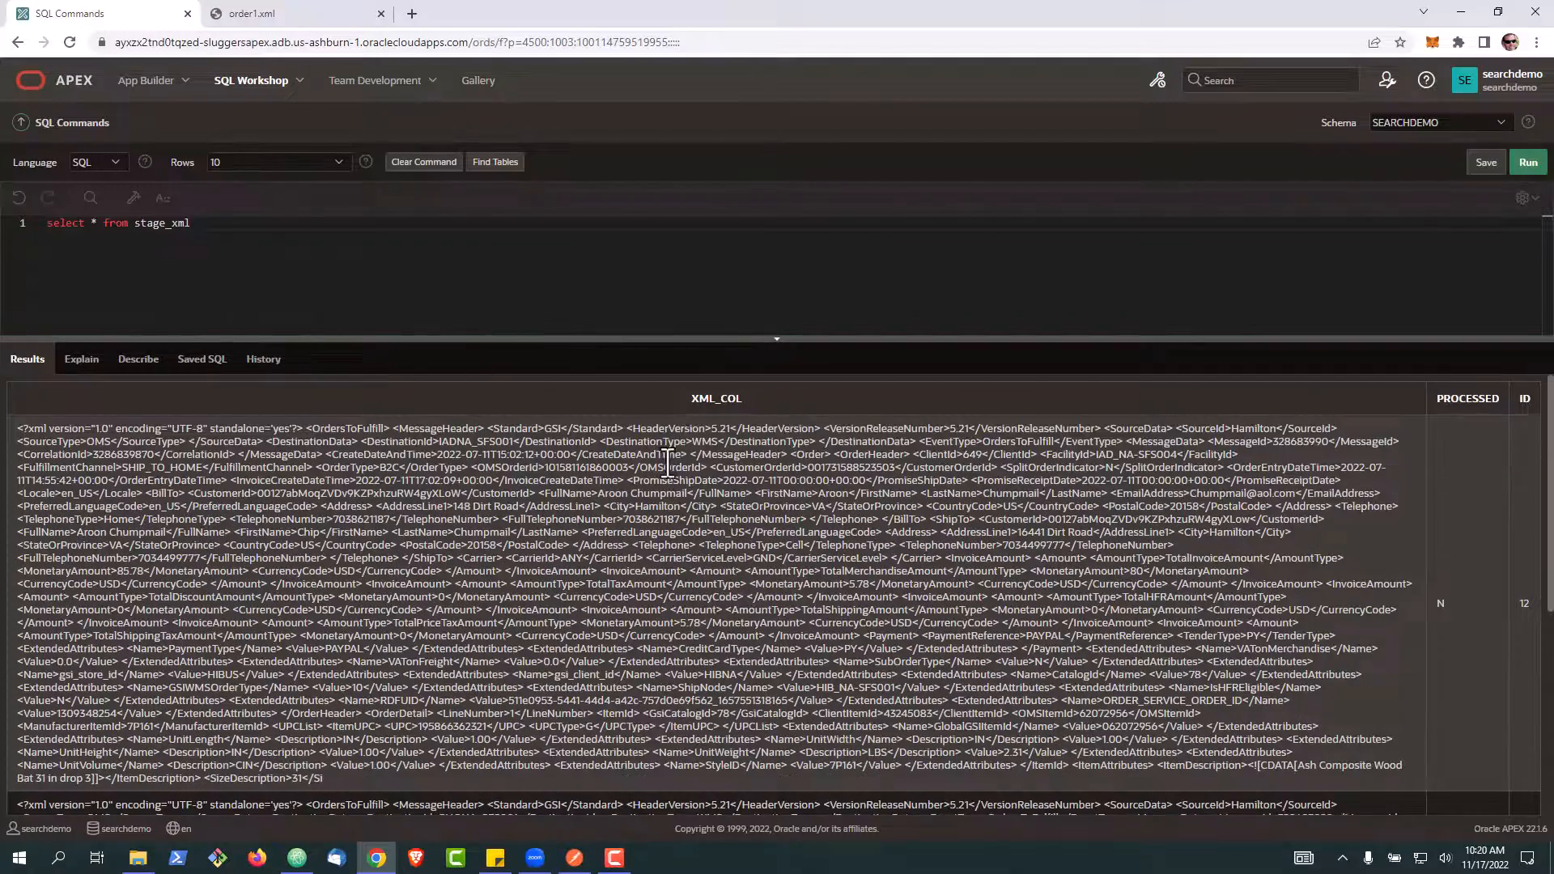
pyautogui.scroll(-3)
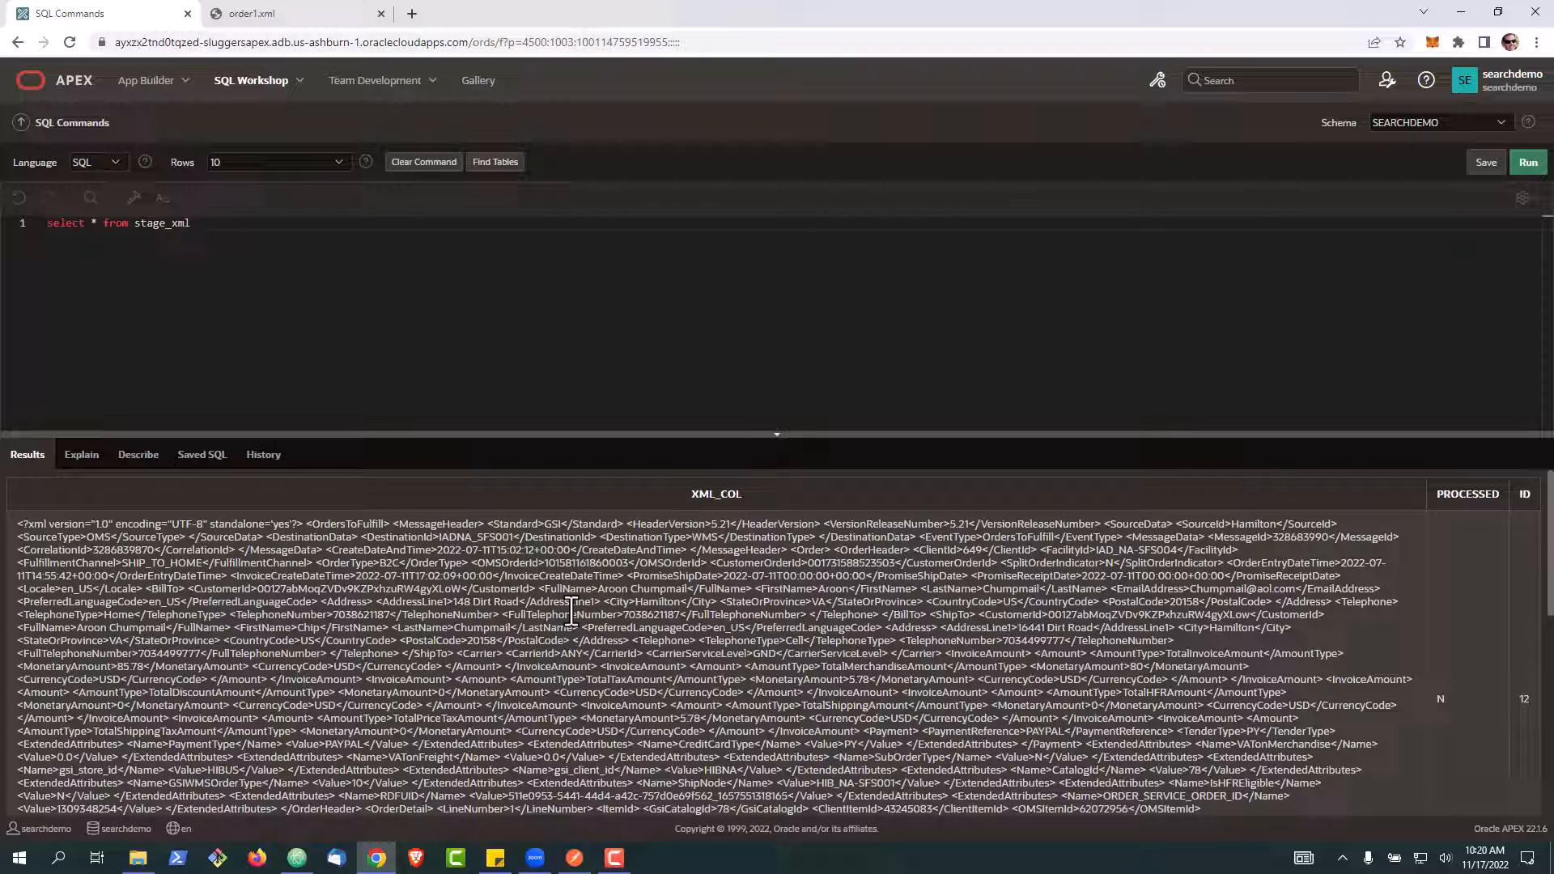
pyautogui.click(247, 13)
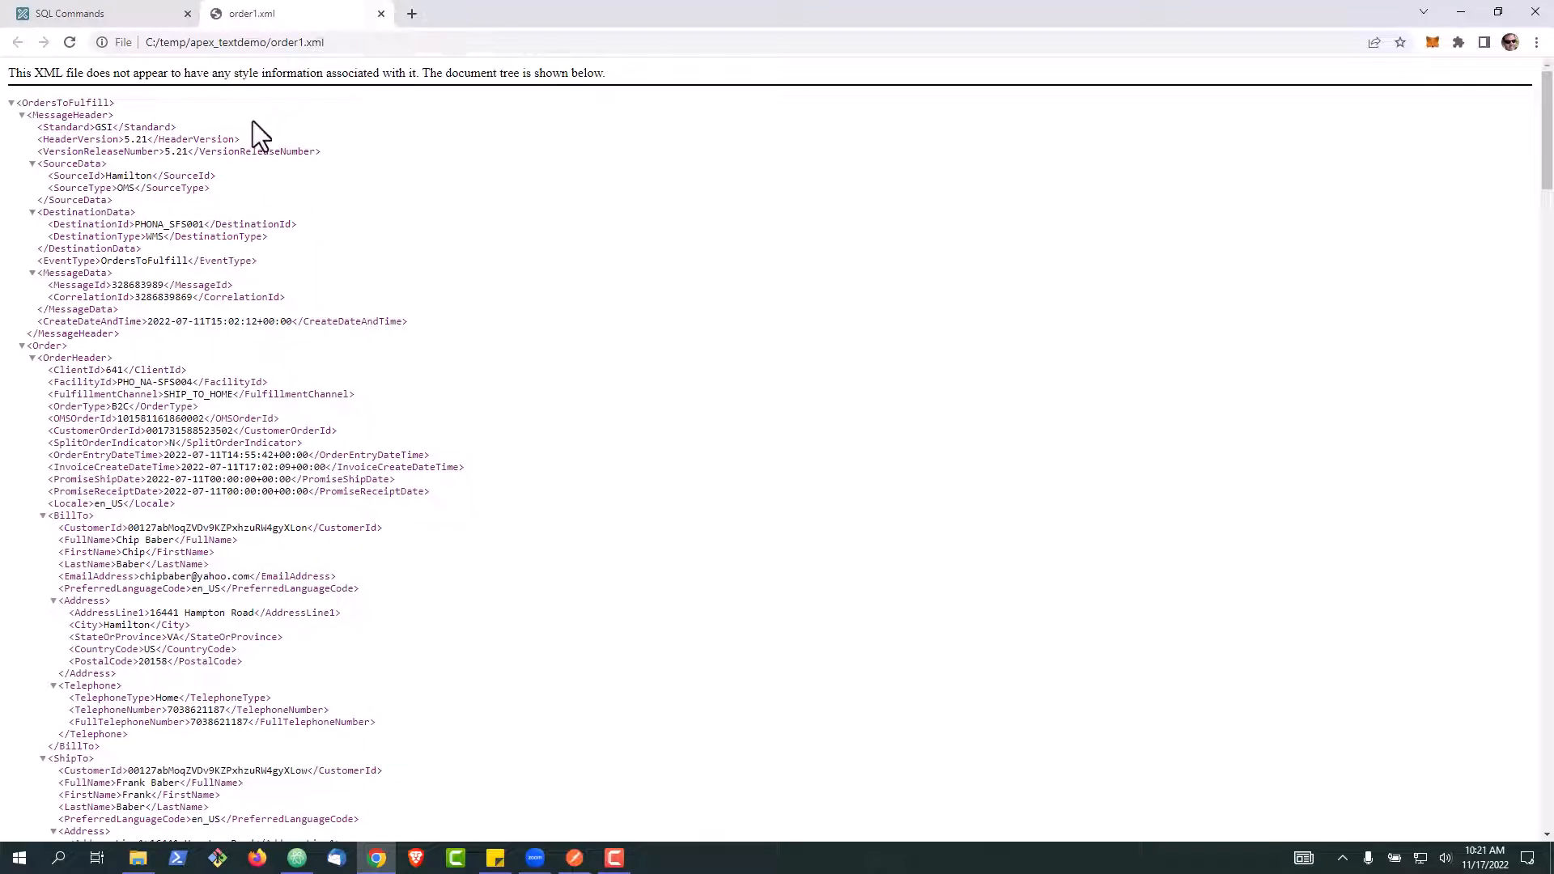
pyautogui.press('ctrl+plus')
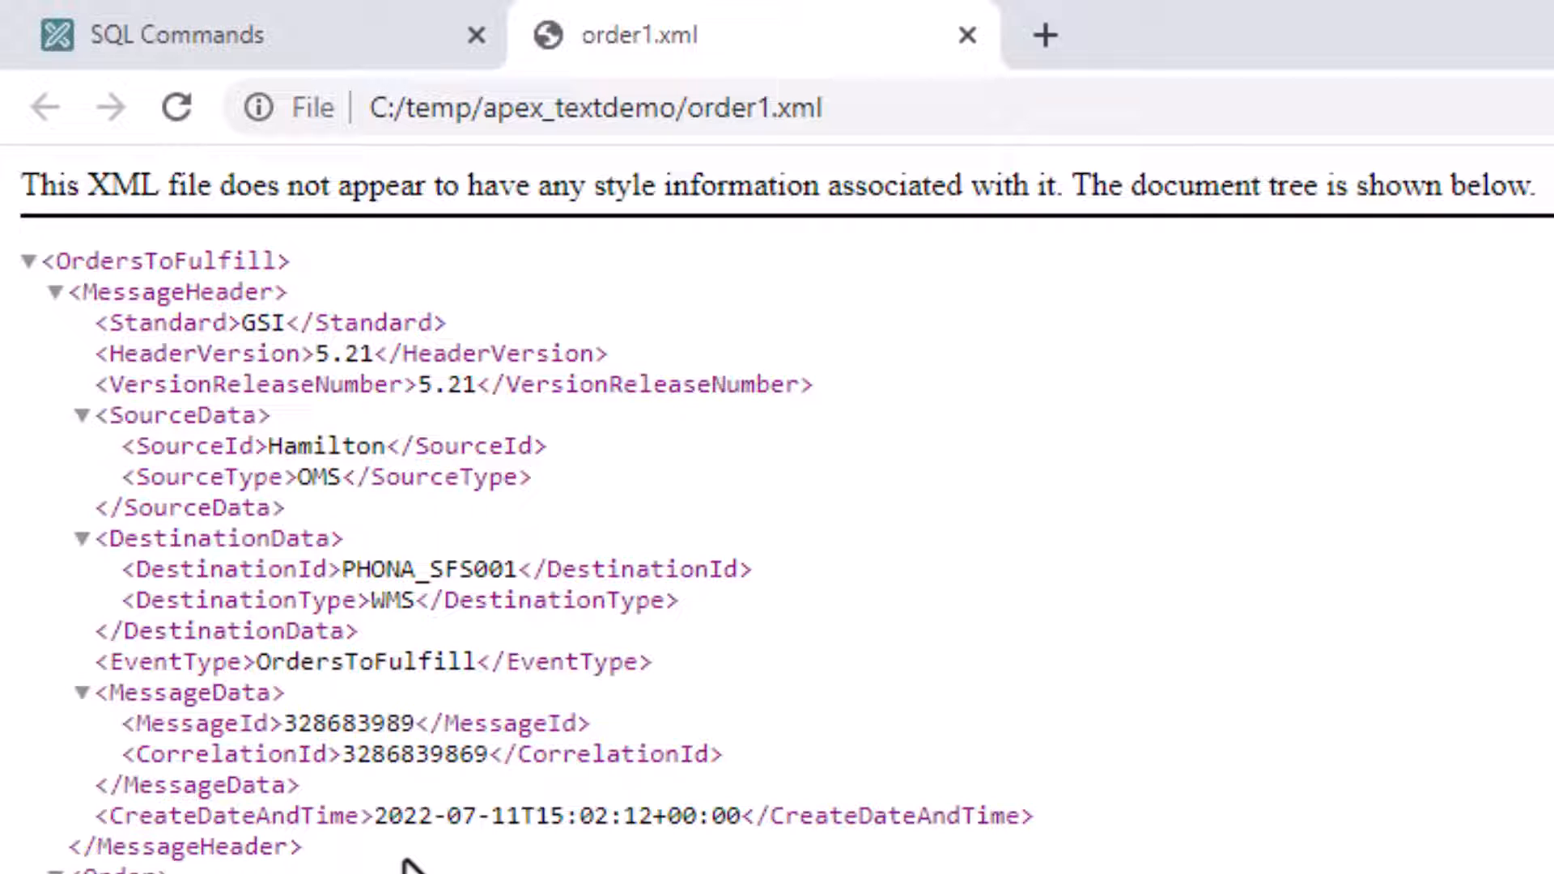
pyautogui.moveTo(341, 827)
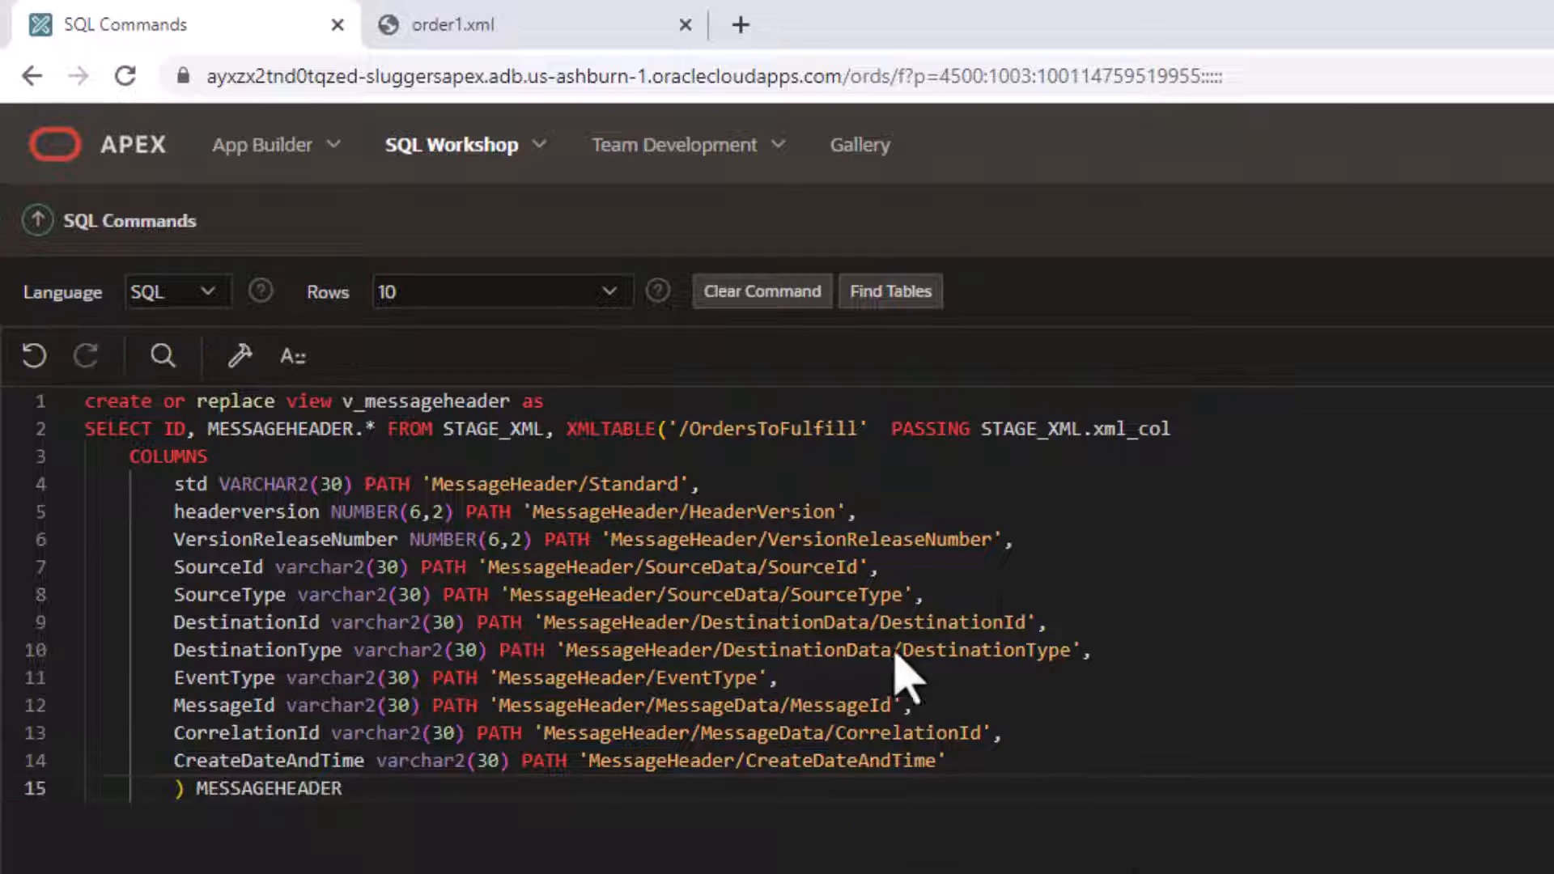
pyautogui.moveTo(758, 476)
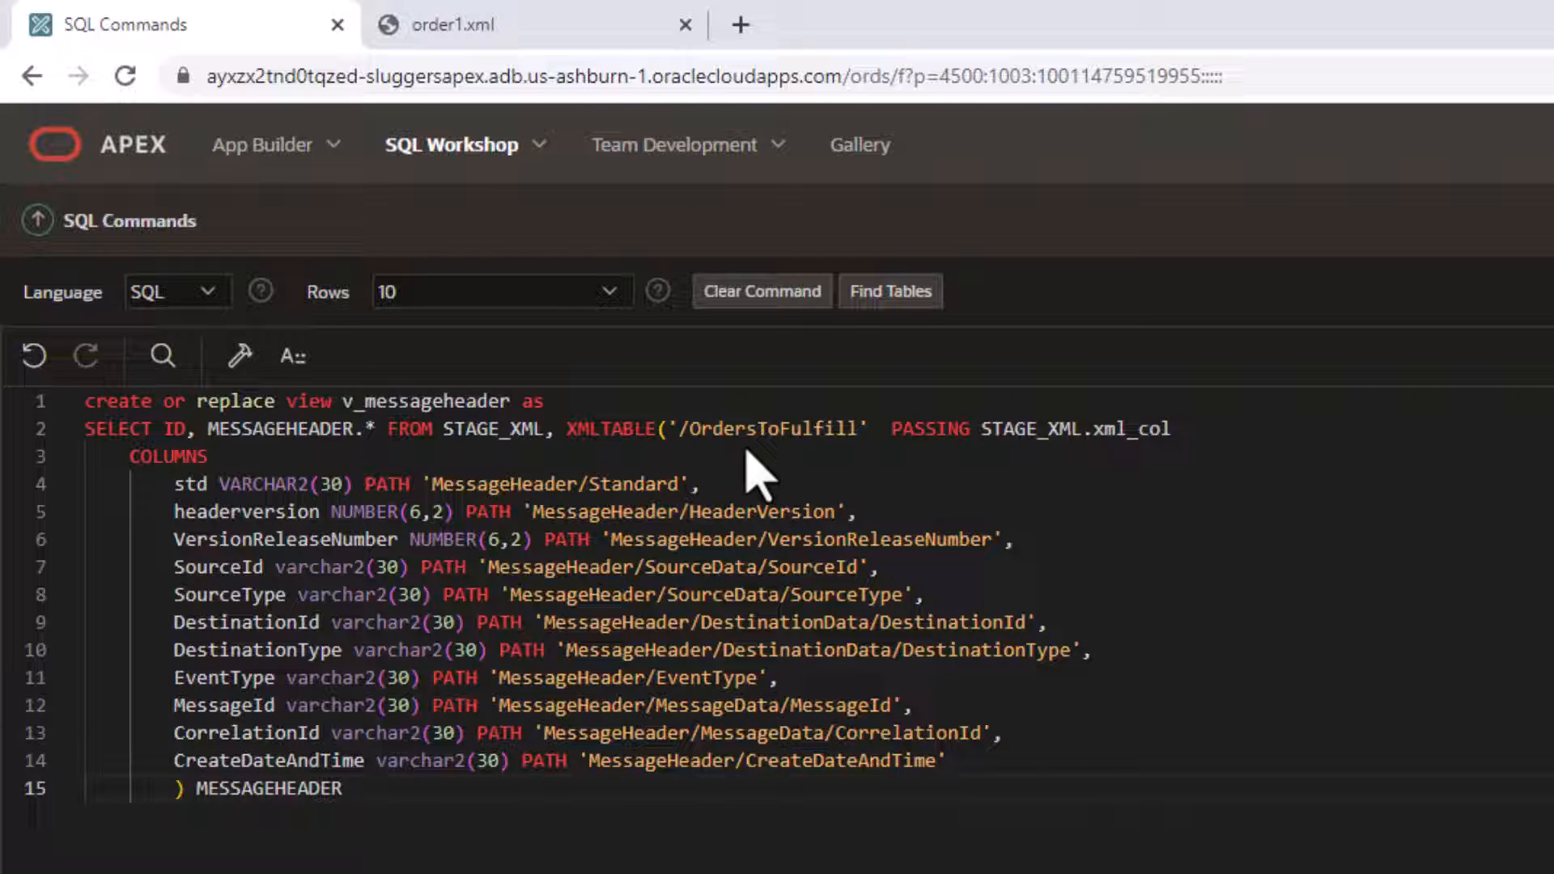
pyautogui.moveTo(763, 515)
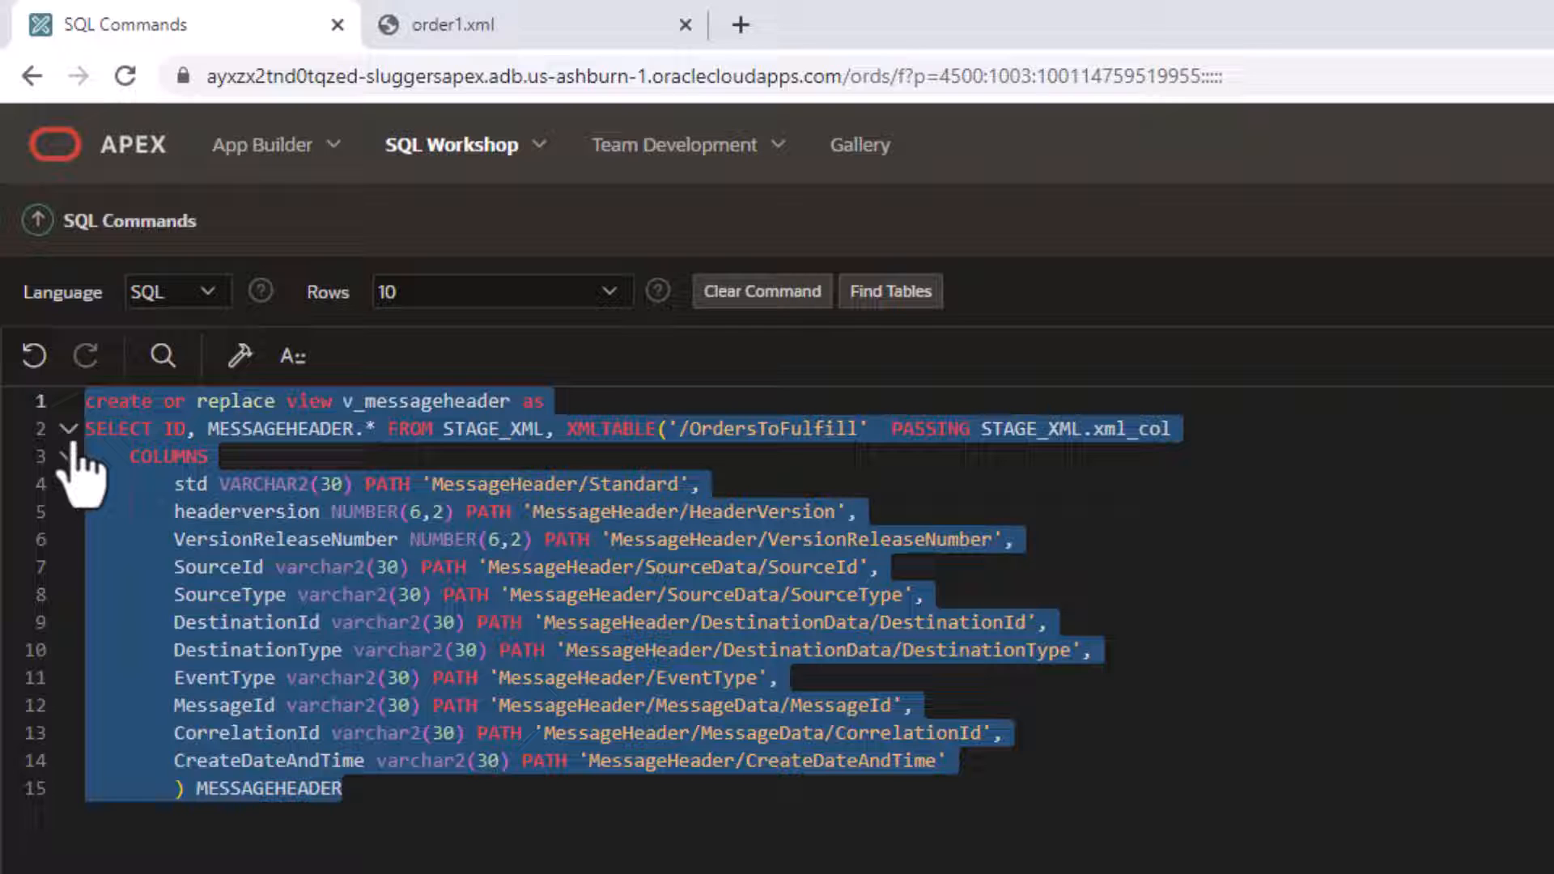
# Create v_messageheader and run select * from v_messageheader to return two rows.
pyautogui.click(761, 290)
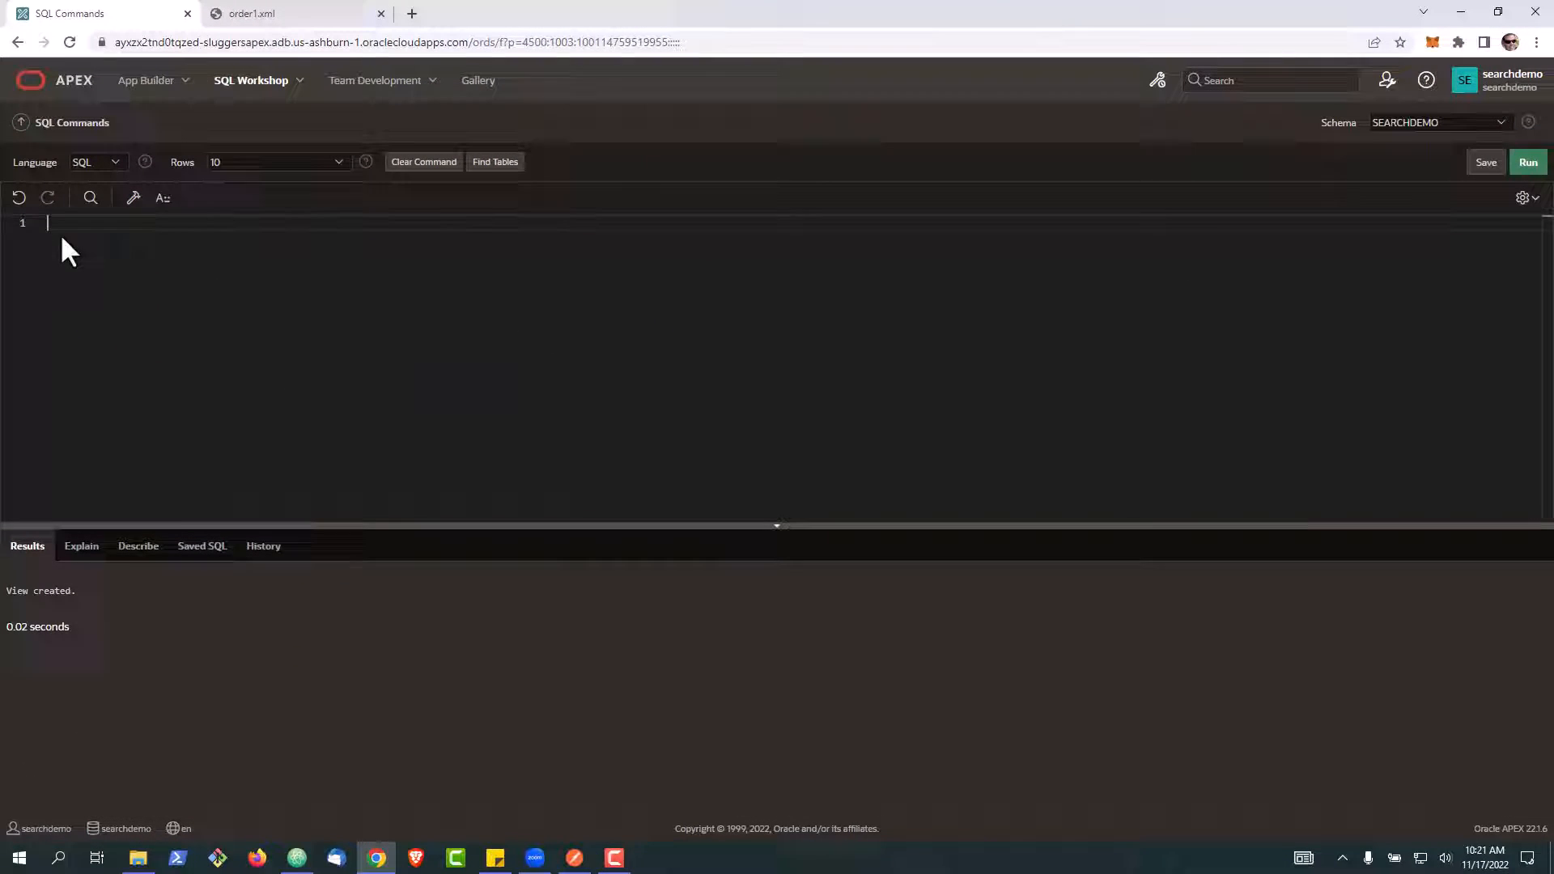
pyautogui.write('select * from v_messageheader')
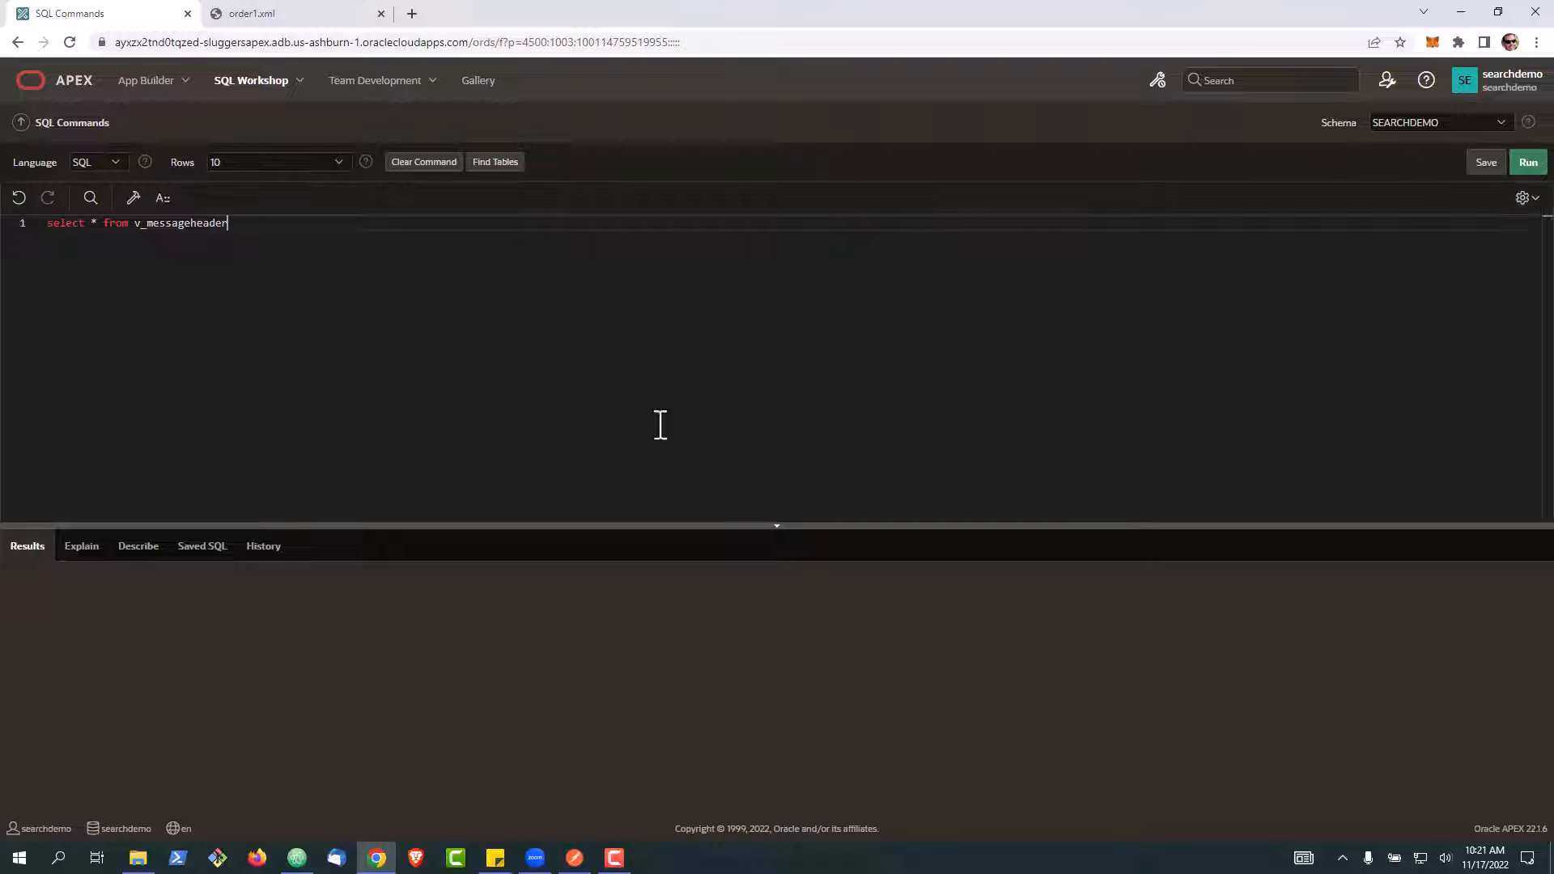
pyautogui.click(1528, 162)
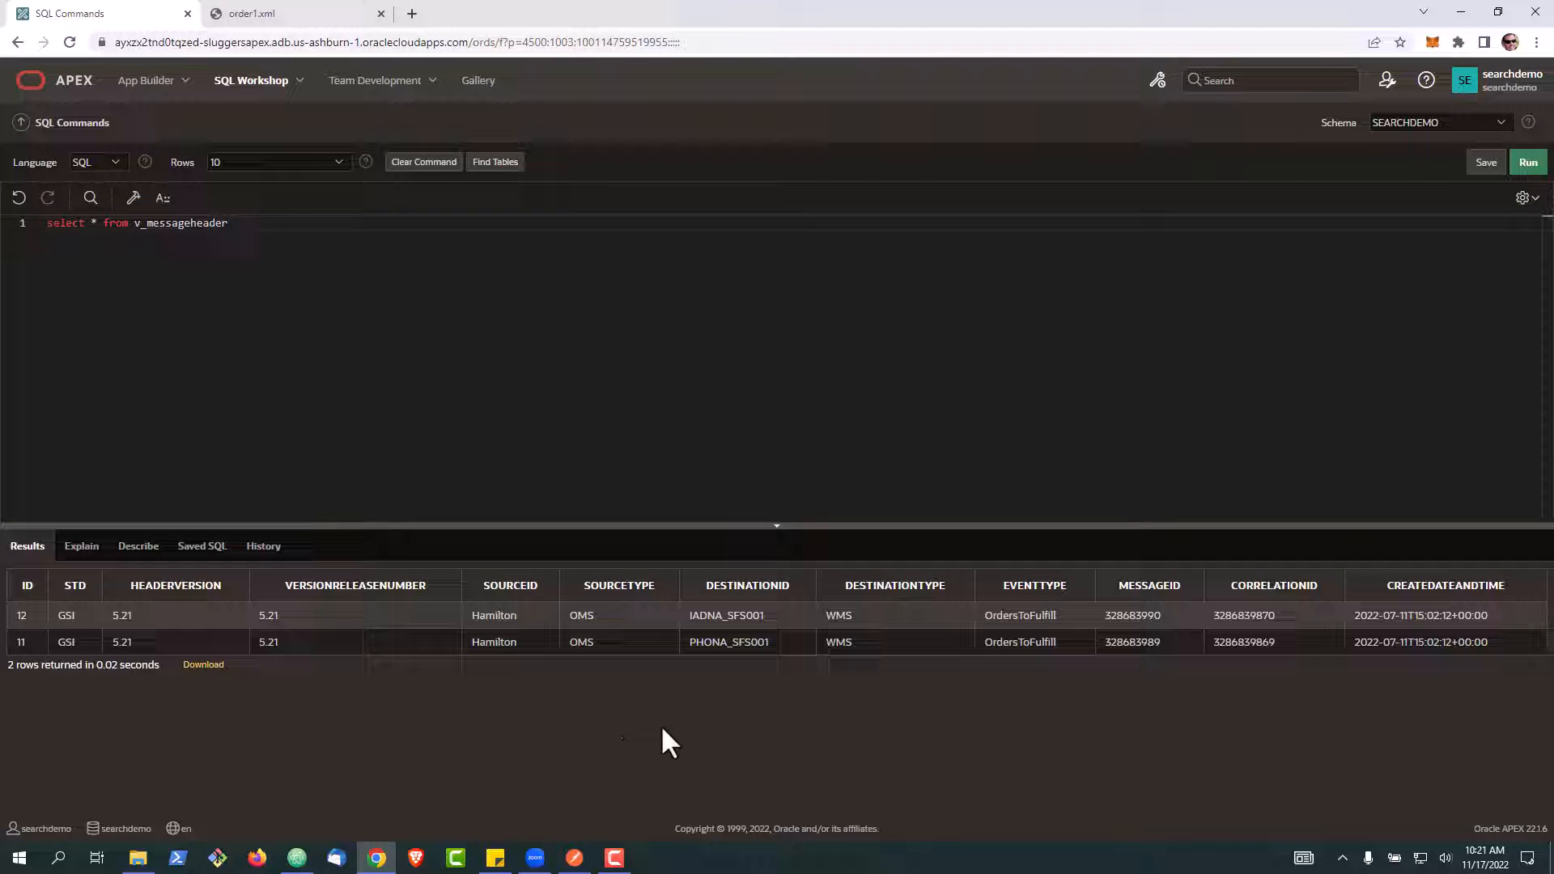
pyautogui.moveTo(709, 744)
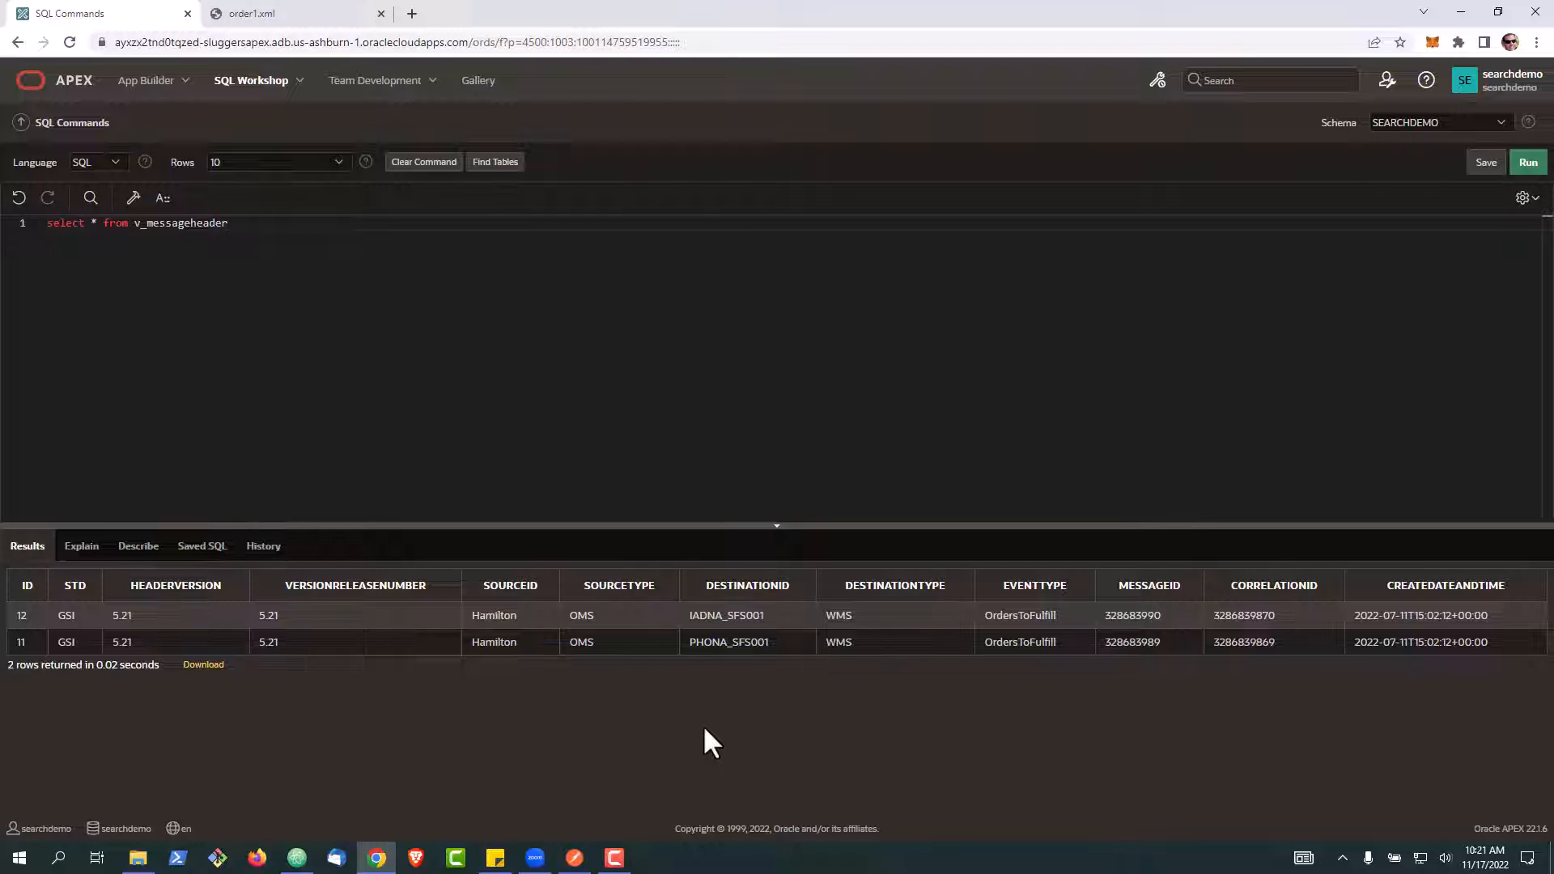
pyautogui.moveTo(513, 474)
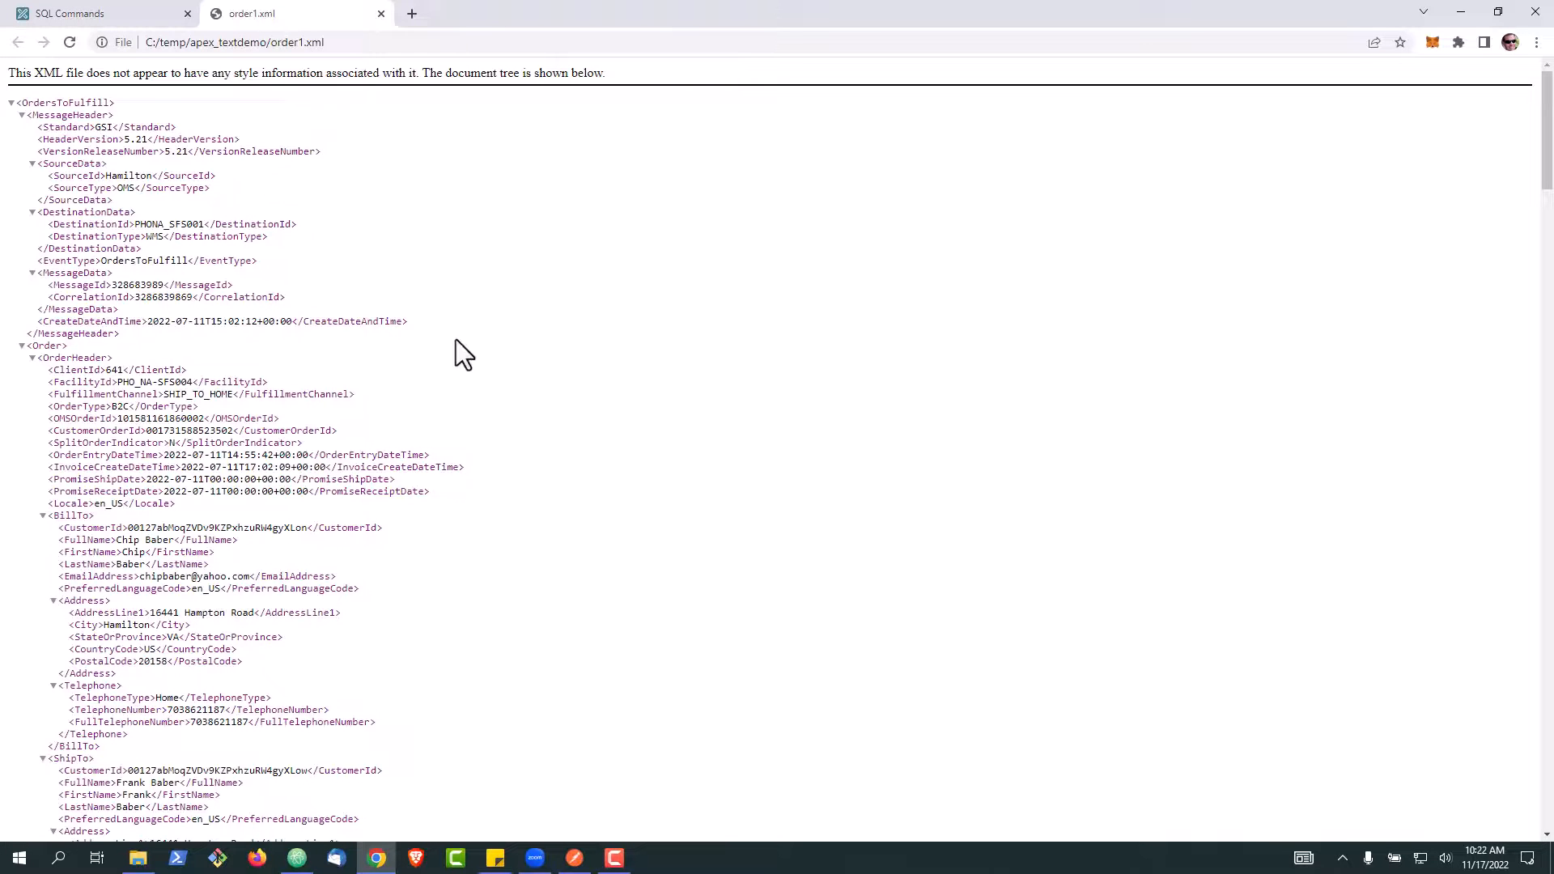
# Scroll order1.xml down to the ExtendedAttributes section with CatalogId, then go back to APEX.
pyautogui.scroll(-3)
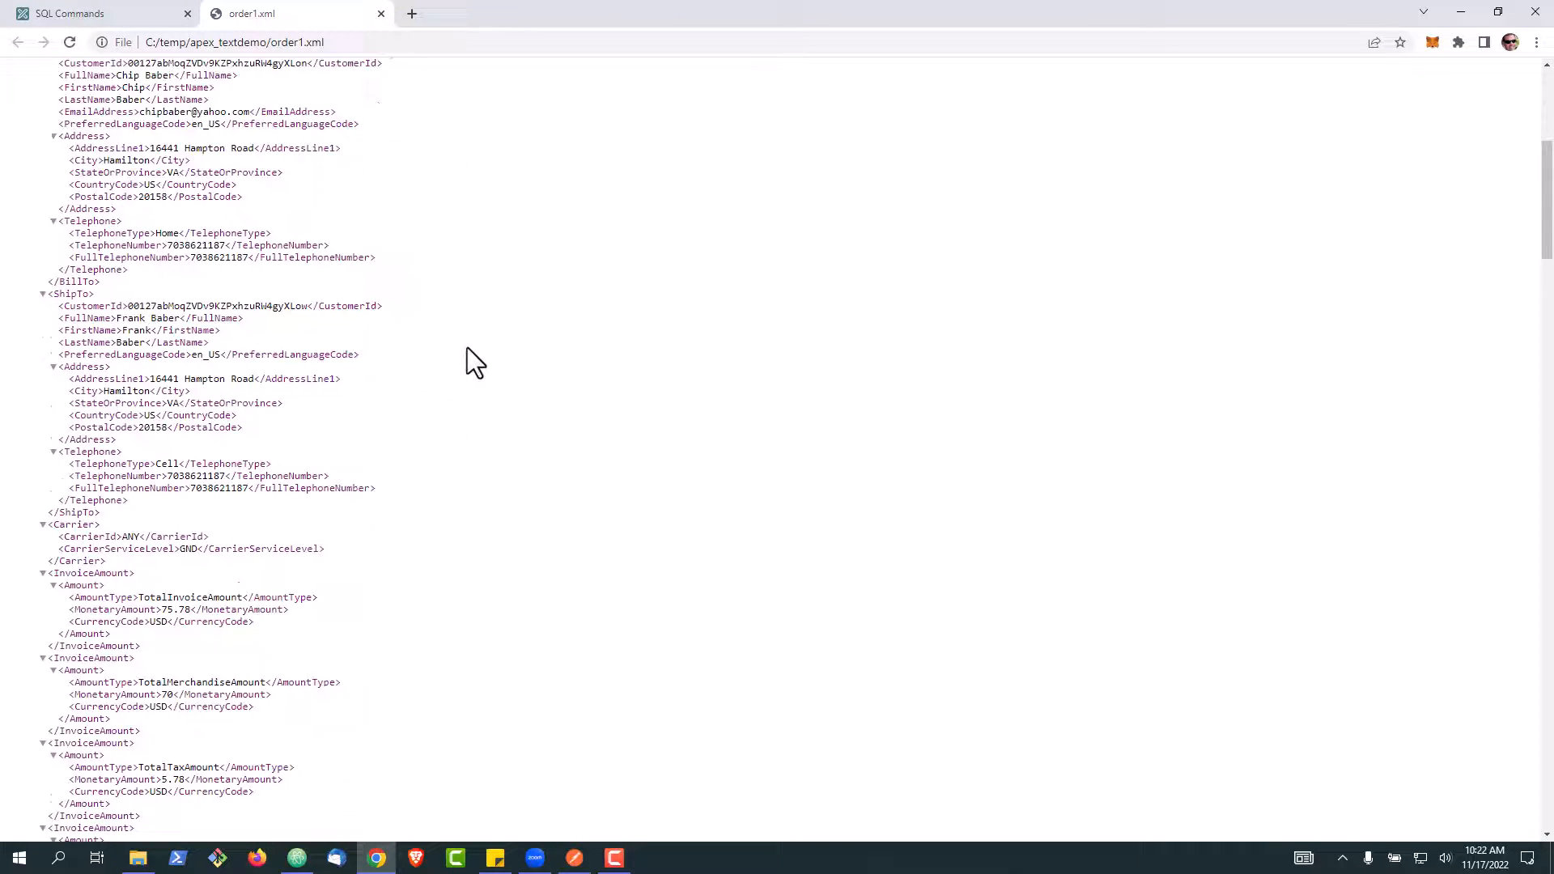
pyautogui.scroll(-3)
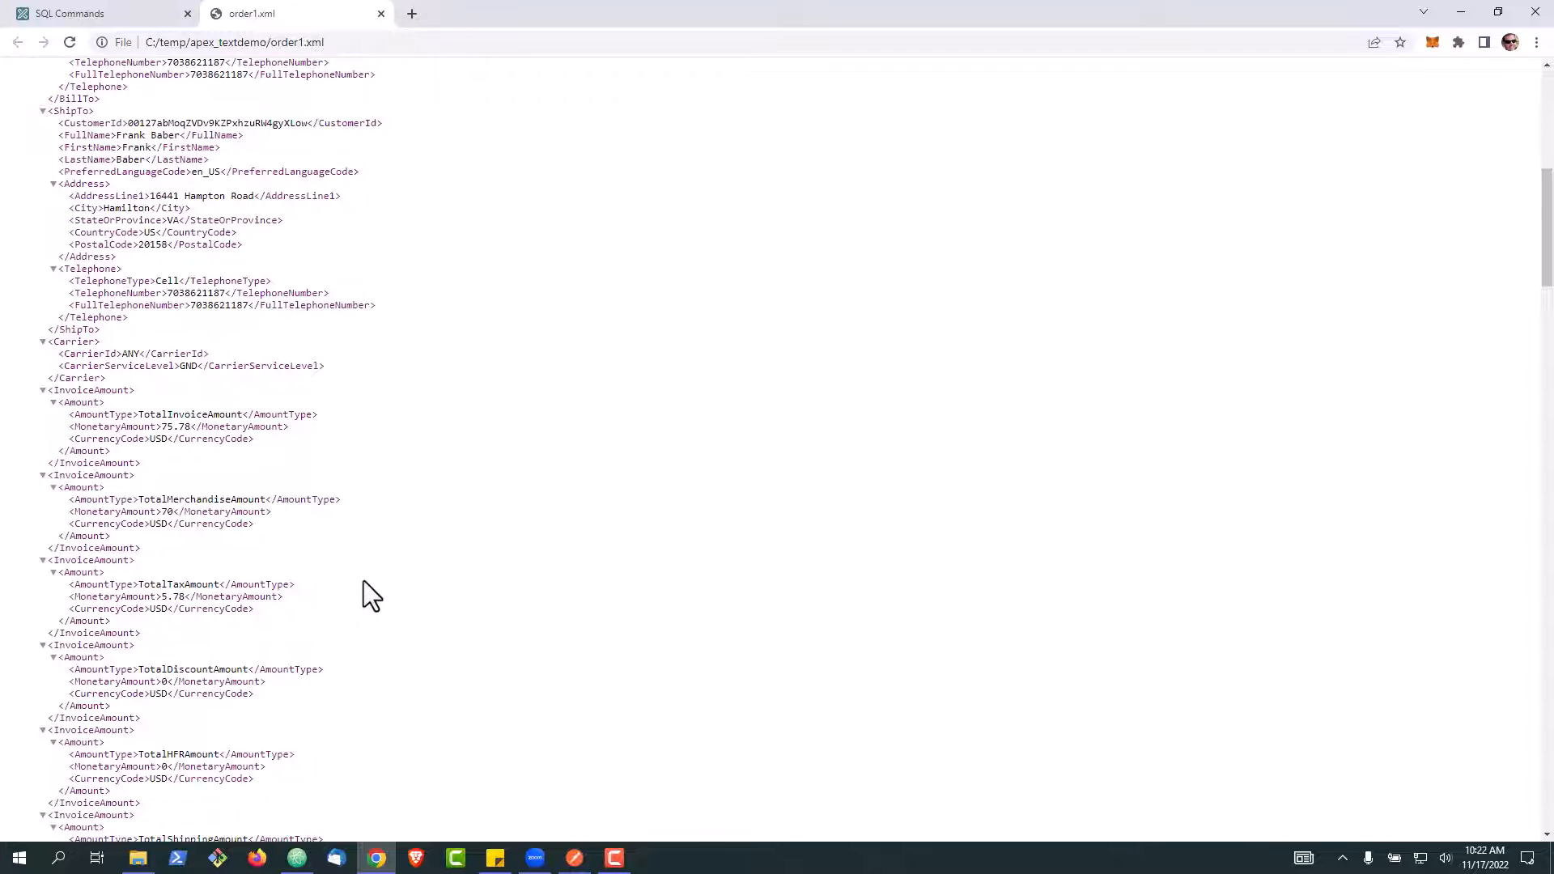
pyautogui.scroll(-3)
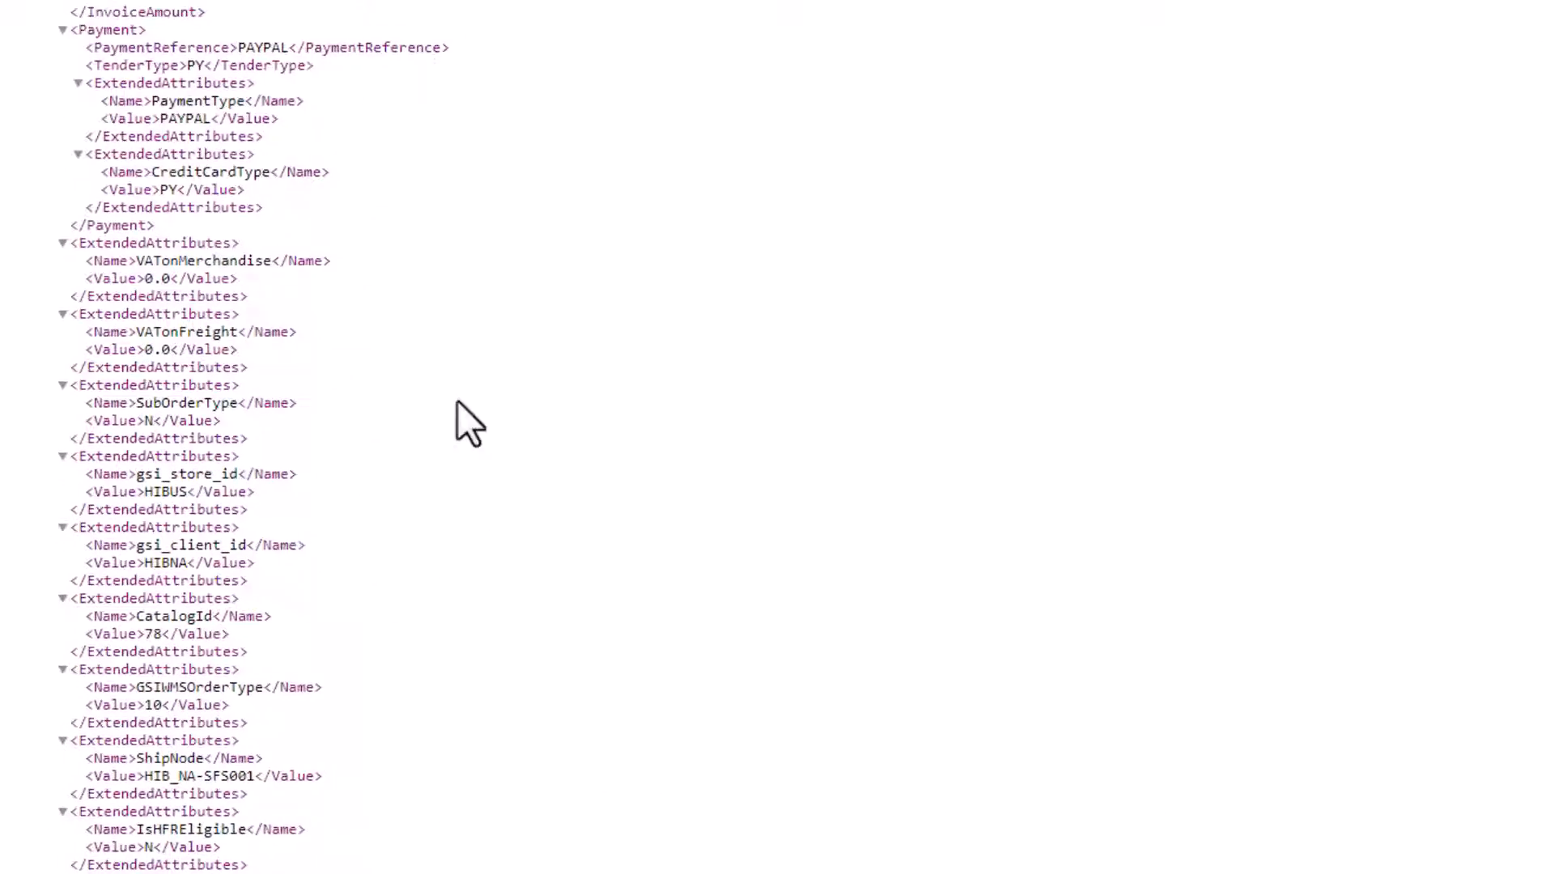
pyautogui.scroll(-3)
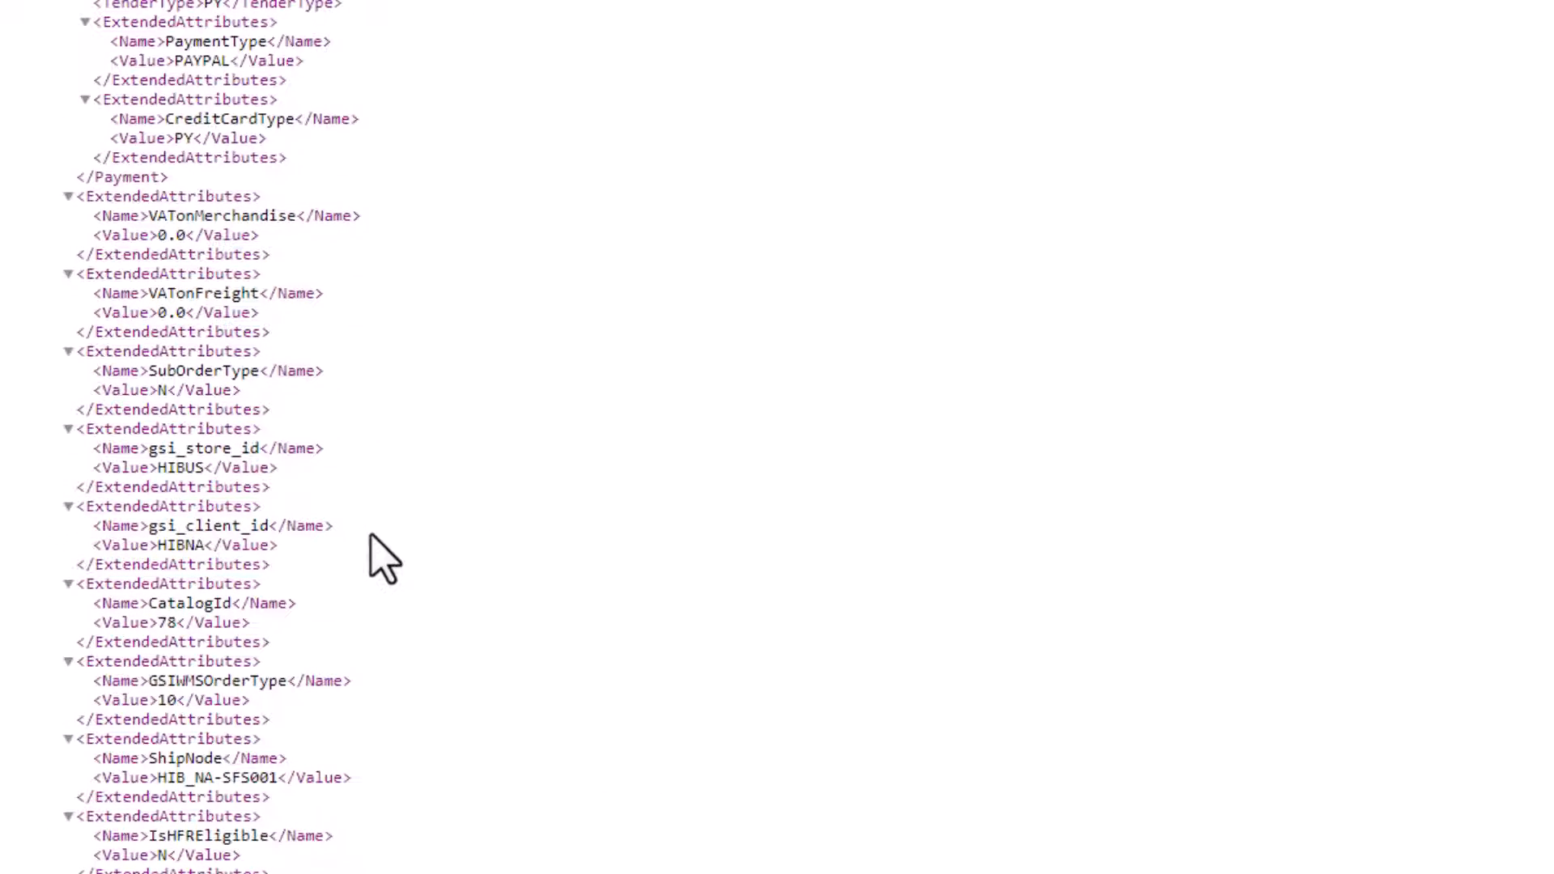
pyautogui.scroll(-3)
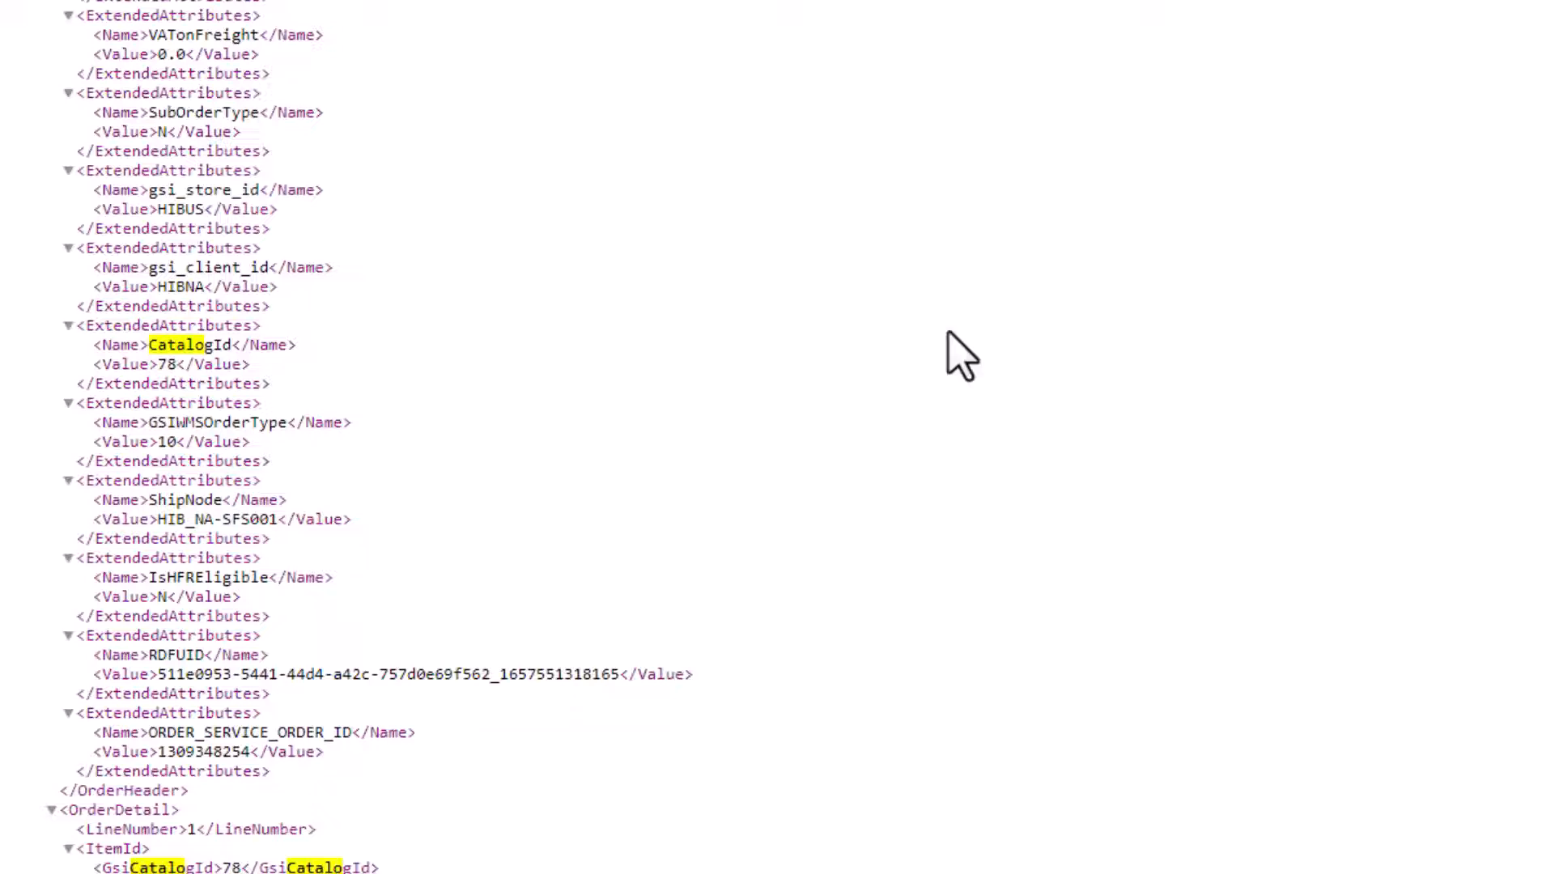
pyautogui.moveTo(1149, 243)
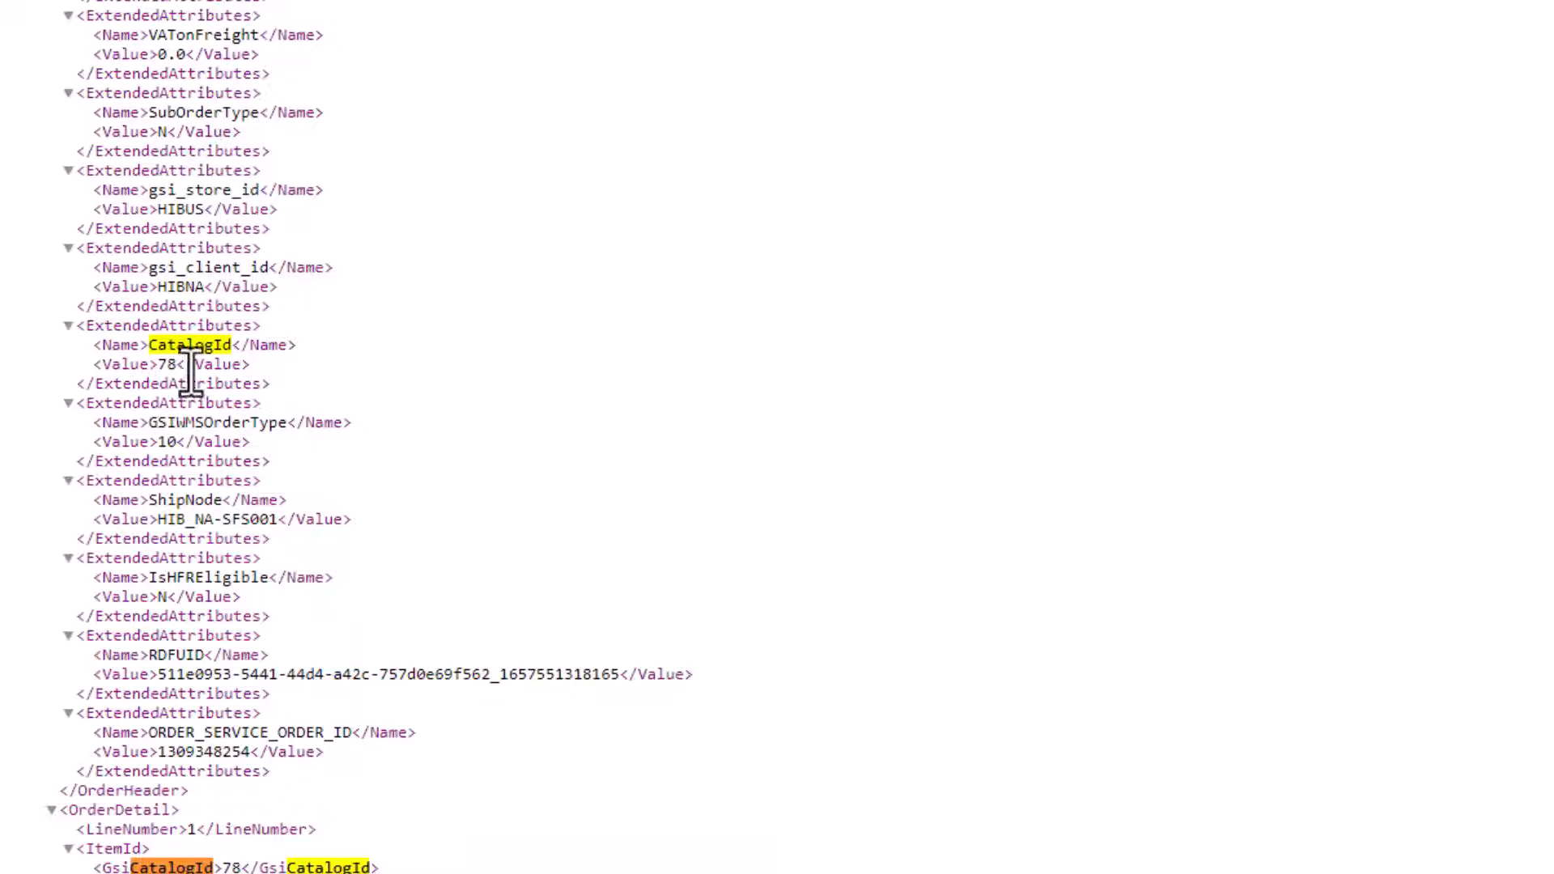
pyautogui.click(69, 13)
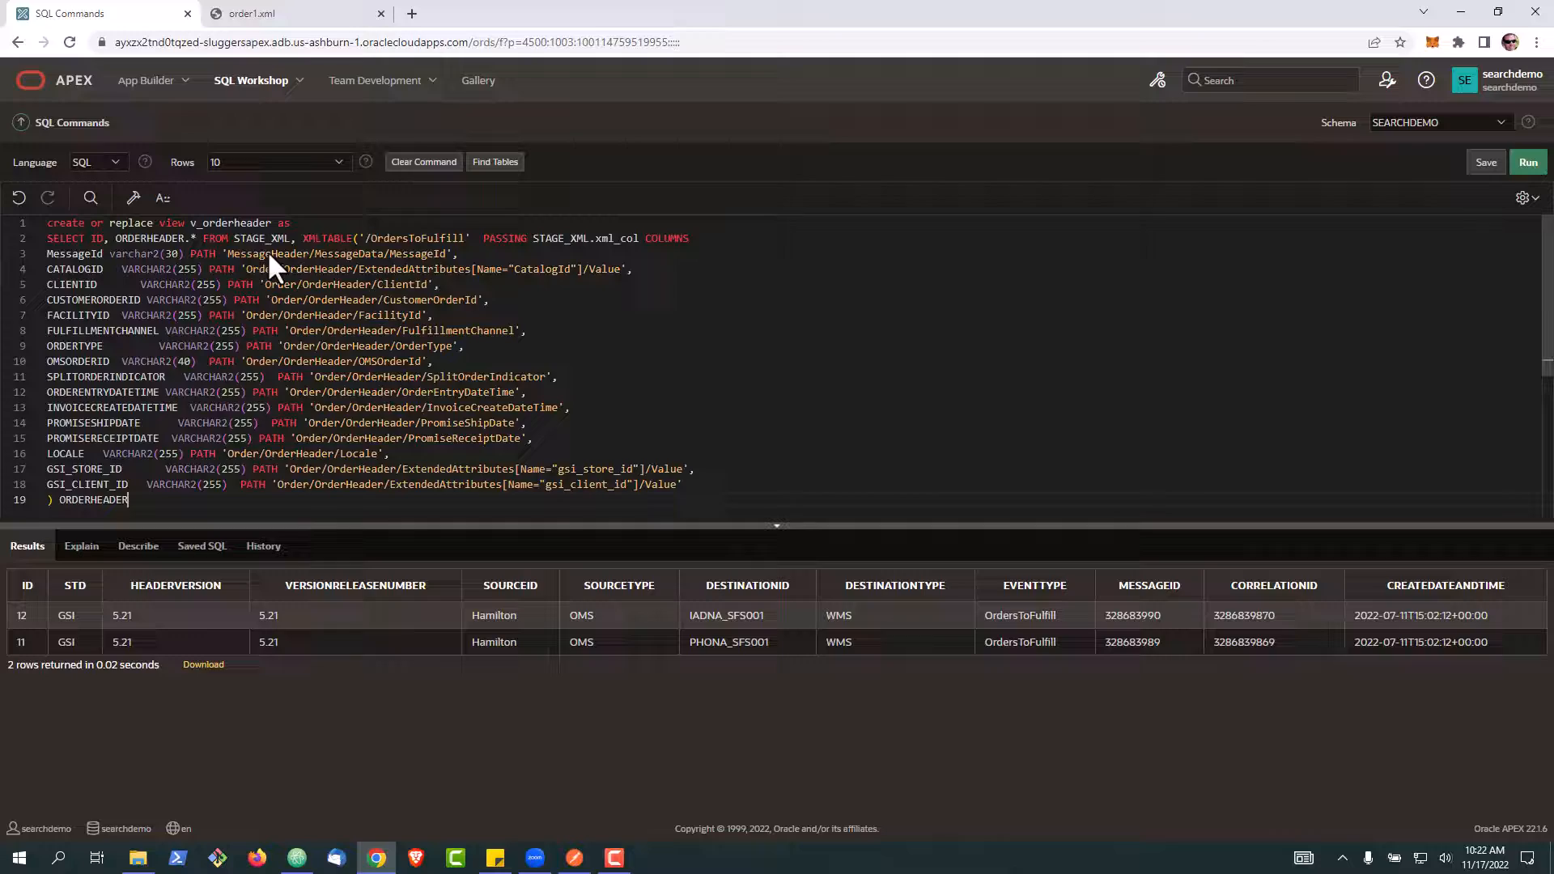
# Run the CREATE VIEW v_orderheader statement over STAGE_XML.
pyautogui.click(289, 13)
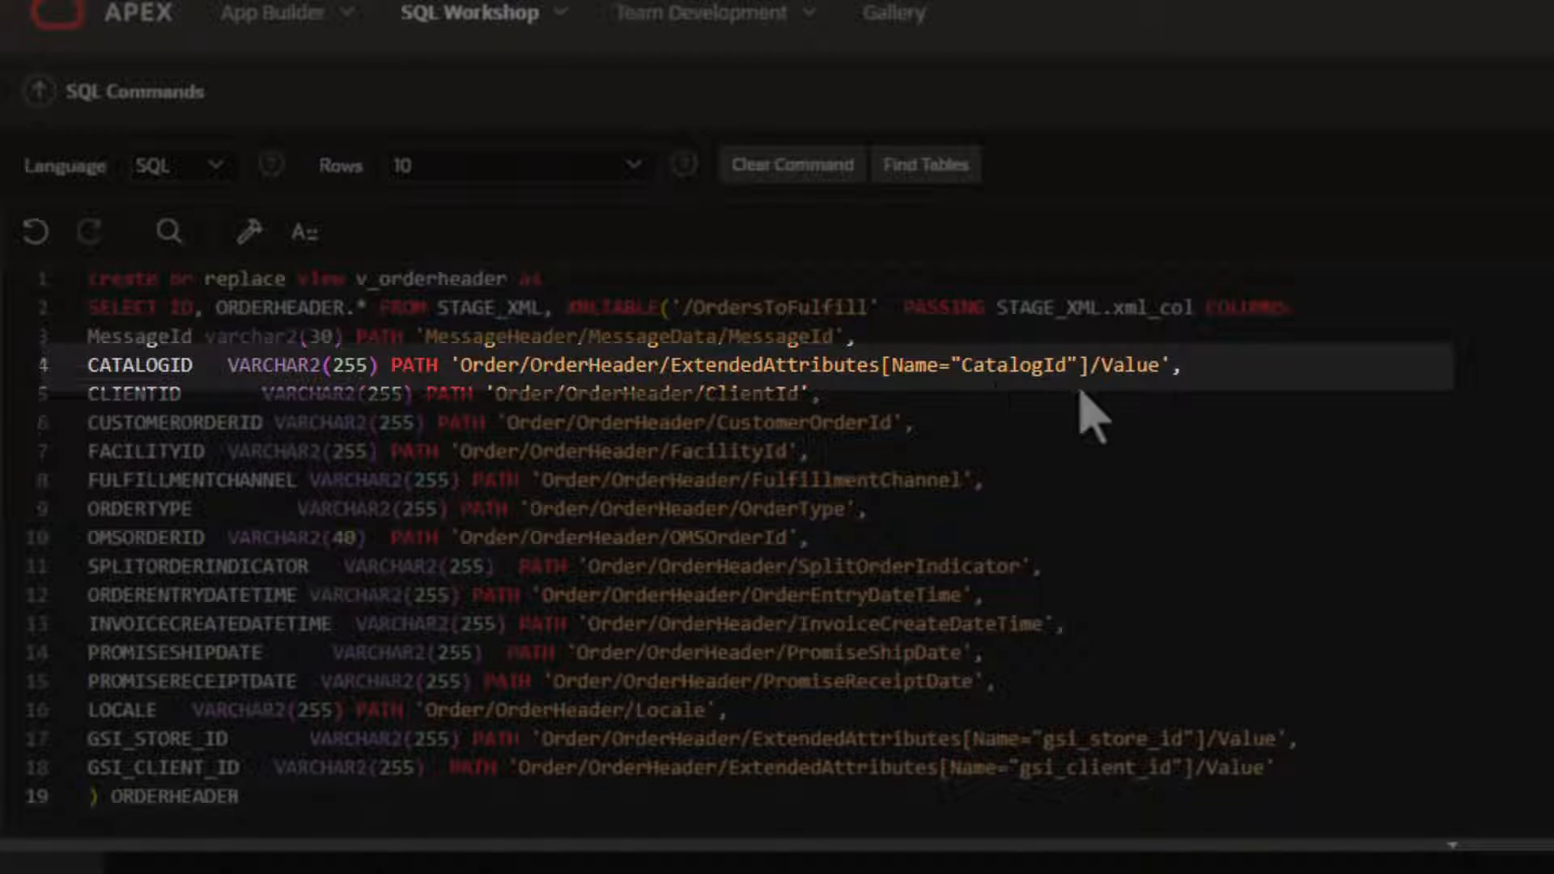
pyautogui.moveTo(738, 625)
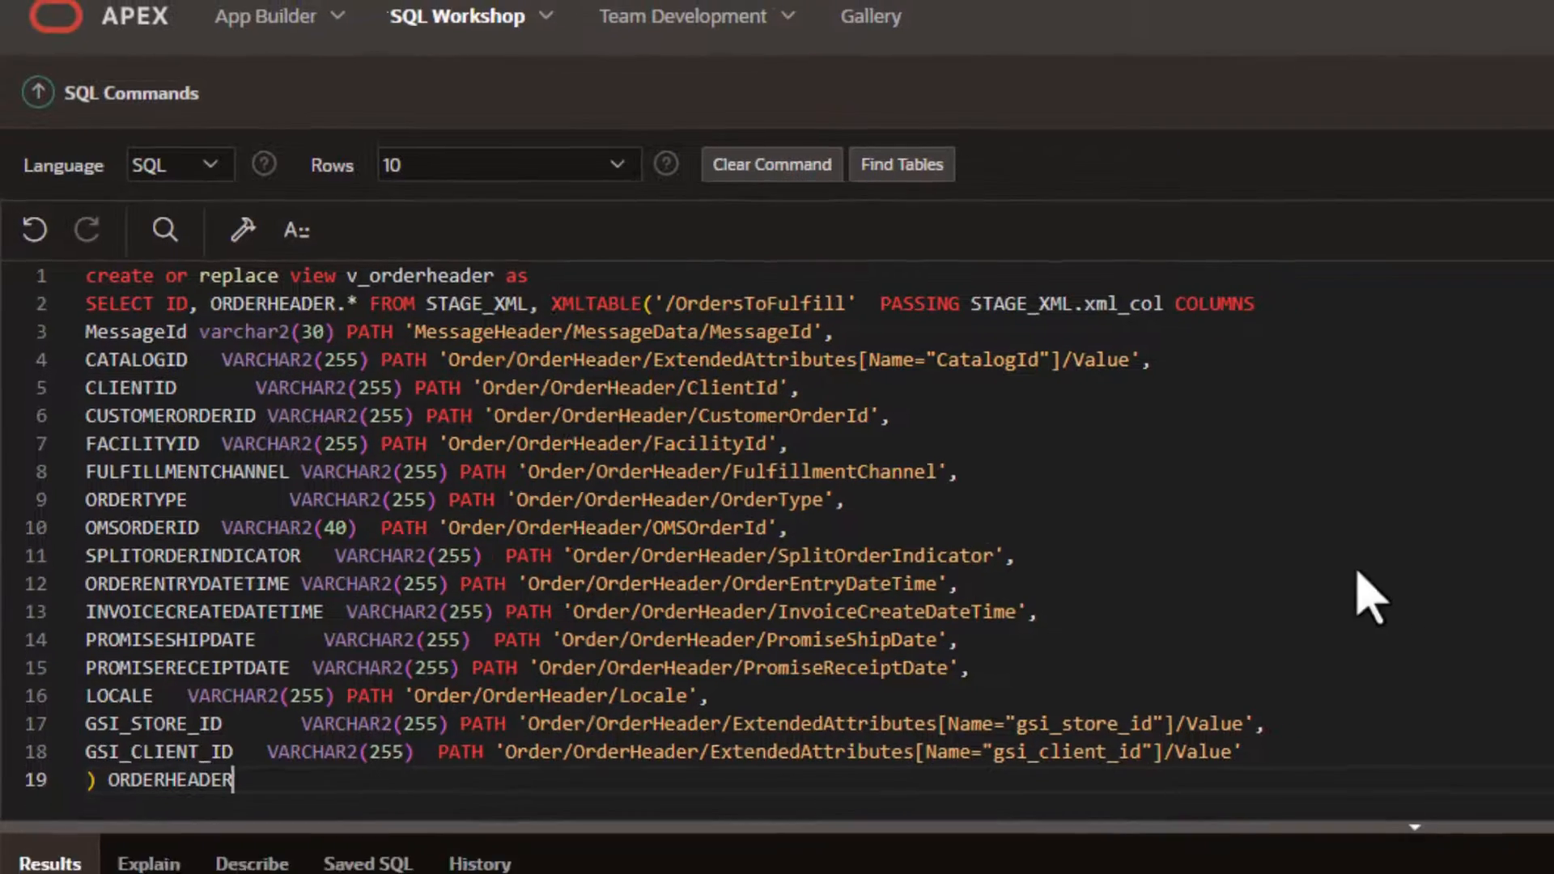
pyautogui.click(1527, 162)
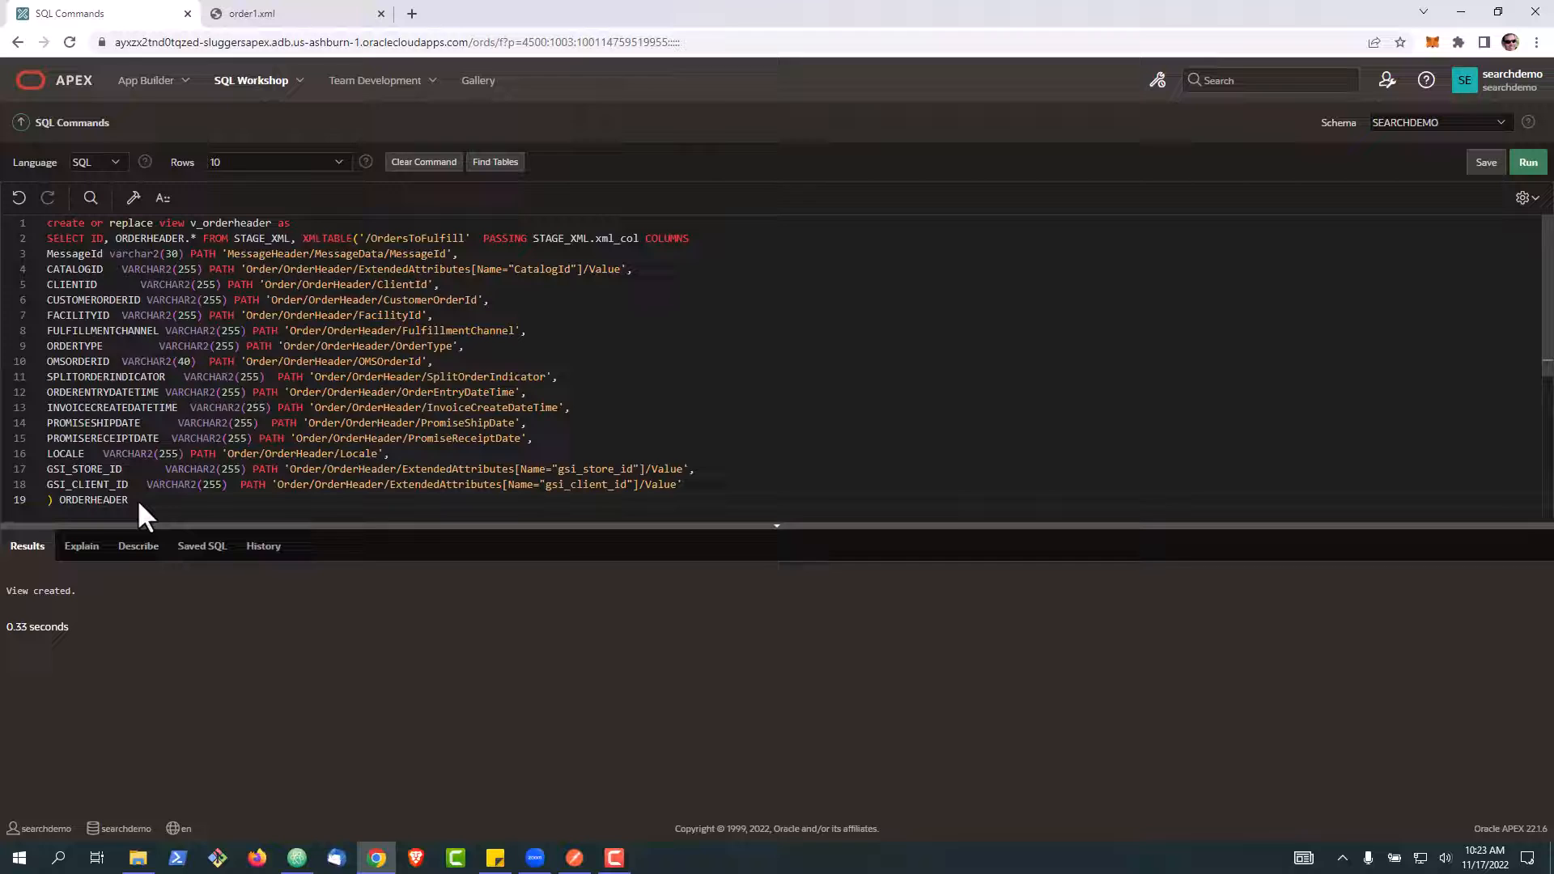
# Run Select * from v_orderheader, returning two order header rows with CatalogId 78.
pyautogui.click(423, 162)
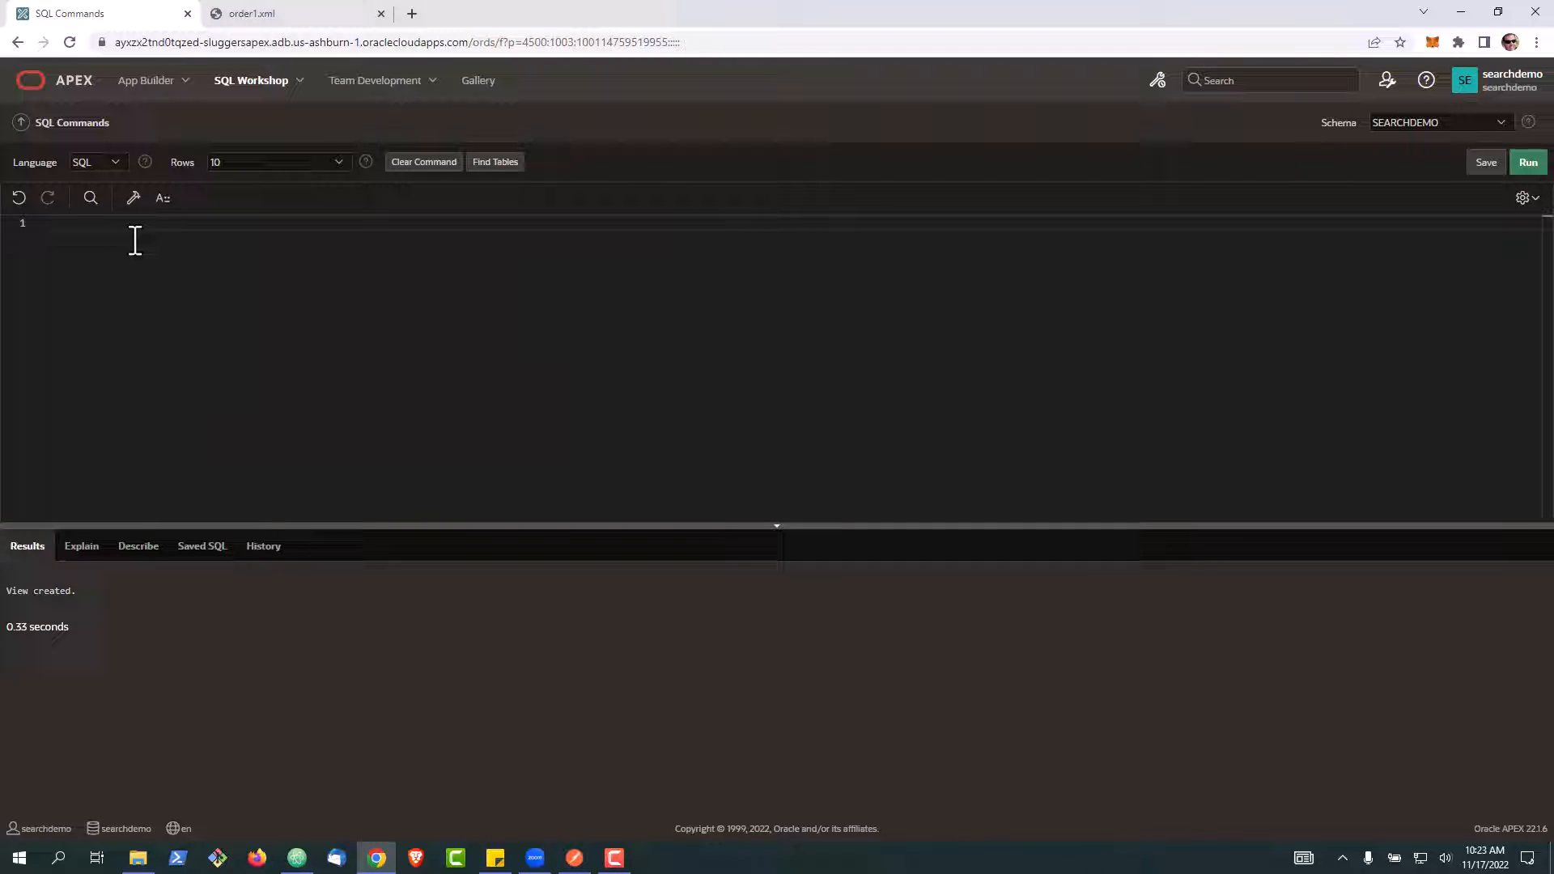
pyautogui.write('Select * from v_orderheader')
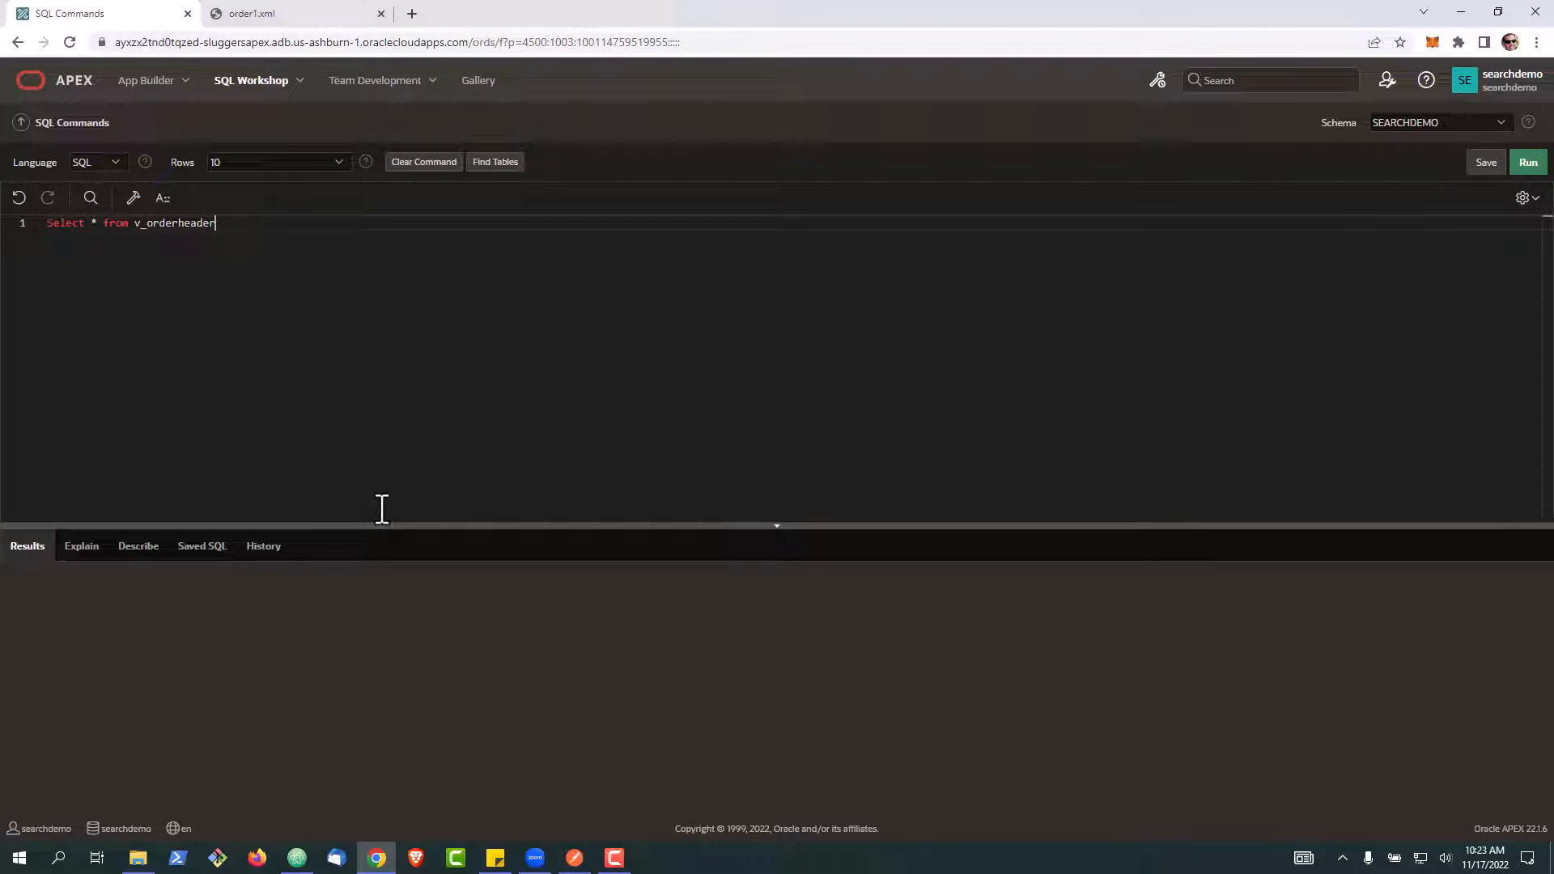
pyautogui.click(1527, 162)
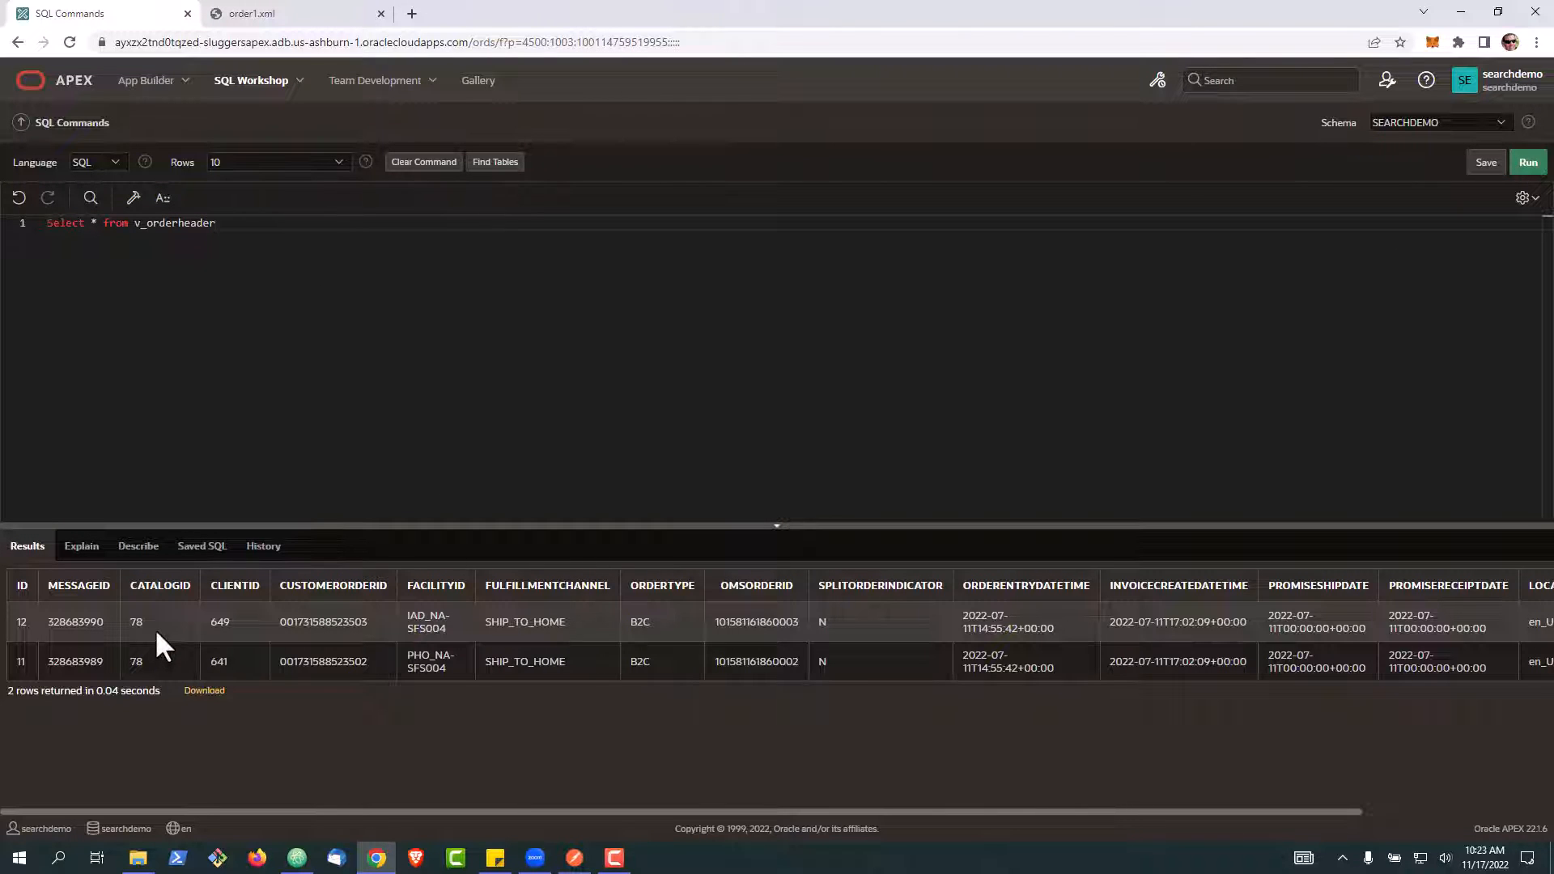
pyautogui.moveTo(164, 684)
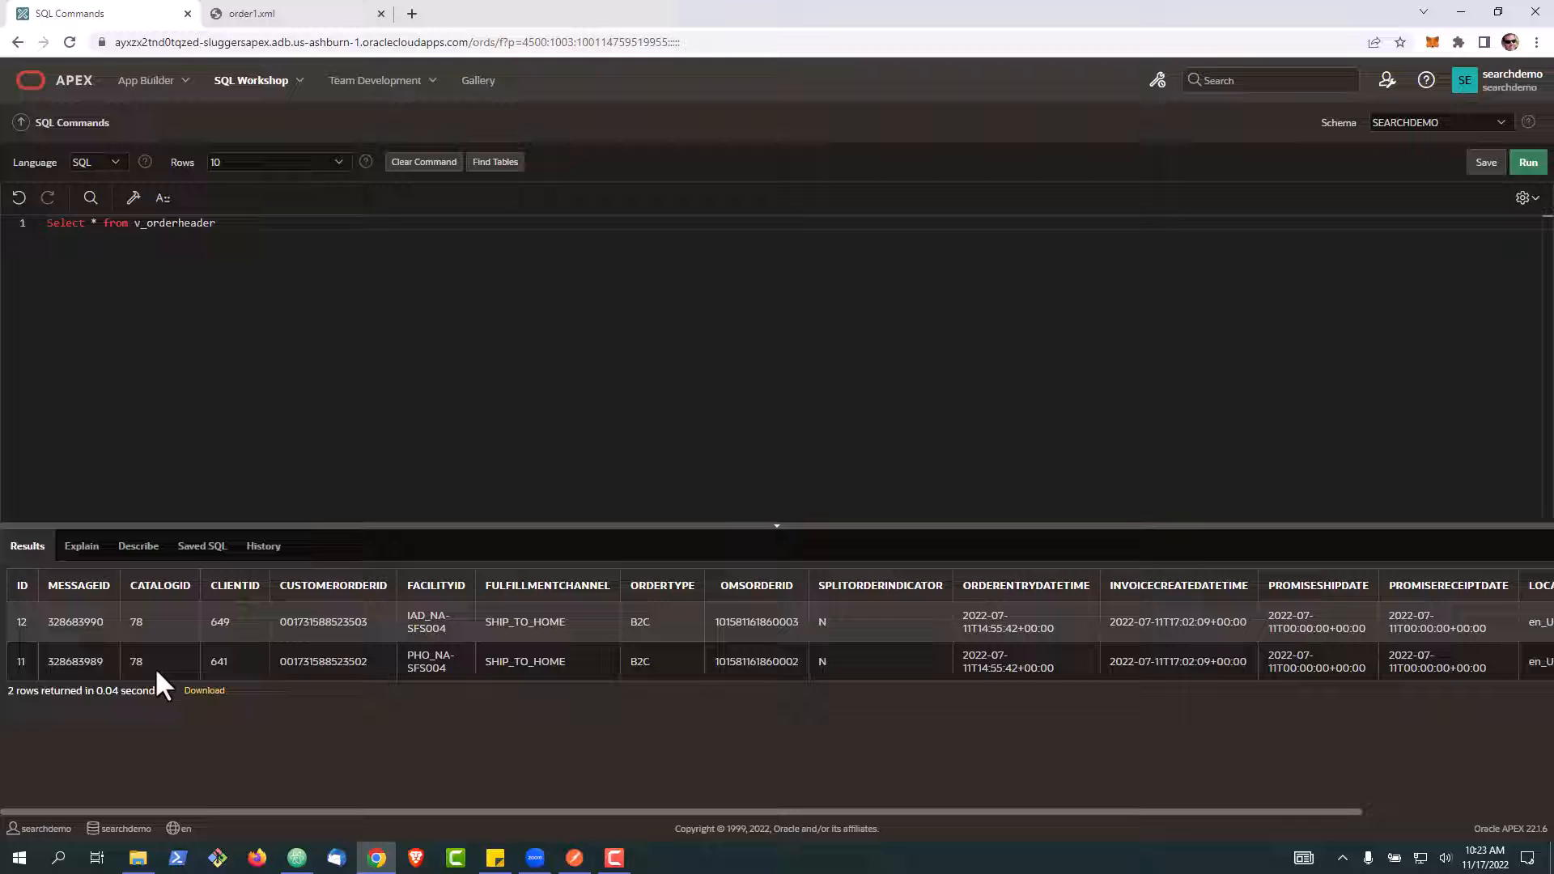
pyautogui.moveTo(14, 784)
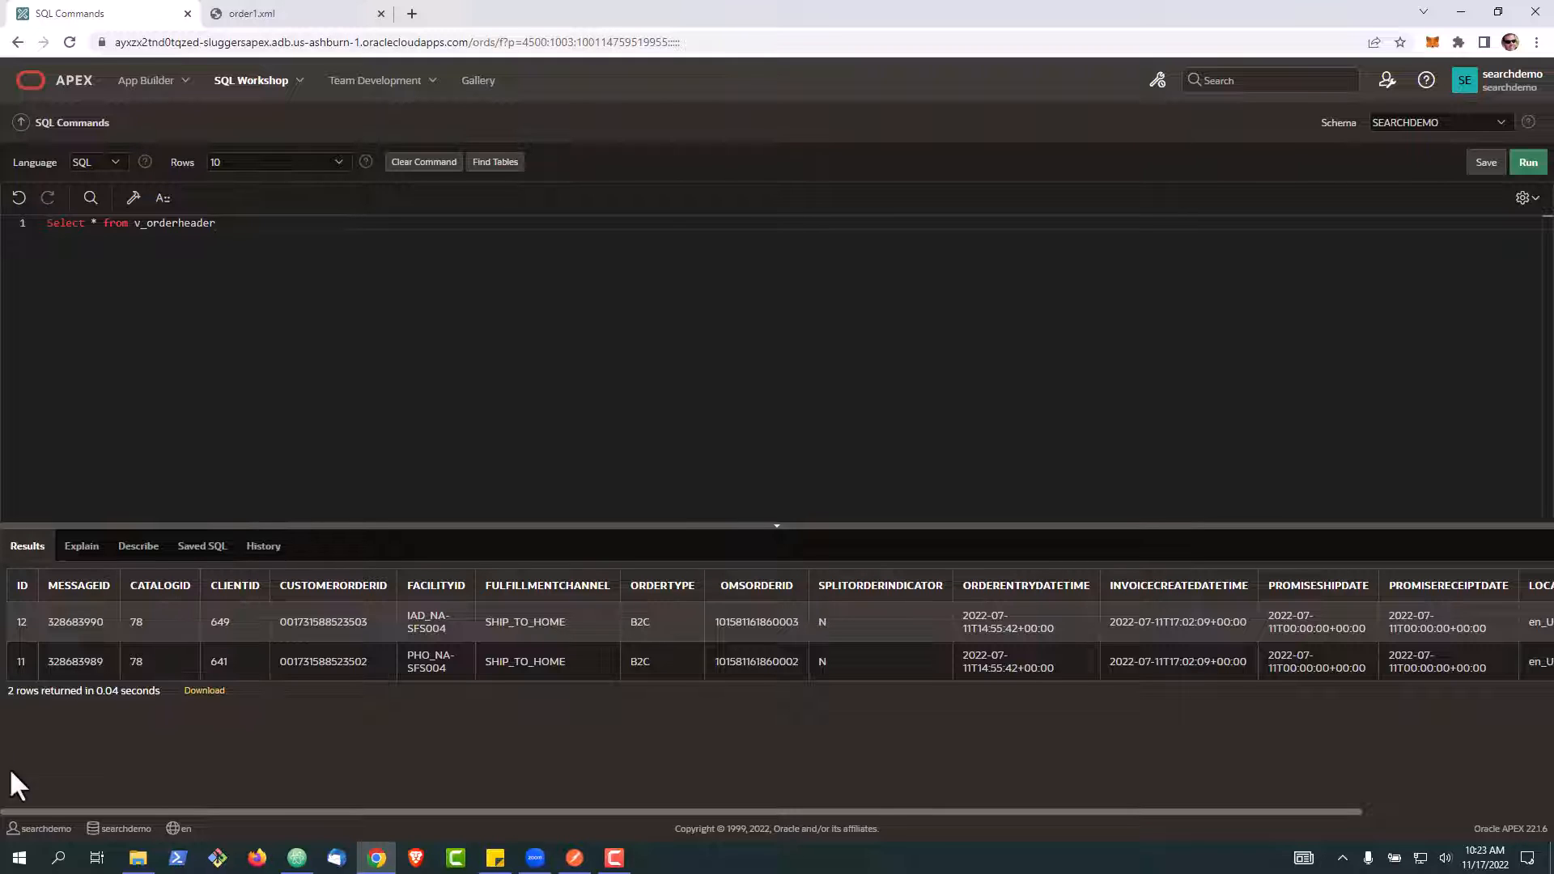
pyautogui.moveTo(1102, 718)
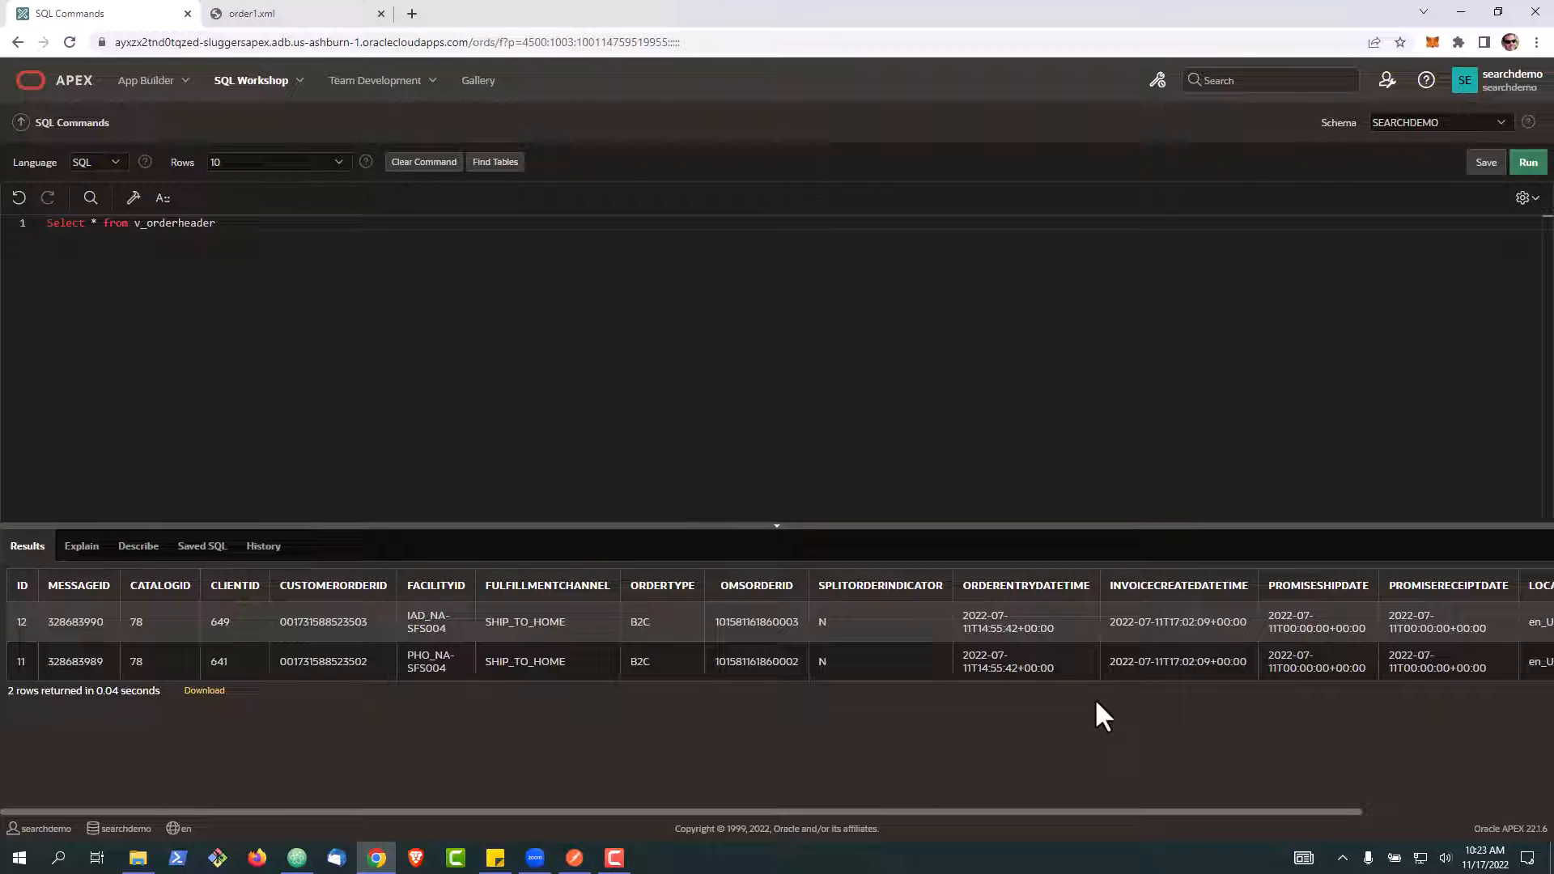
pyautogui.moveTo(1088, 696)
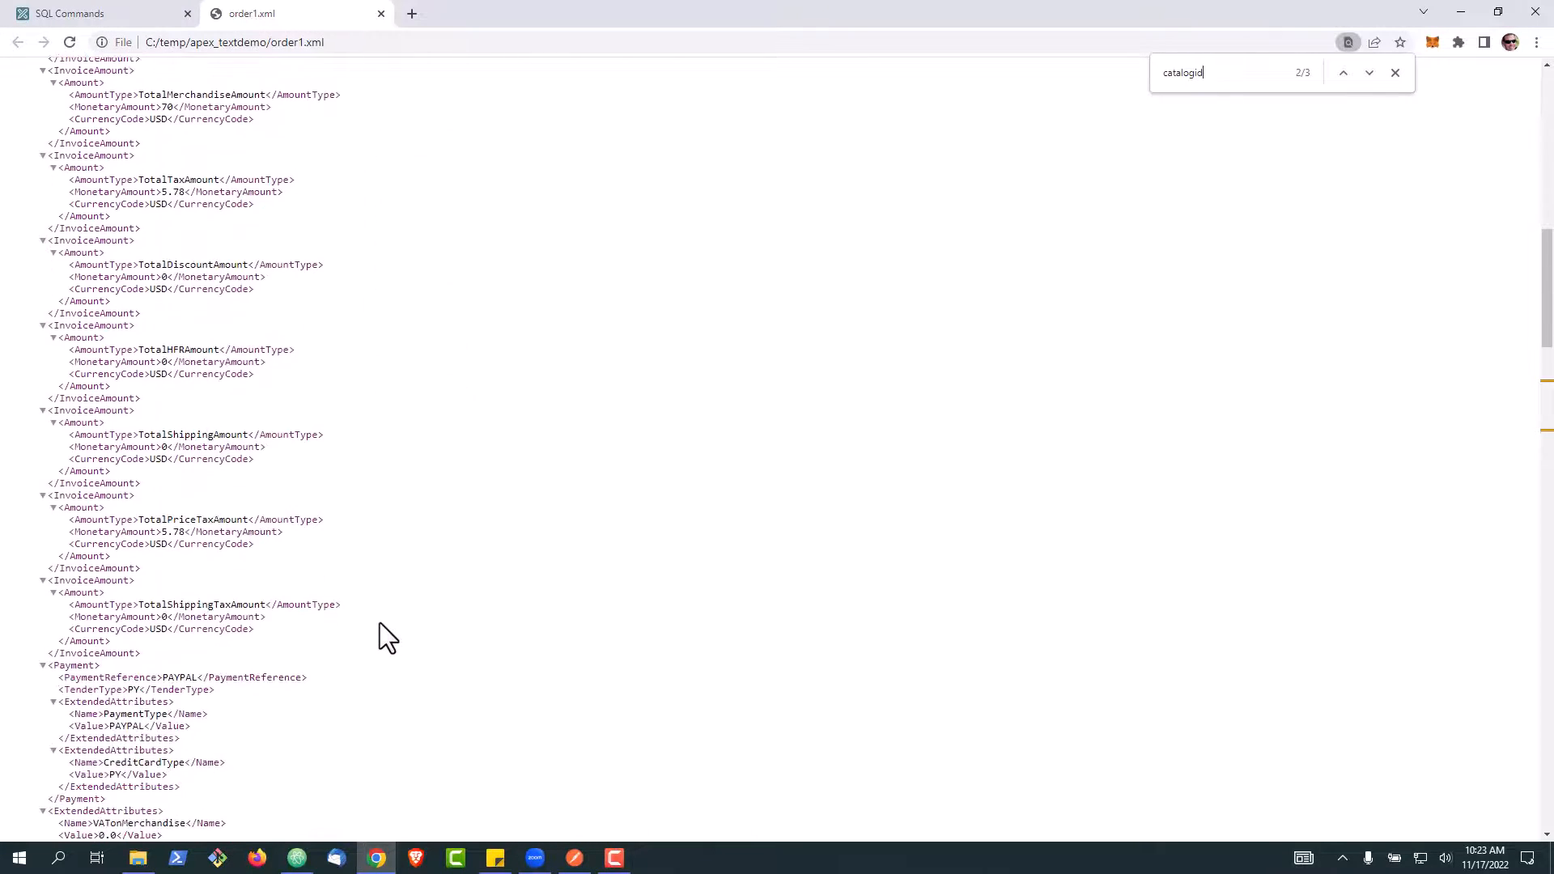
# Jump to the CatalogId ExtendedAttributes match in order1.xml, then return to SQL Commands.
pyautogui.click(1369, 73)
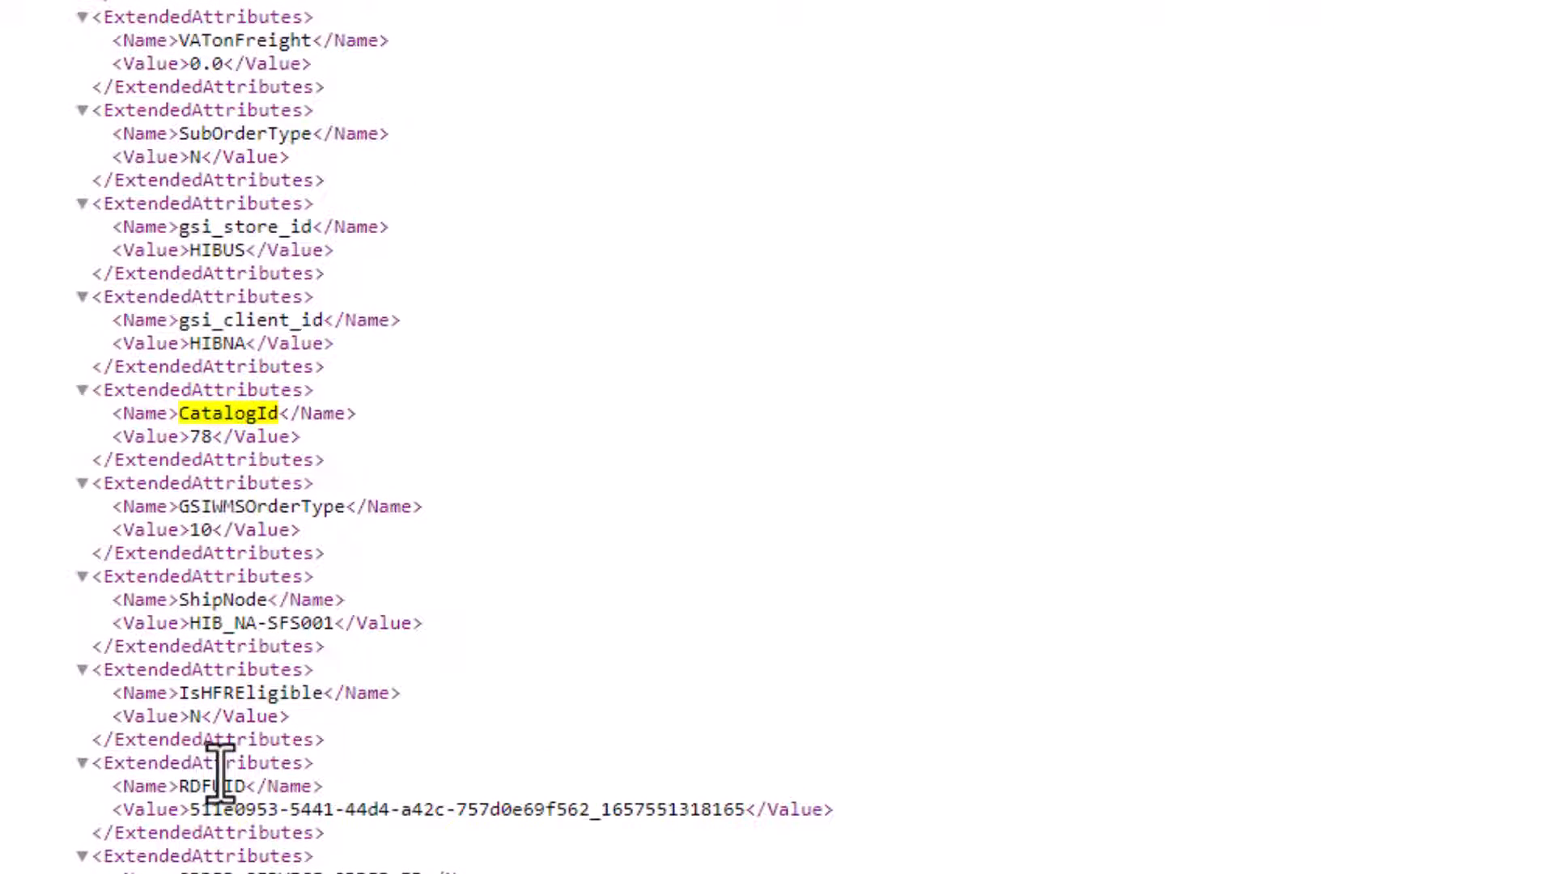
pyautogui.moveTo(397, 803)
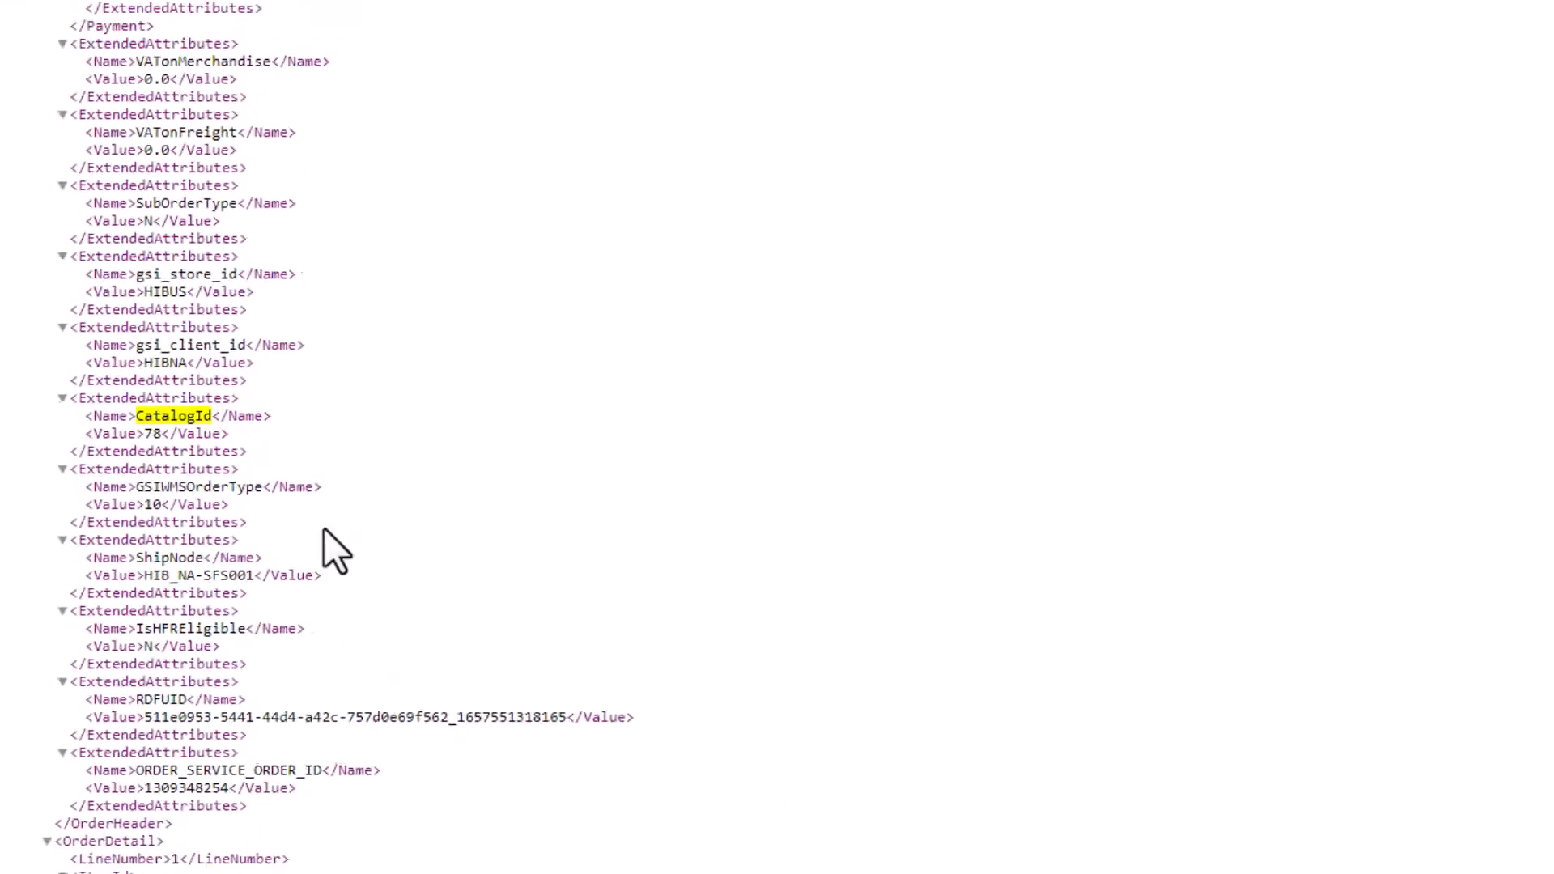
pyautogui.click(94, 13)
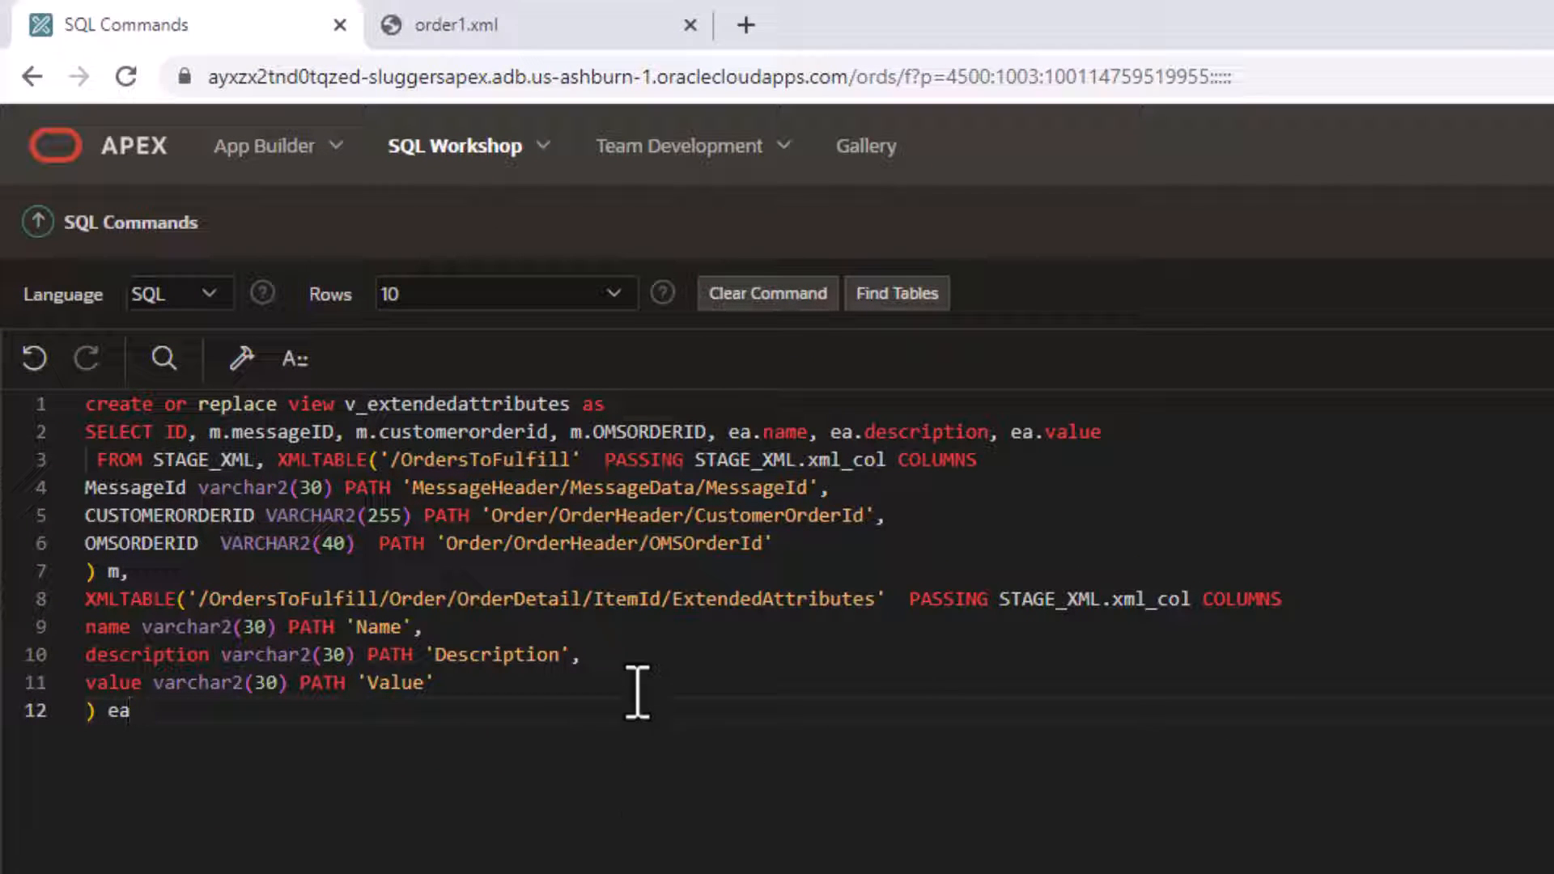
pyautogui.moveTo(677, 683)
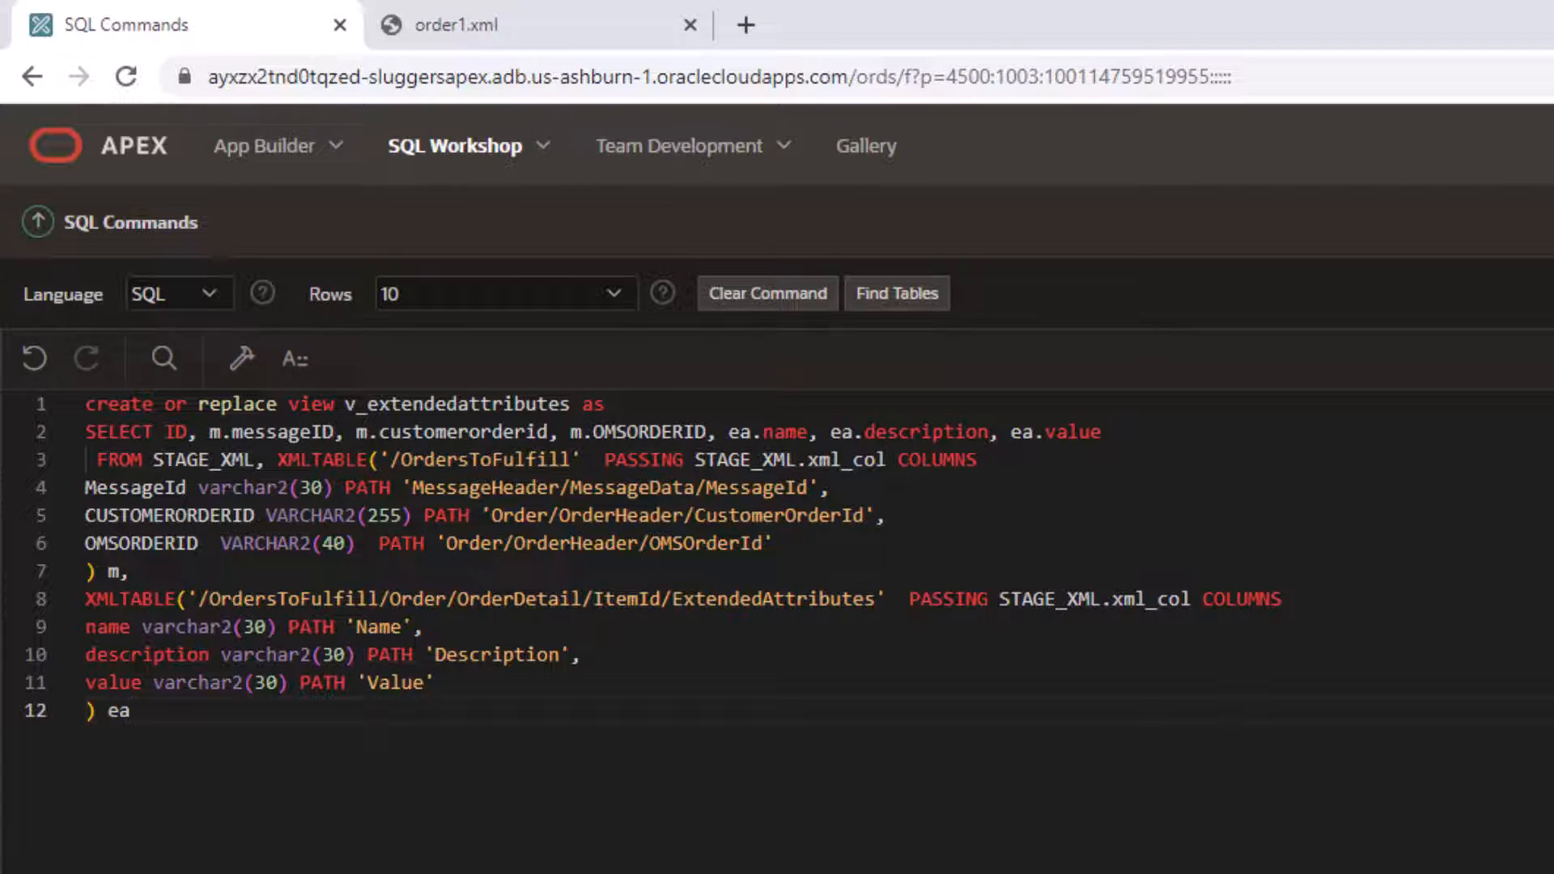
# Run CREATE VIEW v_extendedattributes, then select * from it listing UnitLength and UnitWeight per order.
pyautogui.click(1526, 162)
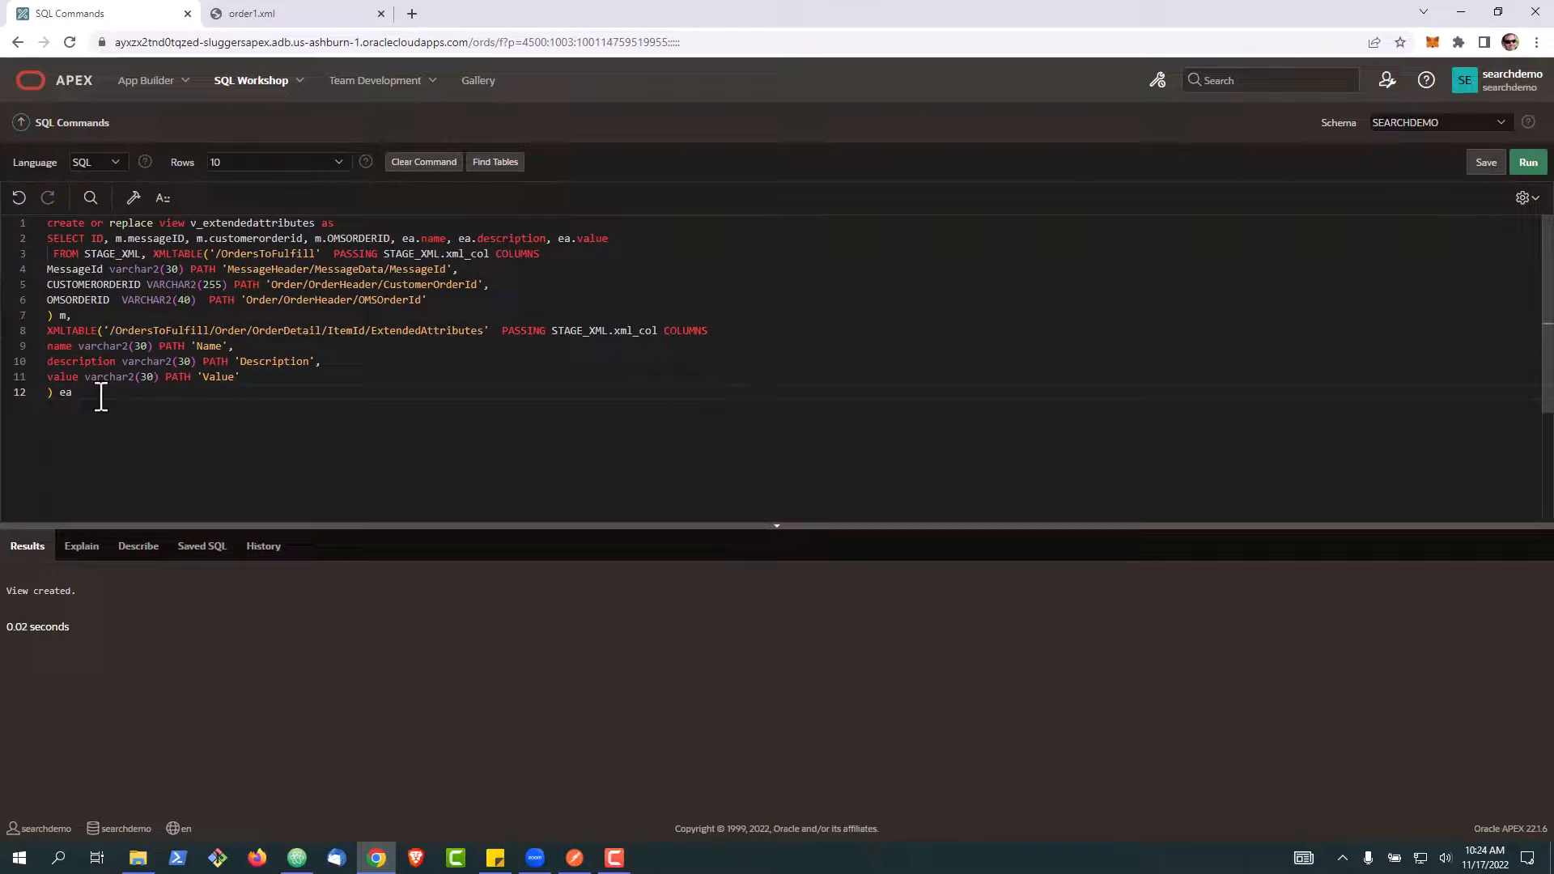
pyautogui.click(422, 161)
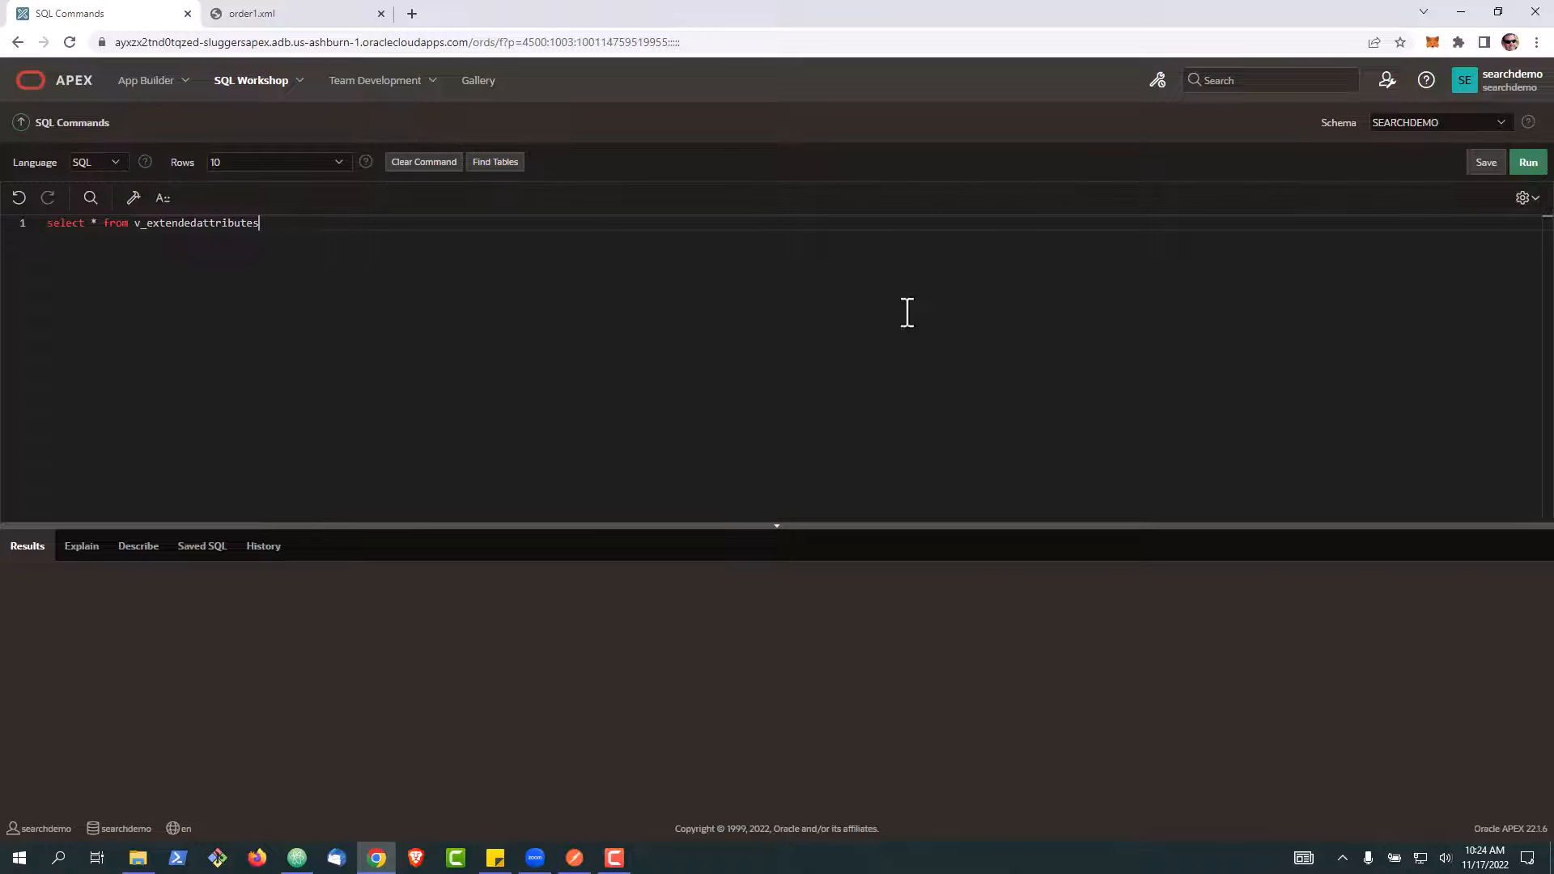
pyautogui.click(1529, 162)
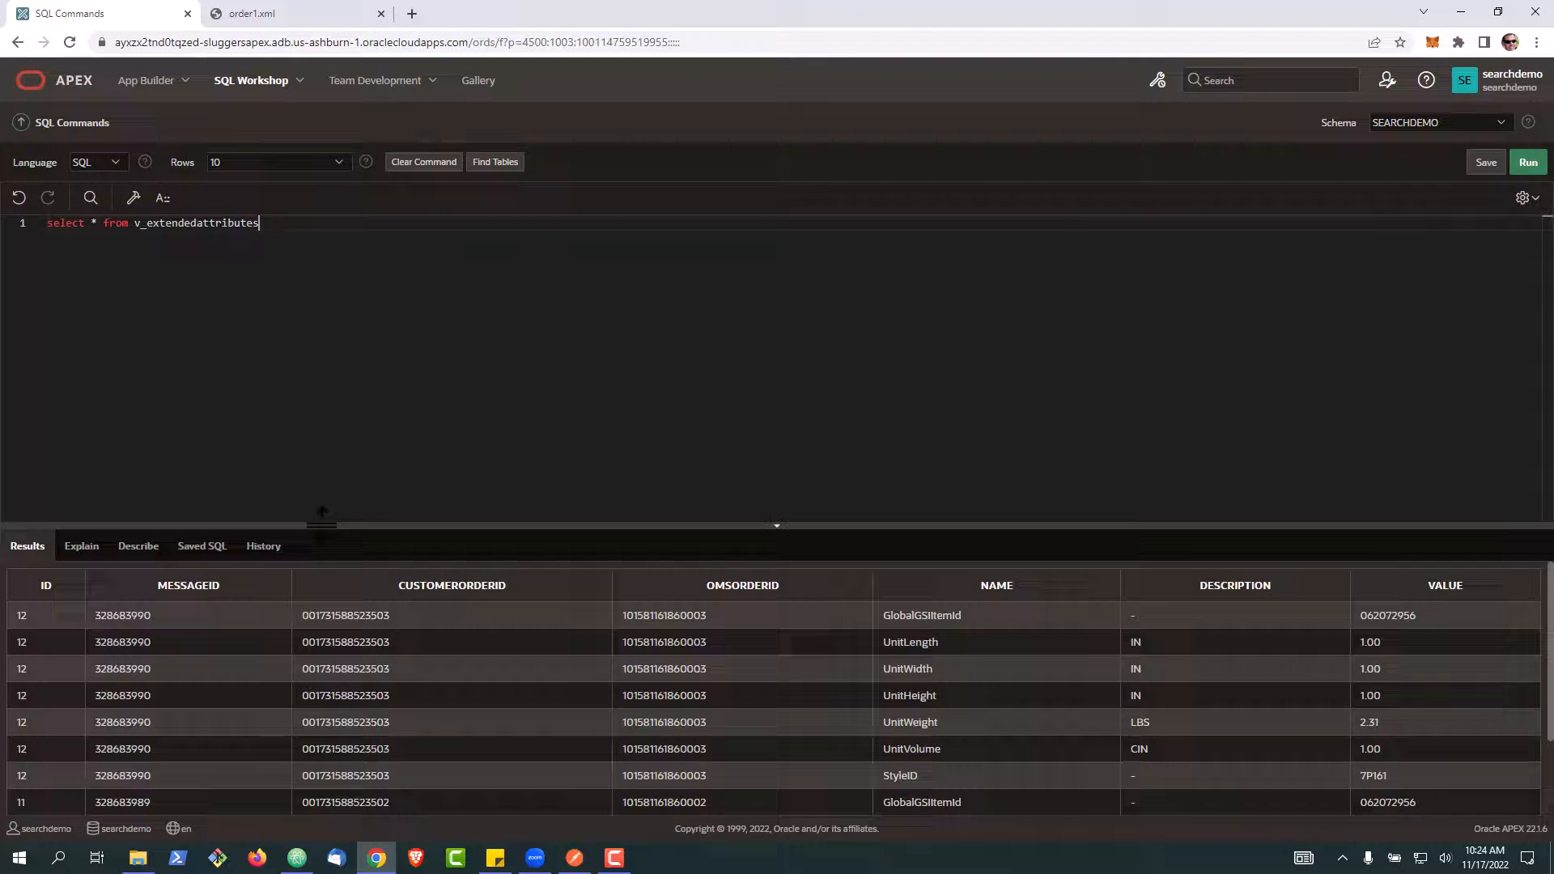
pyautogui.click(1527, 162)
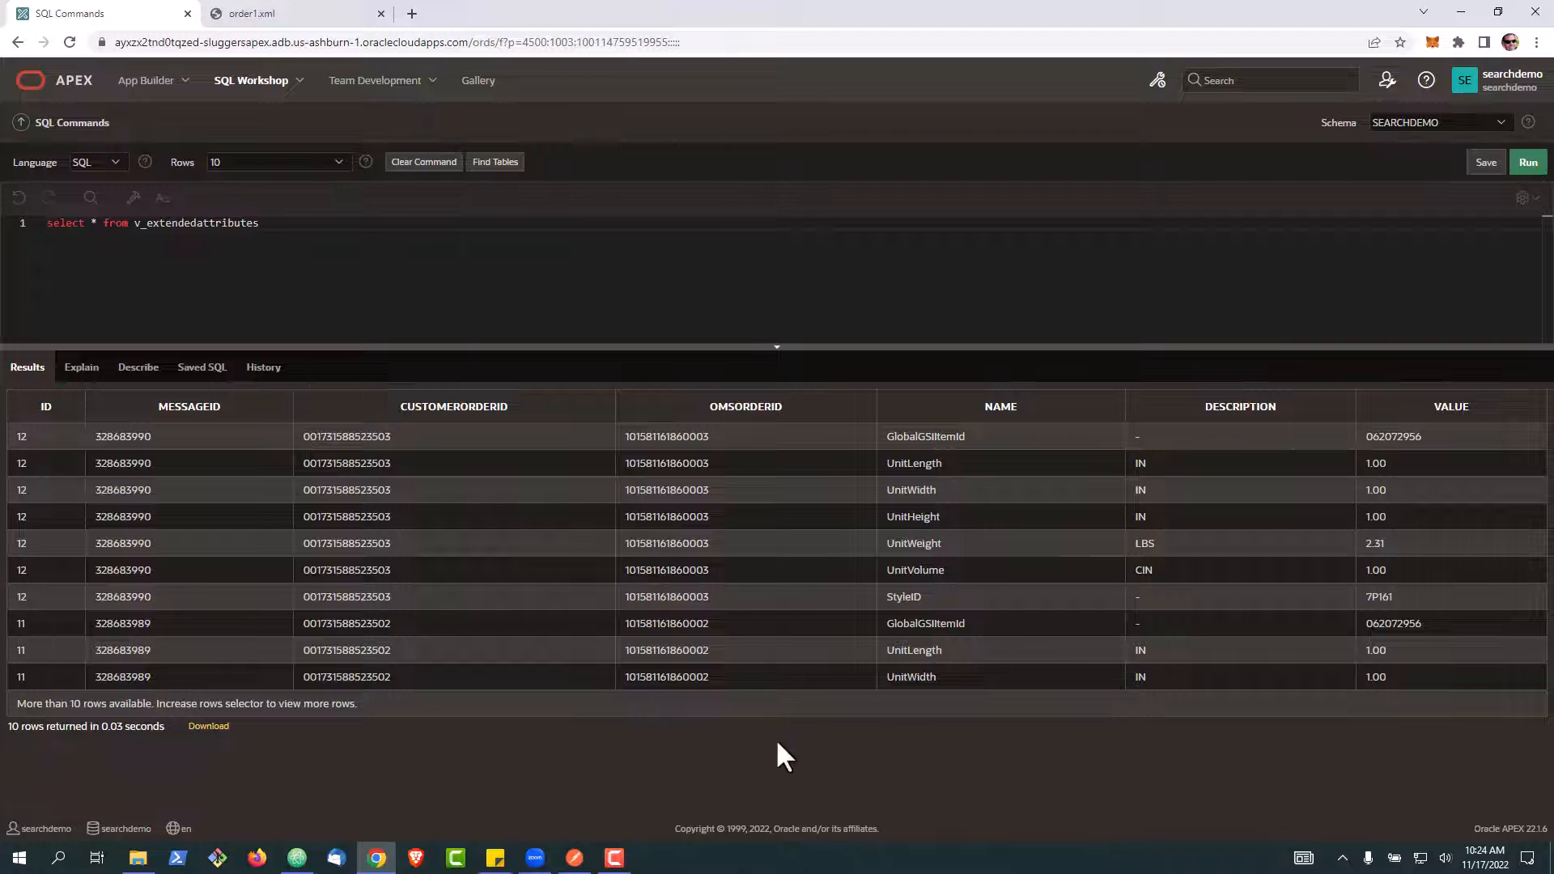
pyautogui.moveTo(1023, 639)
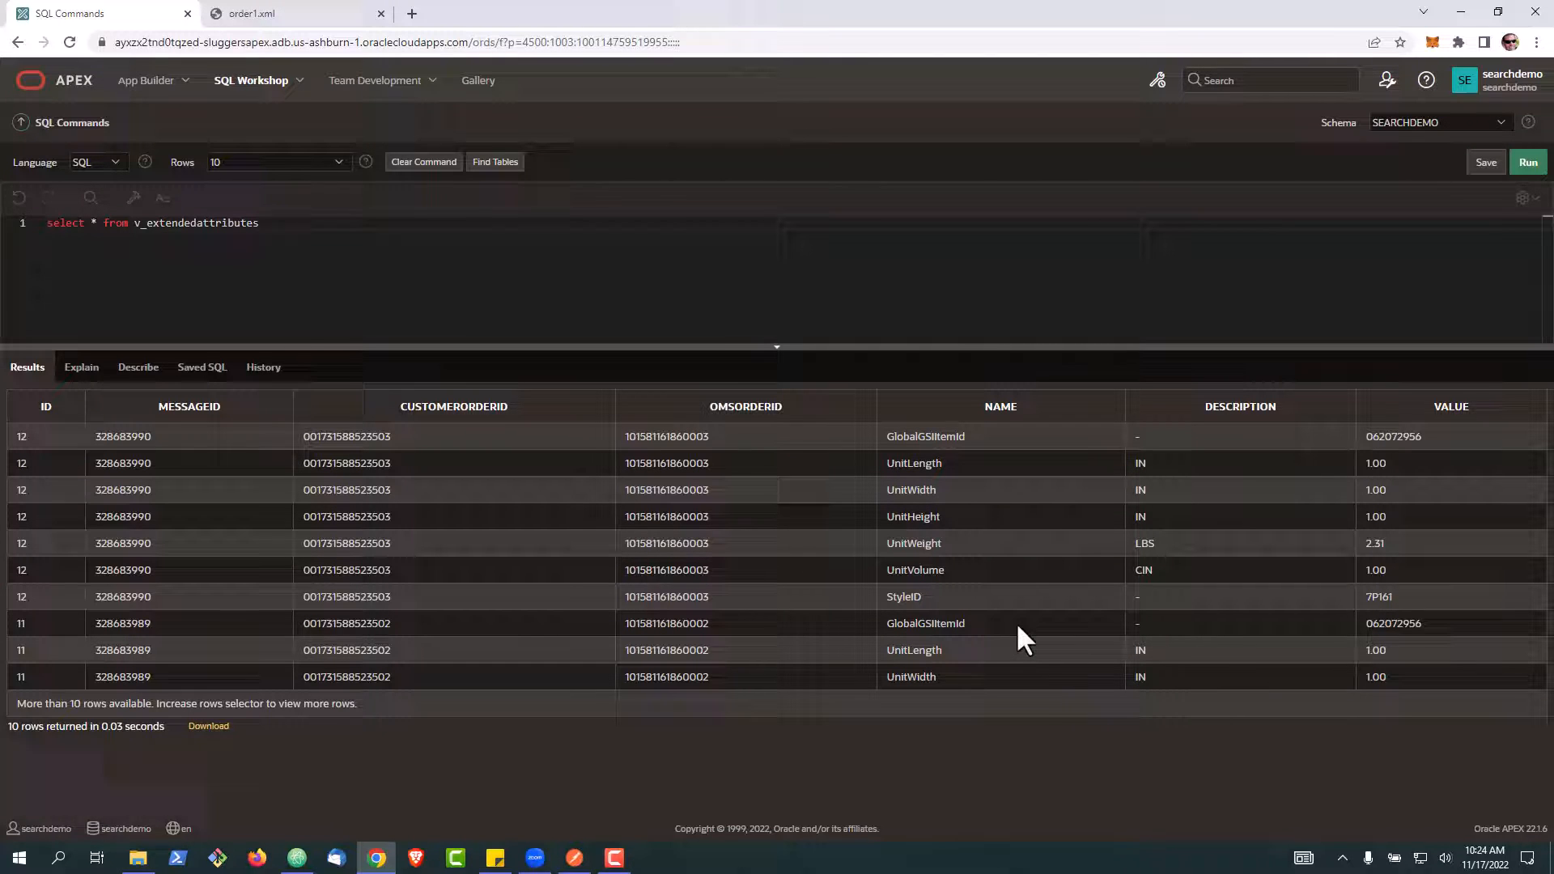